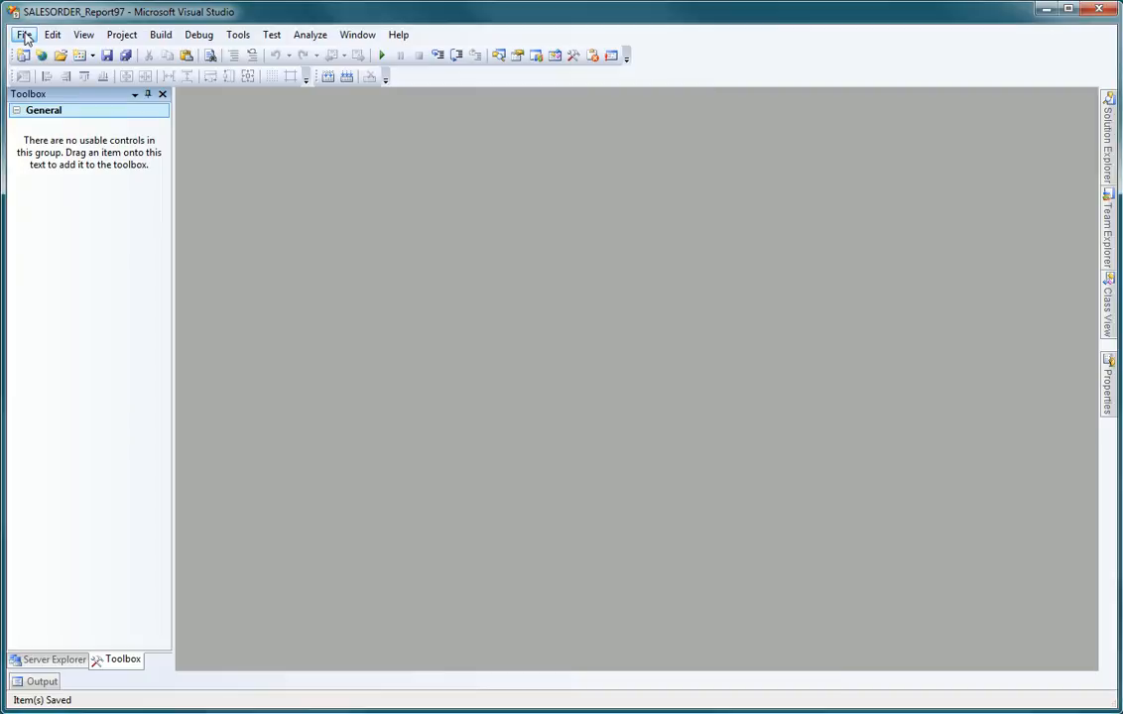
Step: Create a Report Server Project Wizard project named SALESORDER_Report via File > New Project
left_click(22, 35)
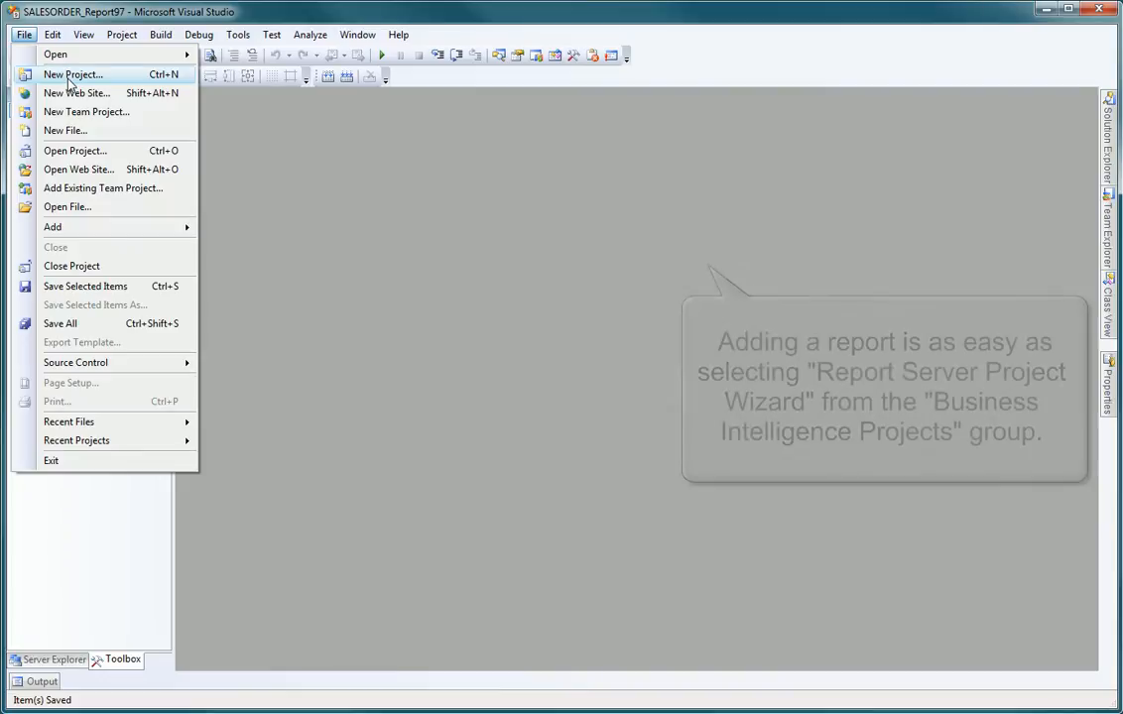
left_click(71, 76)
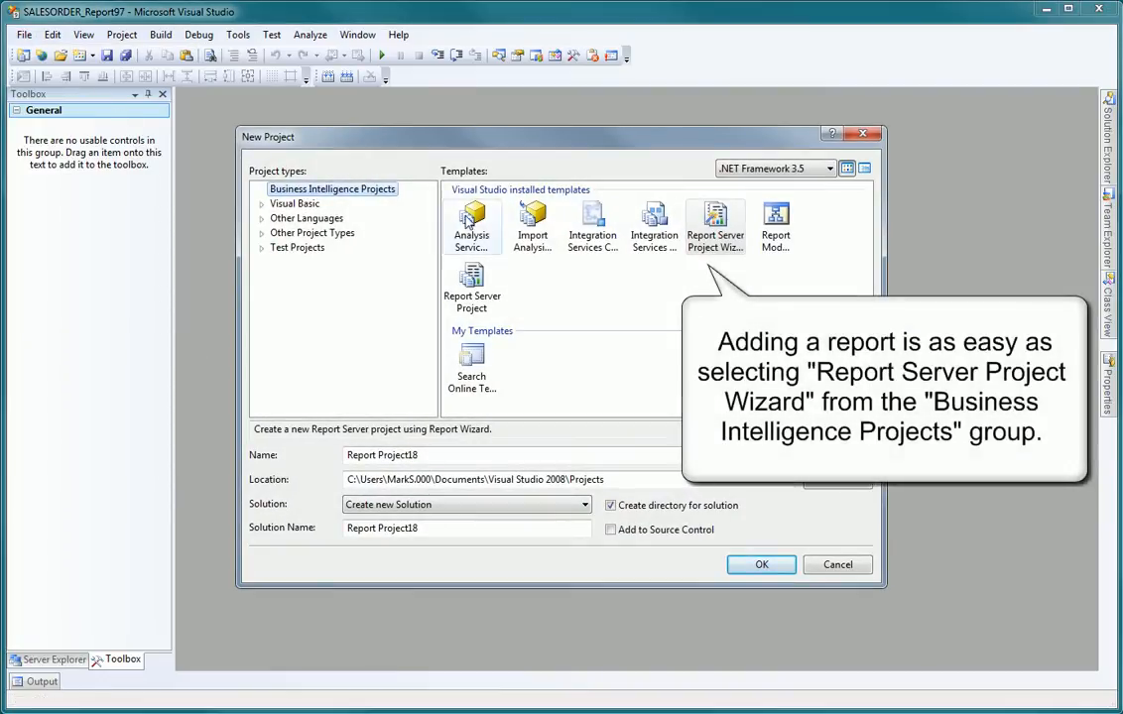
left_click(715, 222)
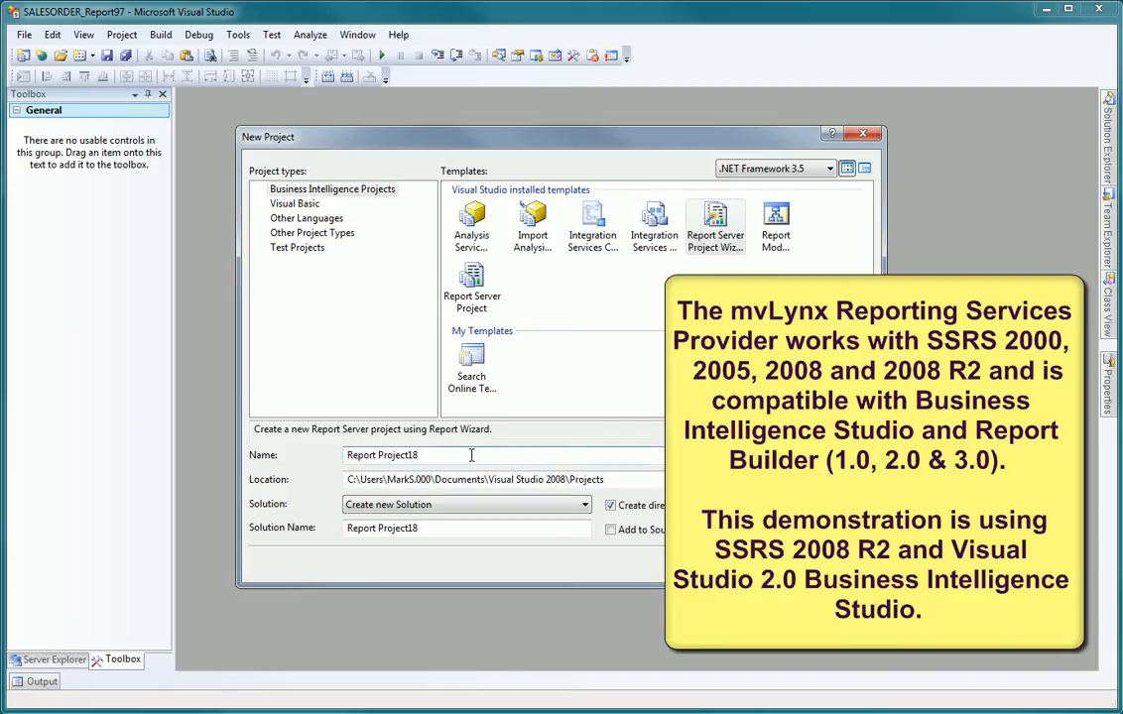
type("SALESORDER_R")
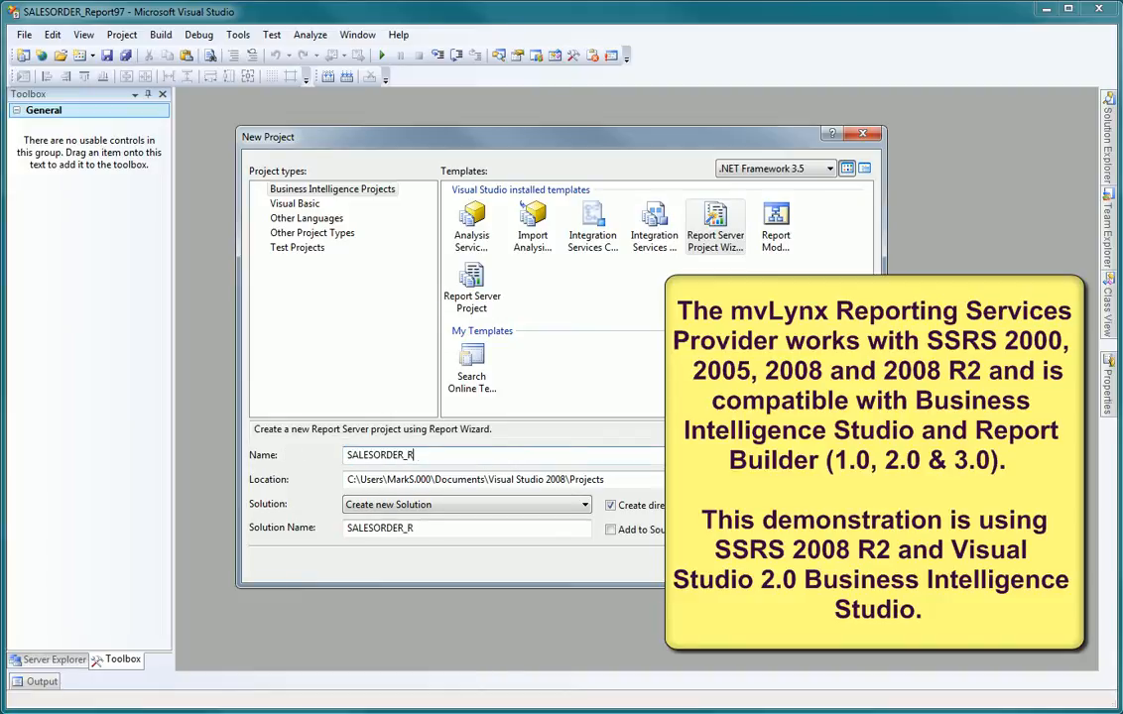
type("eport")
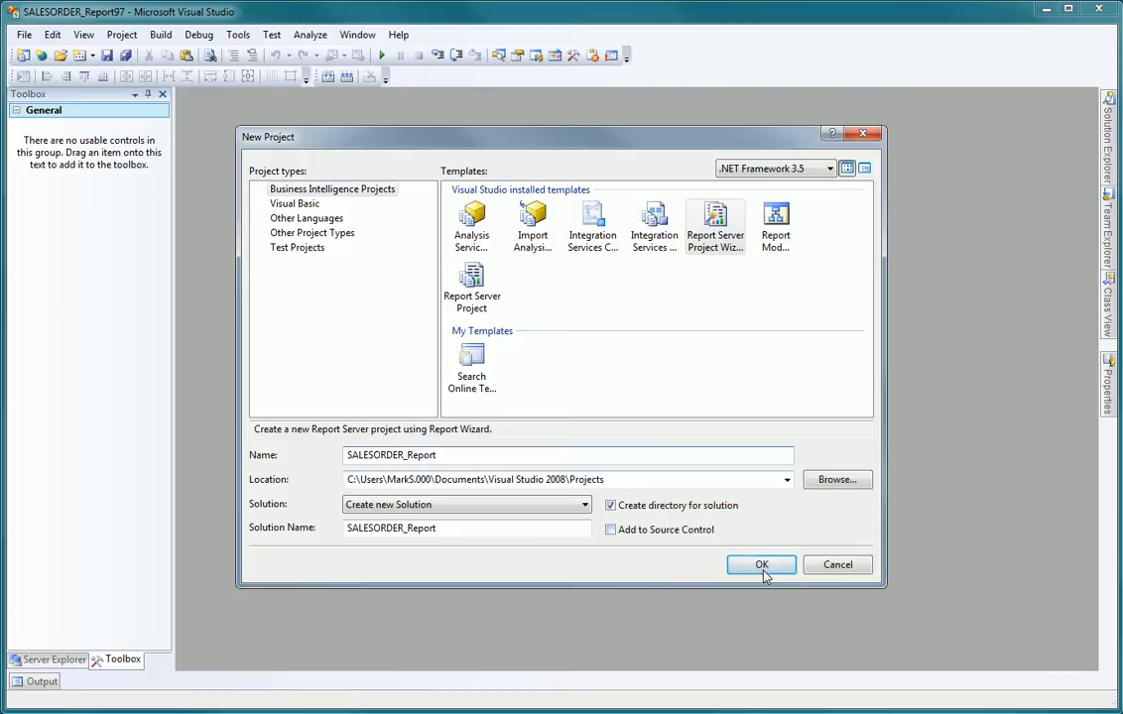
left_click(759, 563)
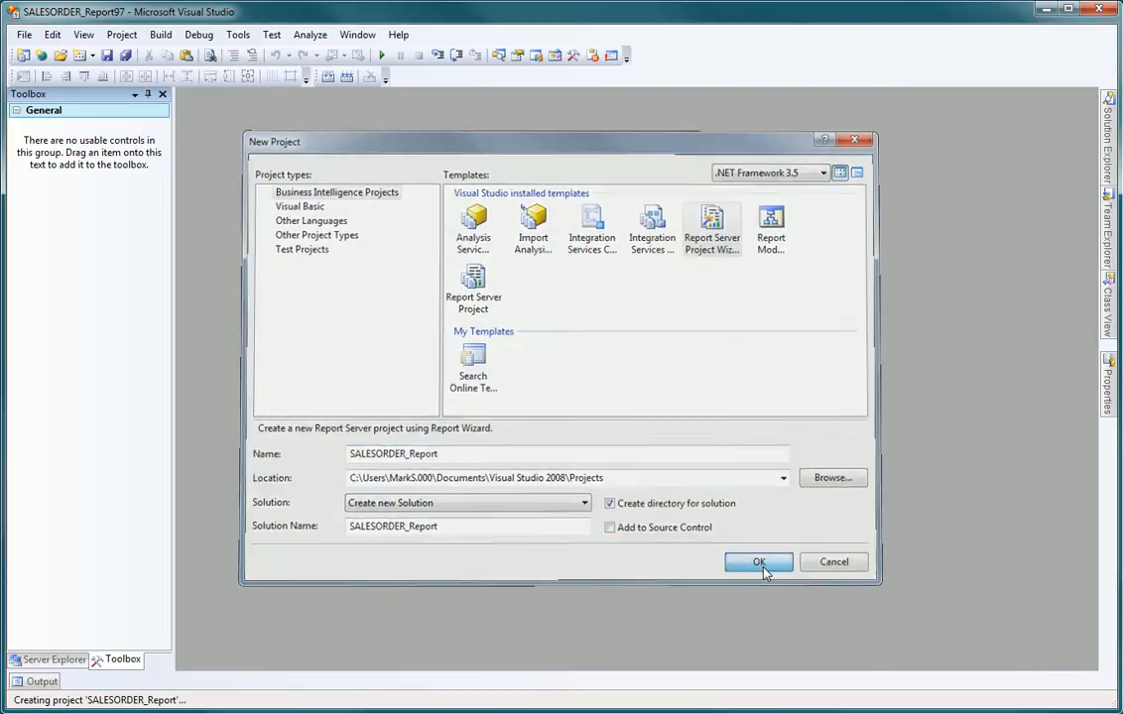
Step: Name the data source SHIPCORP with the FusionWare Direct Reporting Services Provider type
left_click(758, 562)
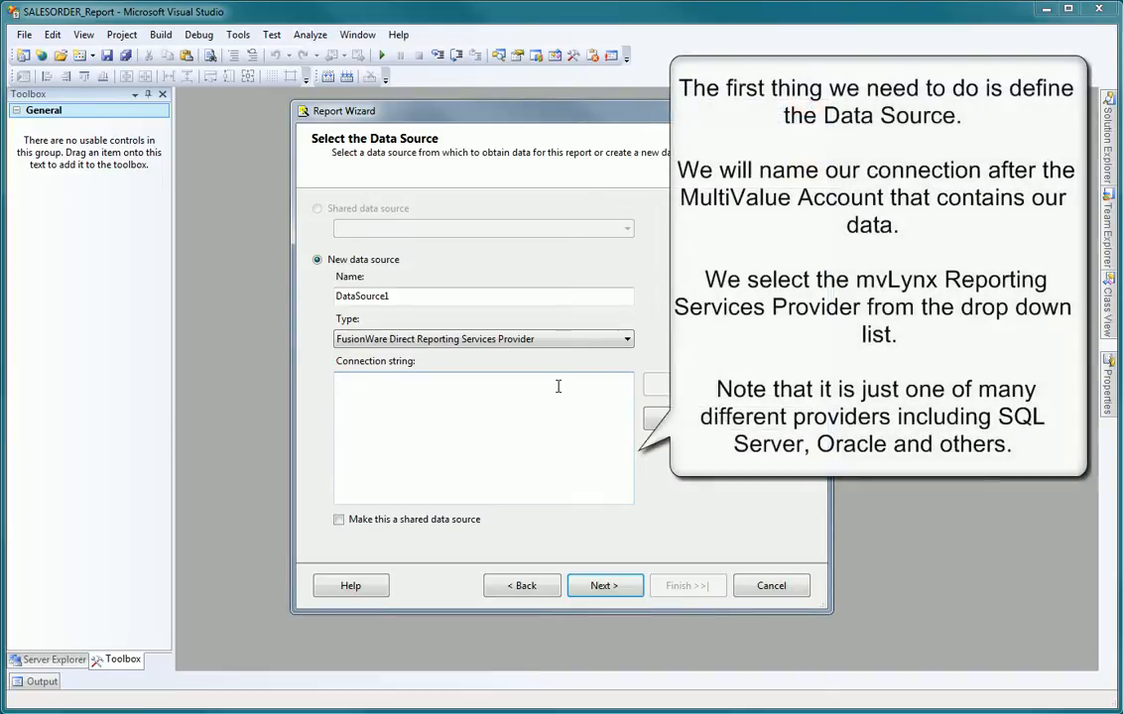
mouse_move(347, 268)
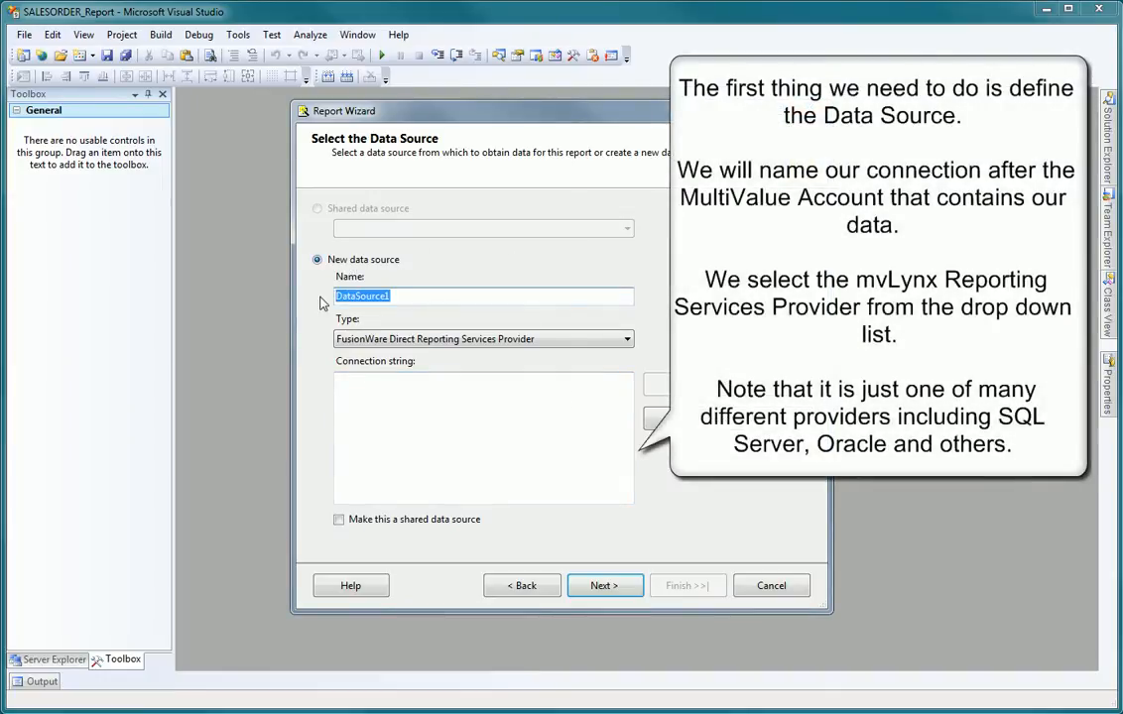
type("SHIP")
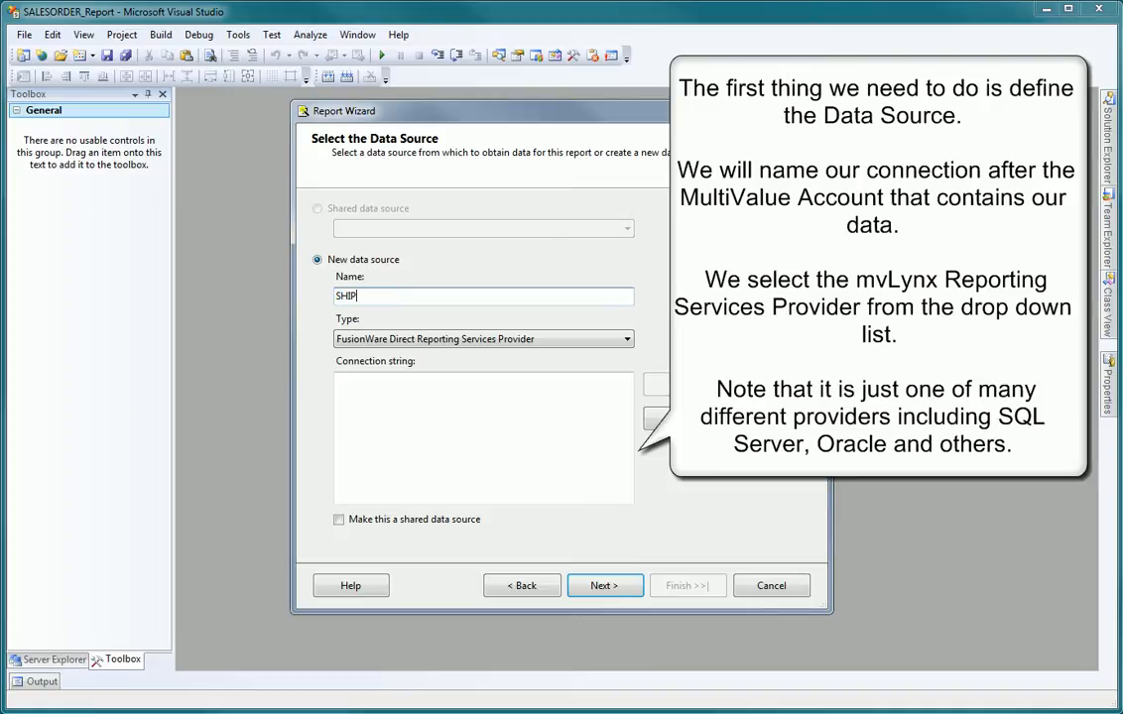
type("CORP")
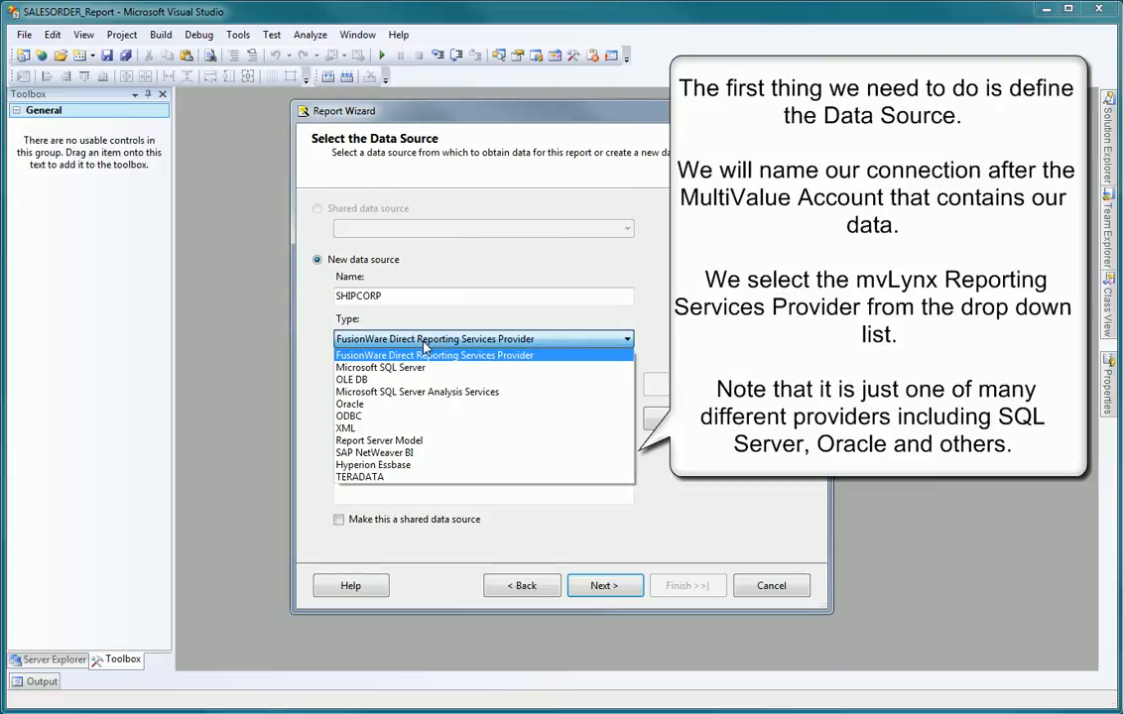
mouse_move(425, 367)
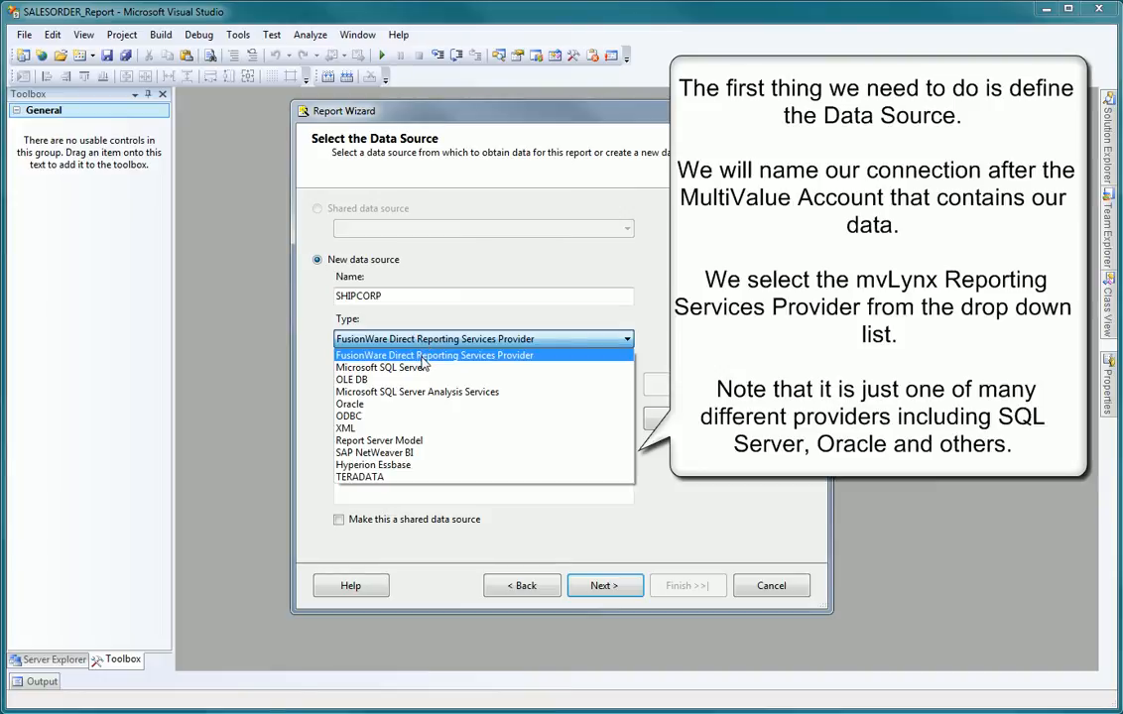
left_click(433, 355)
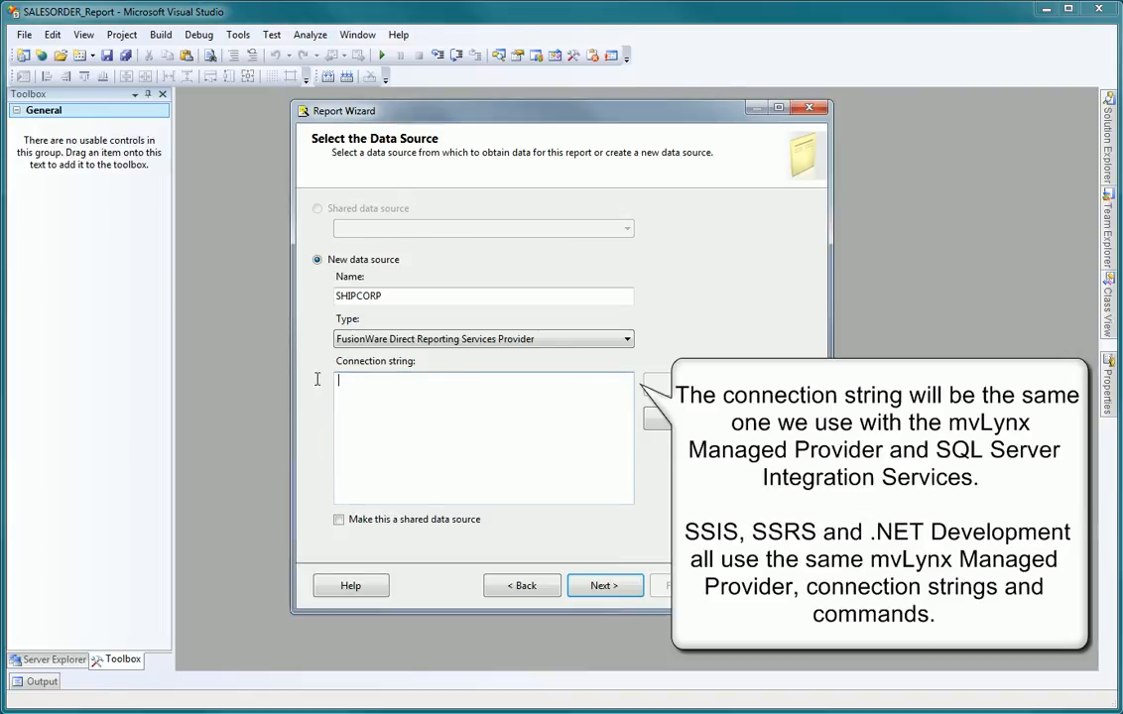
Step: Enter the localhost SHIPCORP connection string, make the data source shared, and continue
type("Data Source=localhost;User Id=SHIPCORP;Timeout=15;Data Error Logging=1;Telnet Option Logging=1")
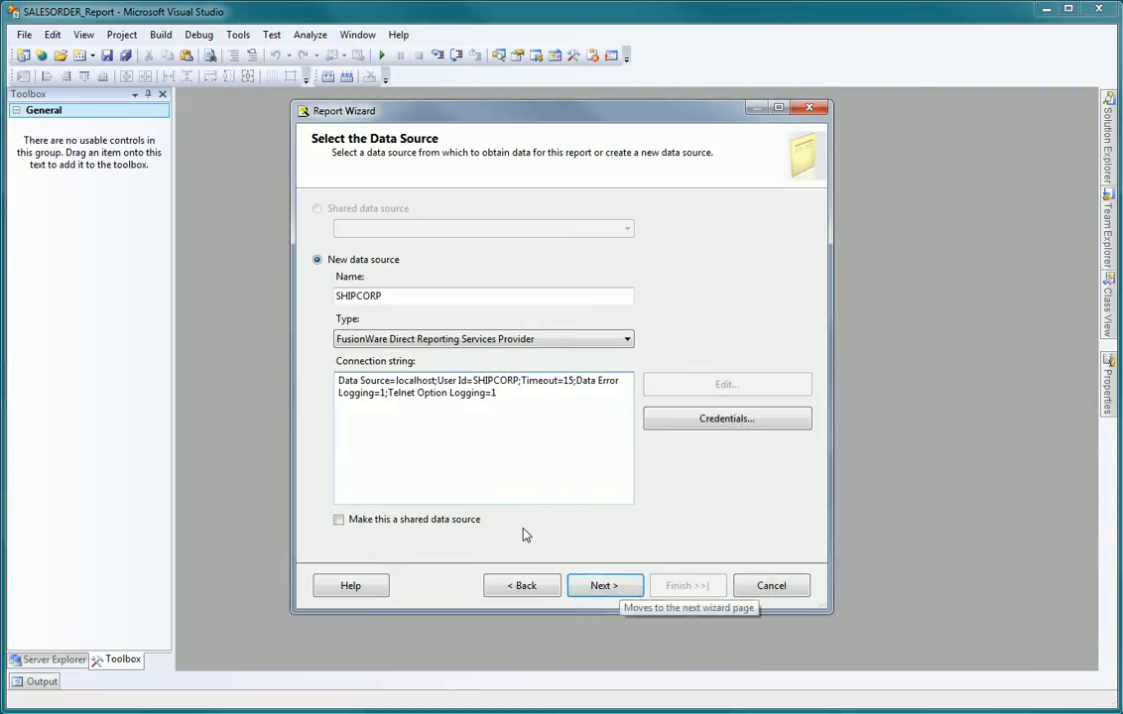
left_click(340, 520)
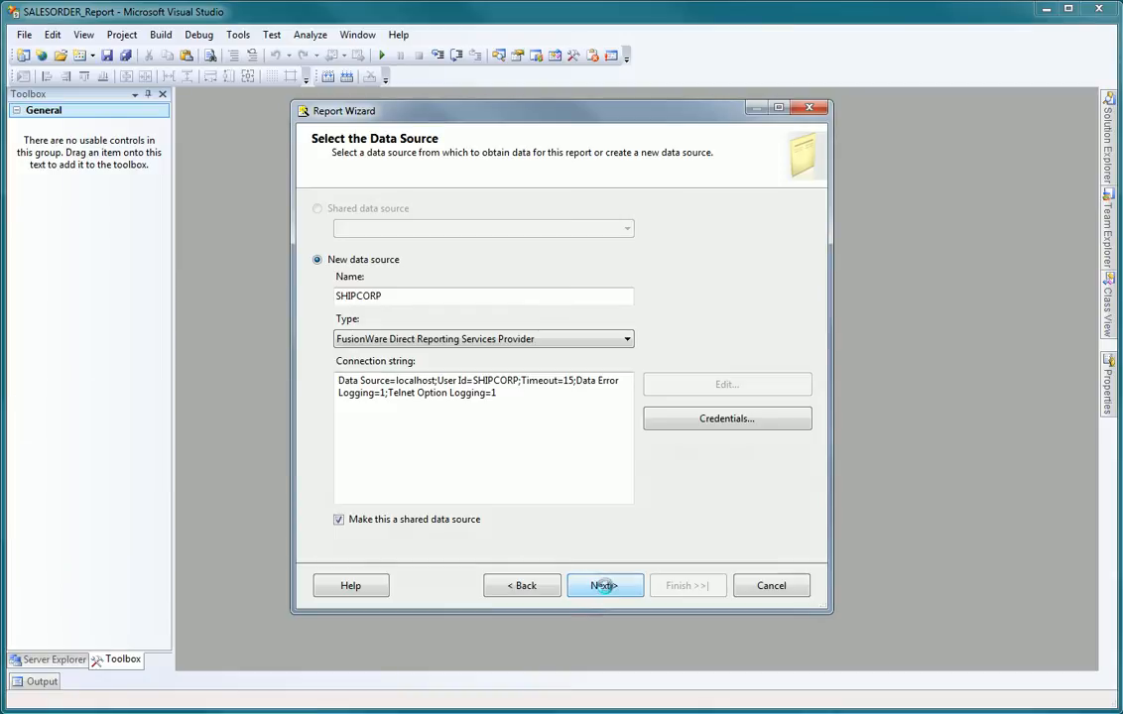
left_click(606, 586)
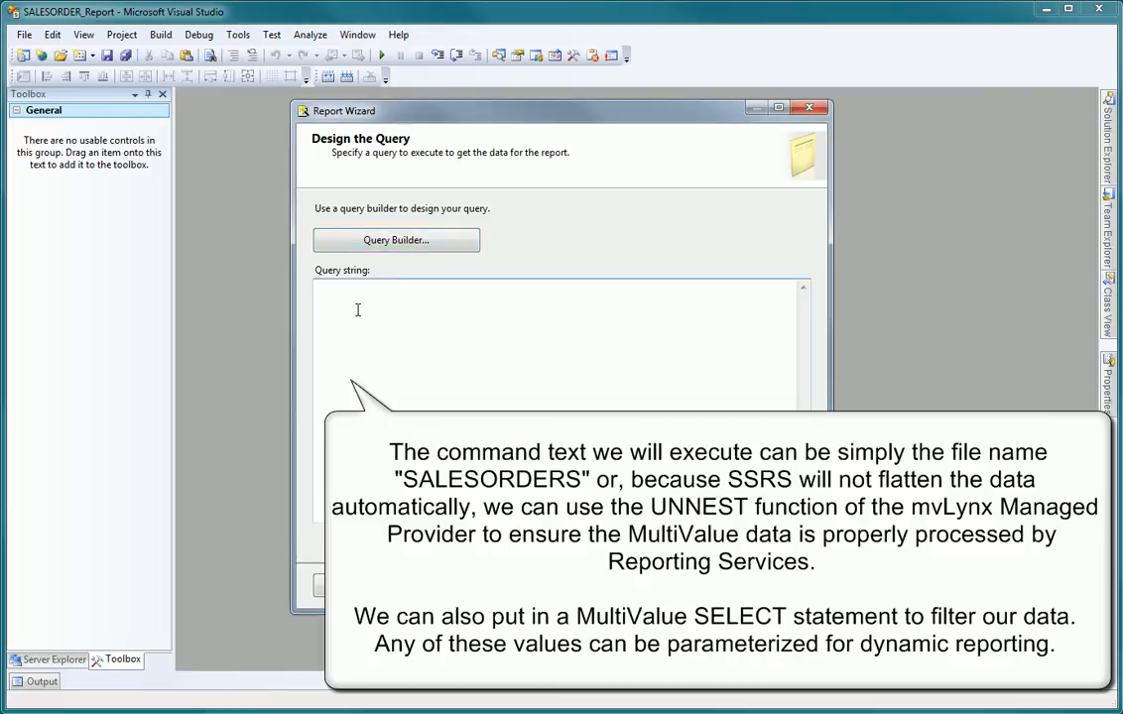
Step: Enter the EXEC ITEMPROC SALESORDER SSELECT ... FUSIONWARE.UNNEST query string and continue to report type
type("SALES")
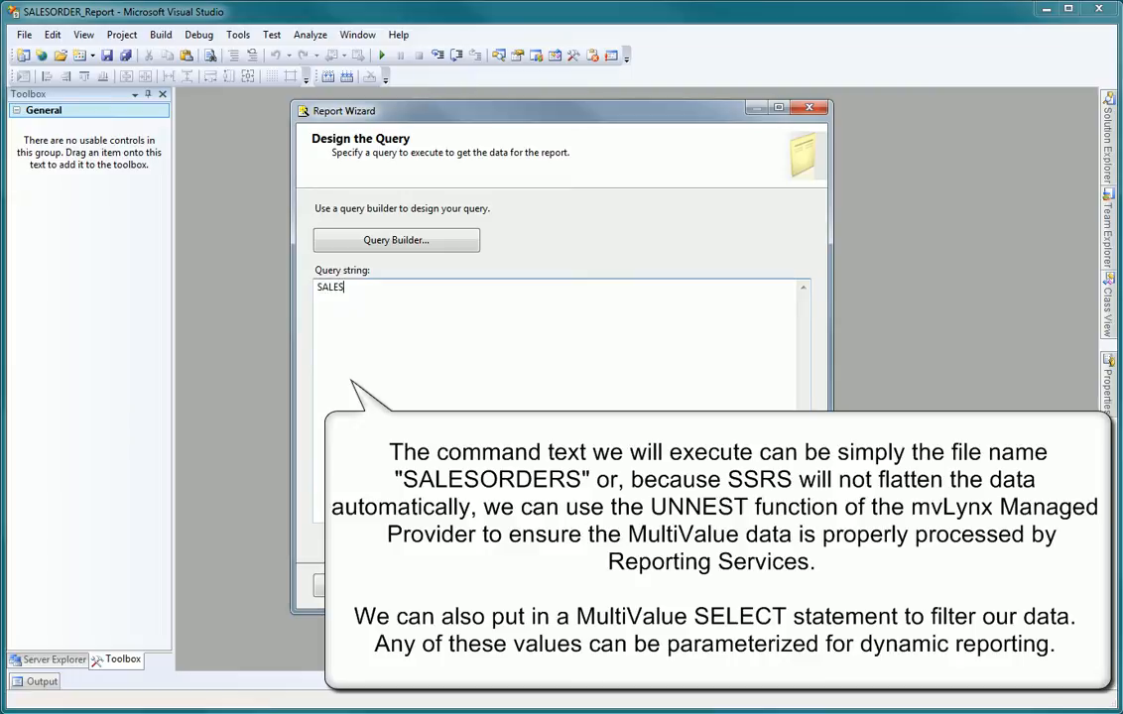
type("ORDER")
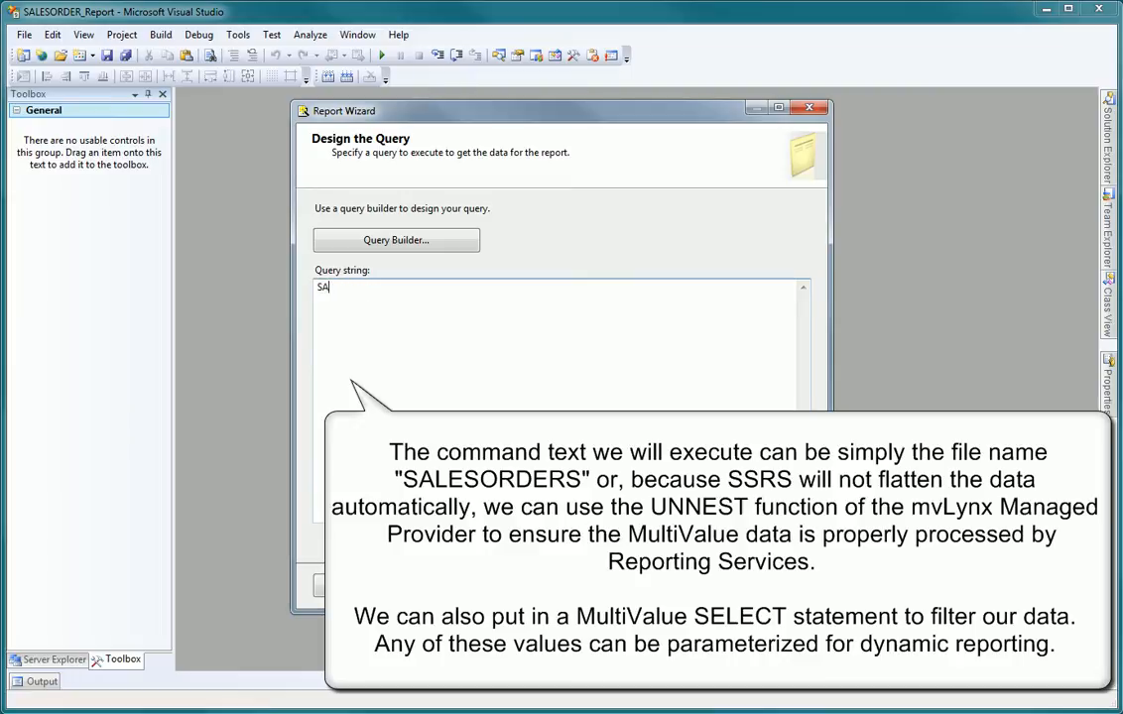
type("EXEC ITEMPROC SALESORDER \"SSELECT SALESORDER  = \"\"9]\"\"\" FUSIONWARE.UNNEST")
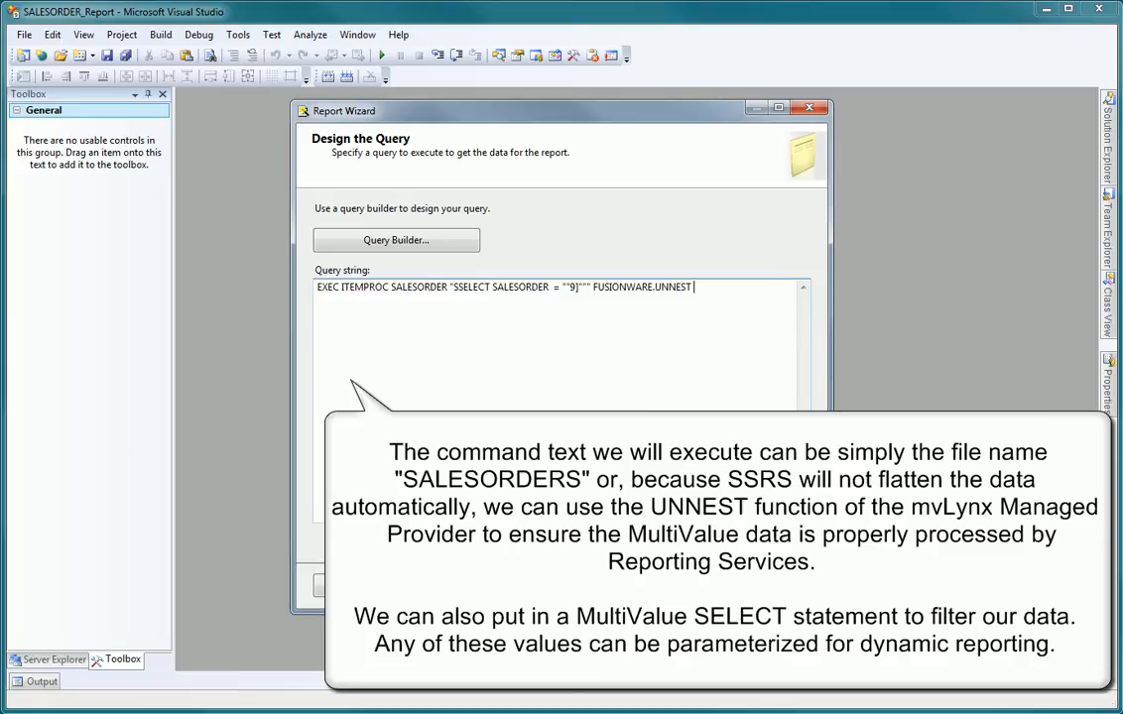
double_click(419, 286)
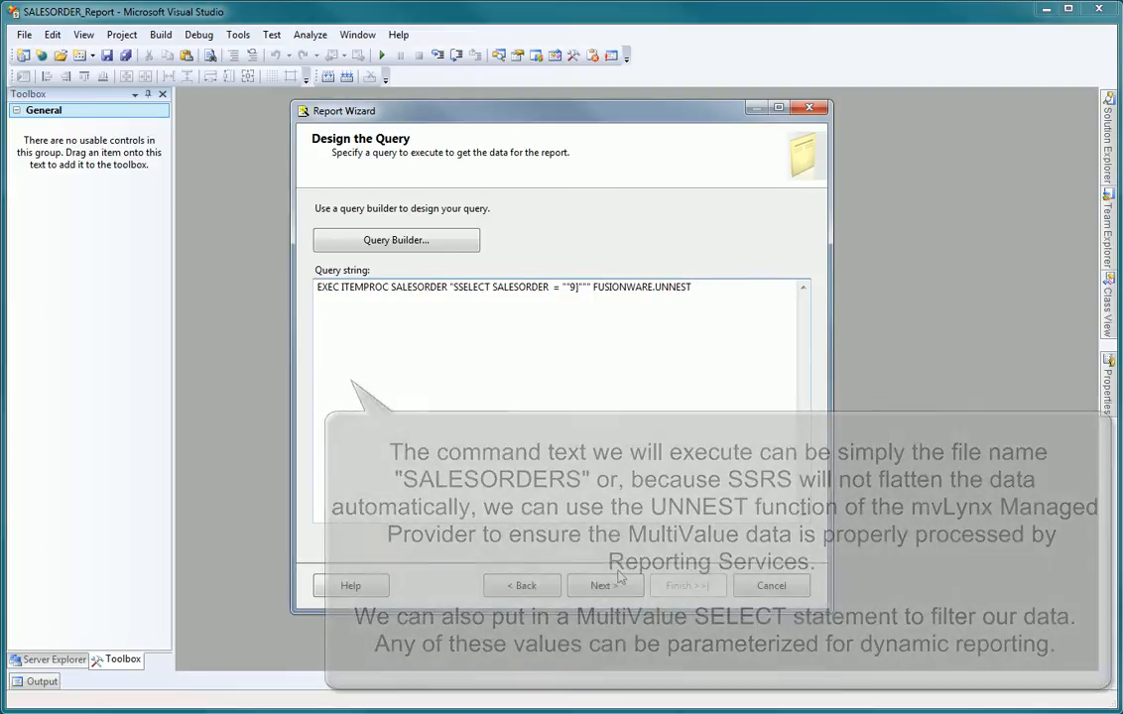
left_click(604, 585)
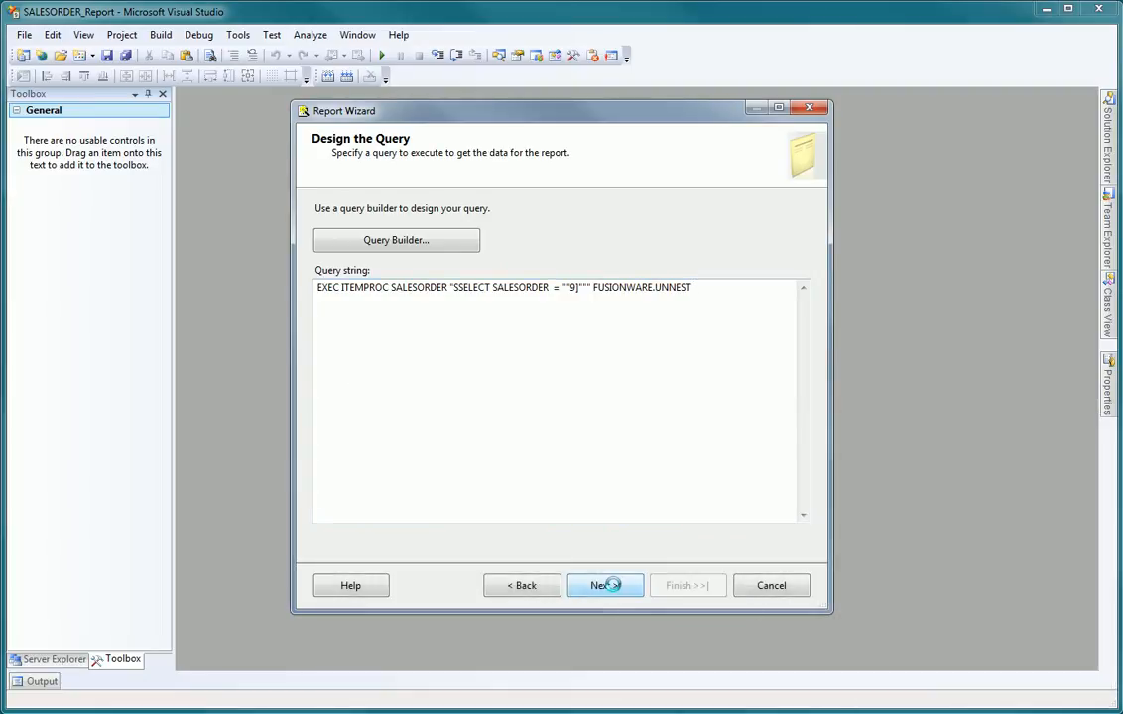
left_click(603, 586)
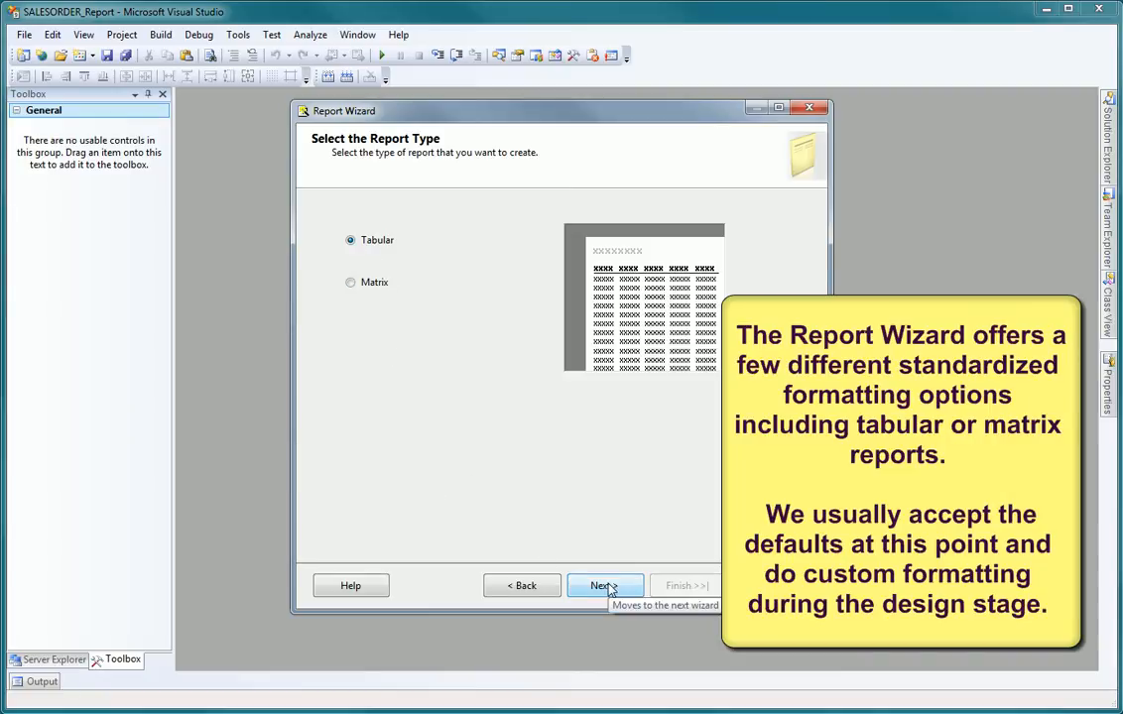
Step: Keep the Tabular type and add Product as a grouping field after DateOrderPlaced
left_click(605, 585)
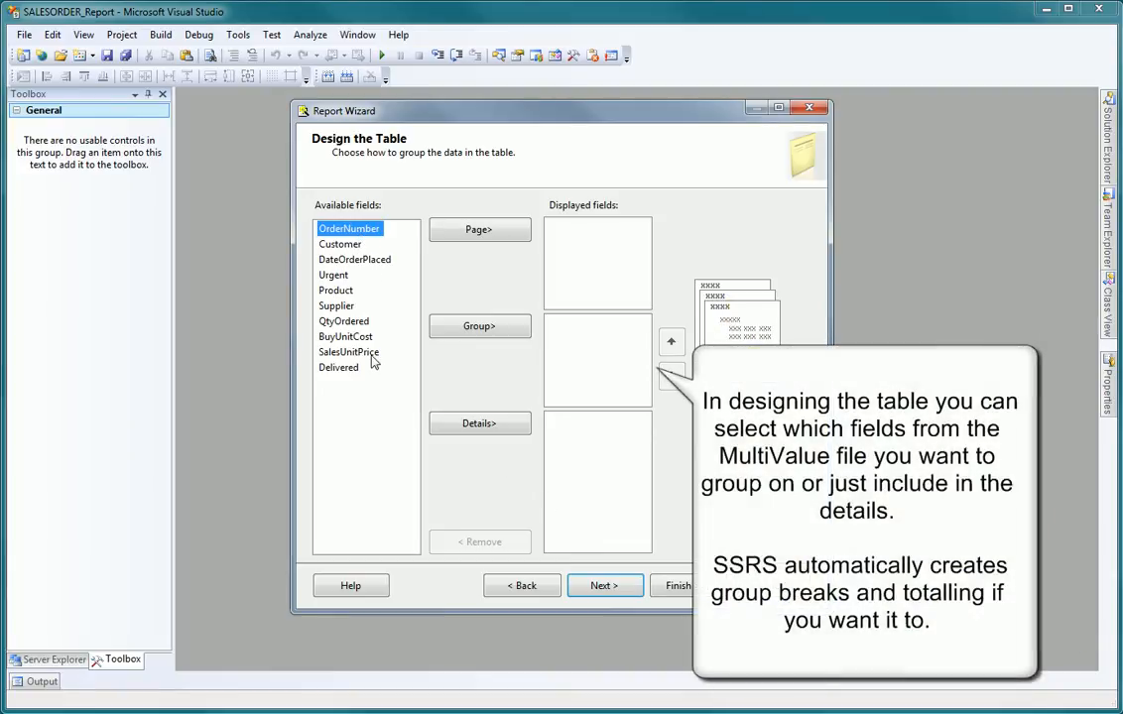
mouse_move(377, 297)
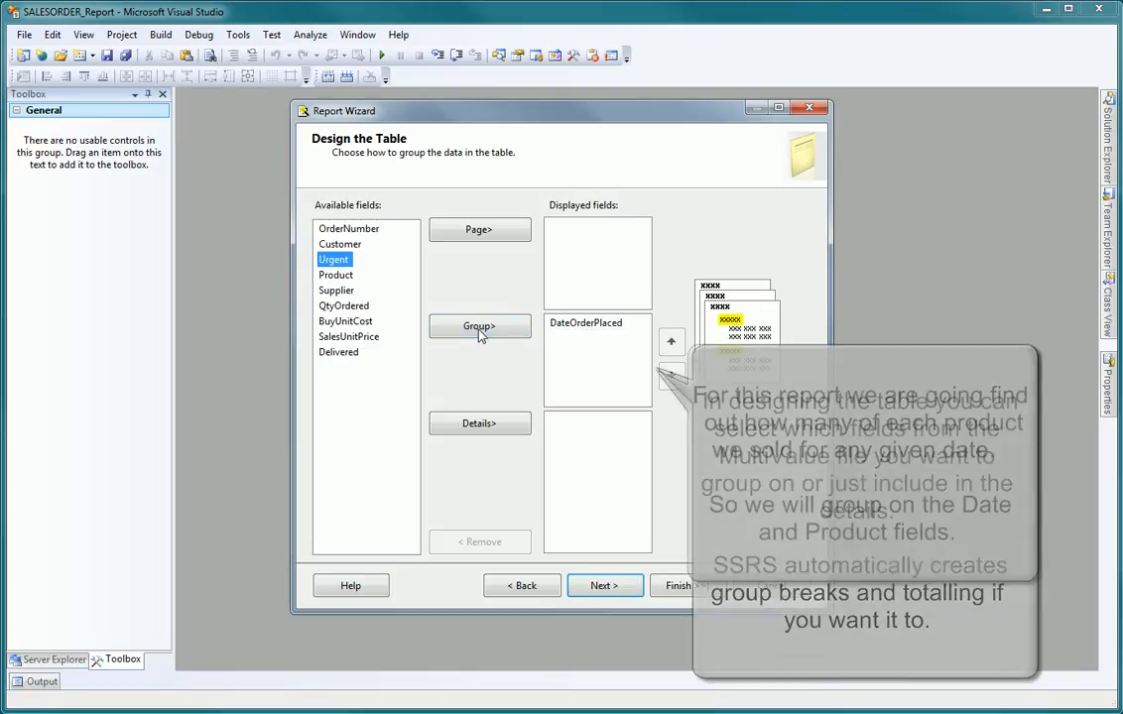
left_click(336, 274)
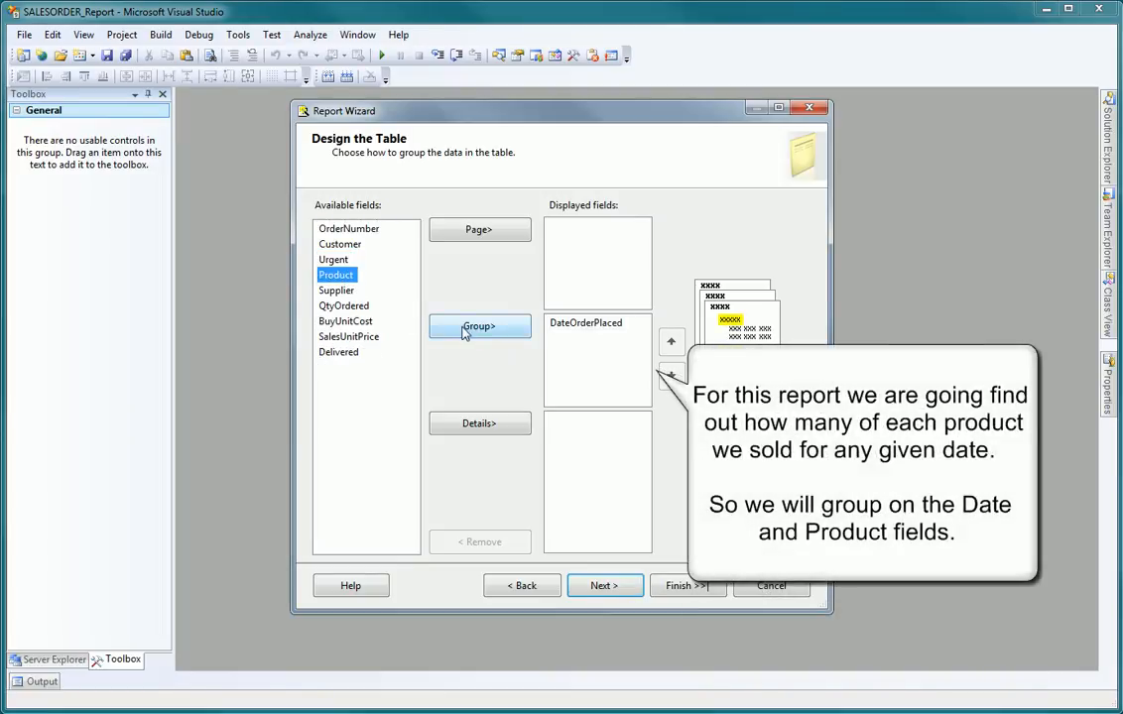
left_click(480, 326)
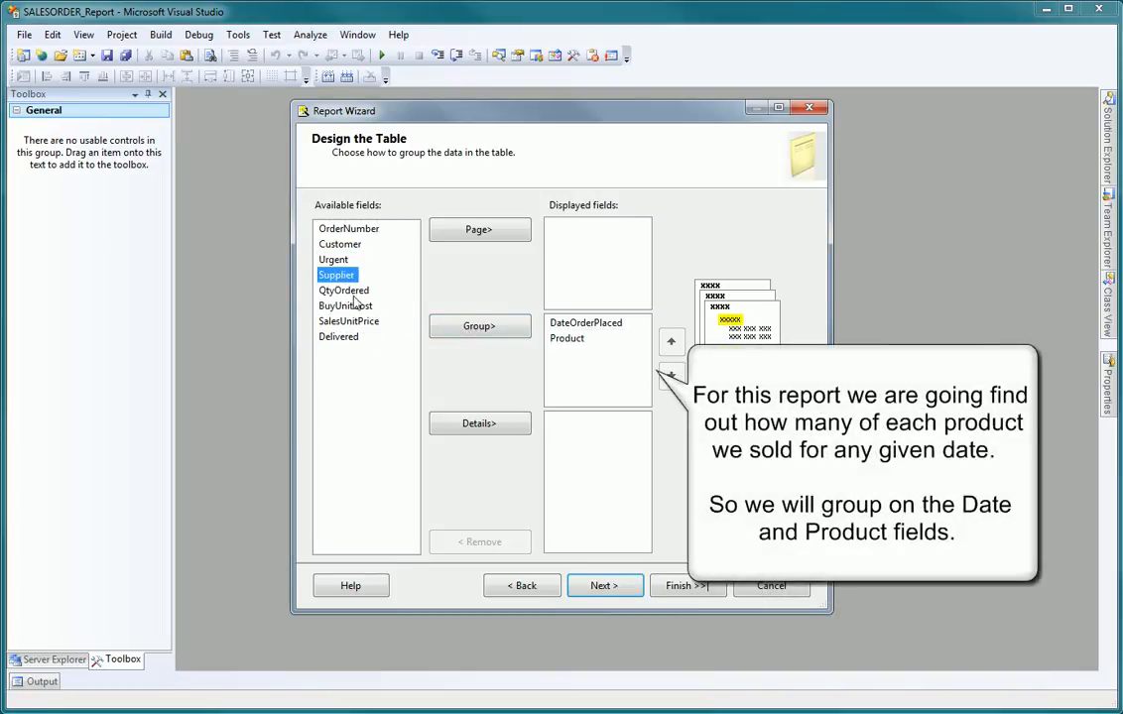
Step: Add QtyOrdered, BuyUnitCost and SalesUnitPrice as detail fields and continue
left_click(345, 289)
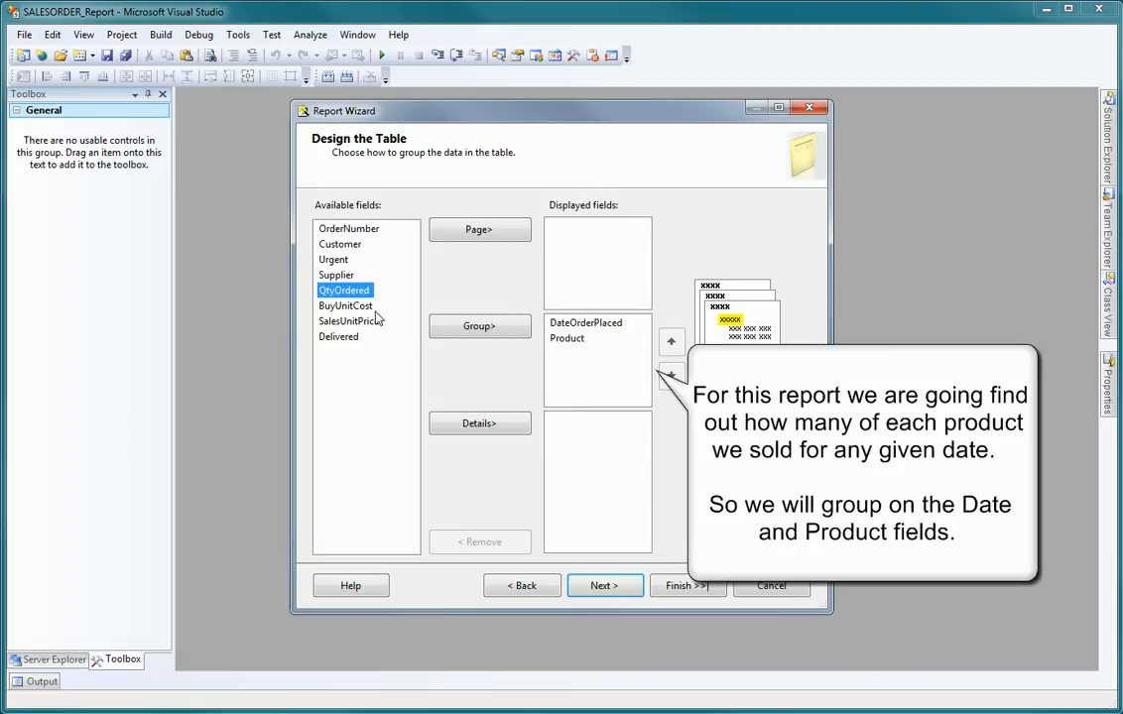
left_click(480, 425)
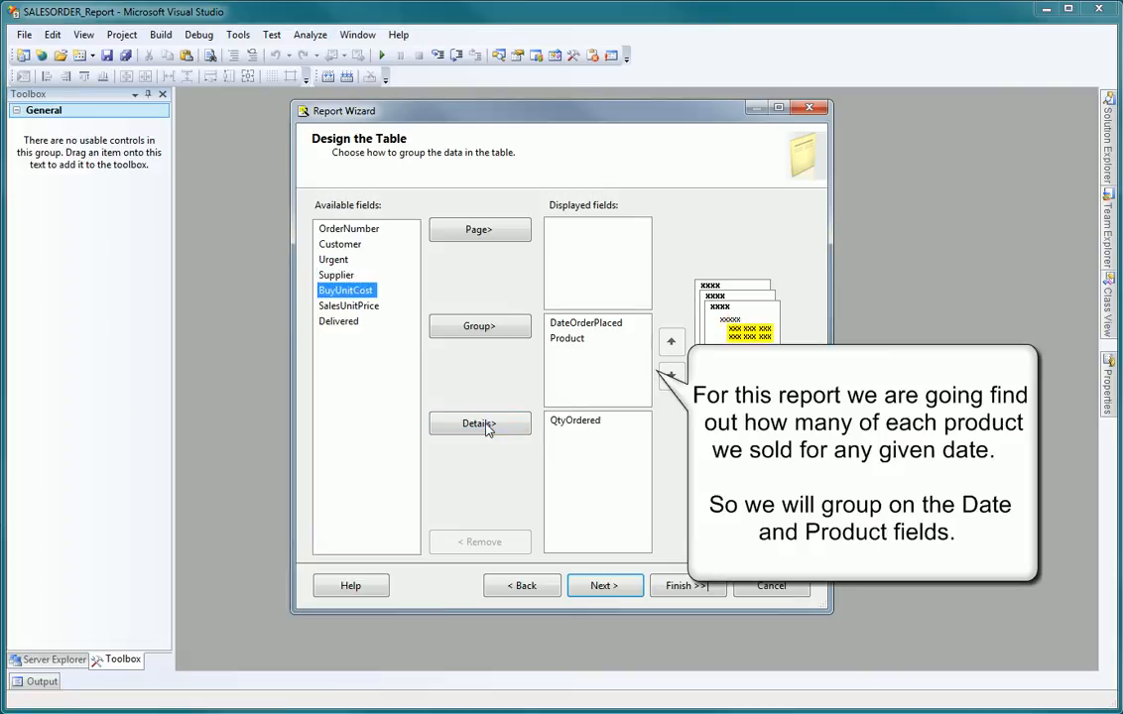
left_click(480, 424)
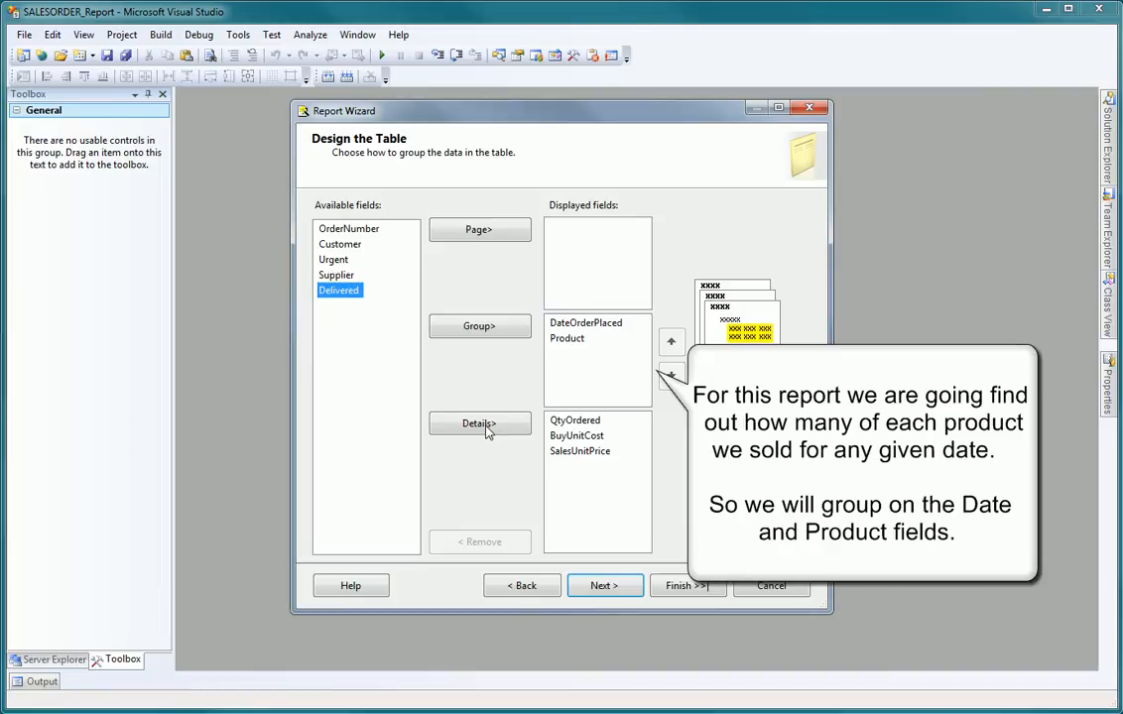
mouse_move(480, 524)
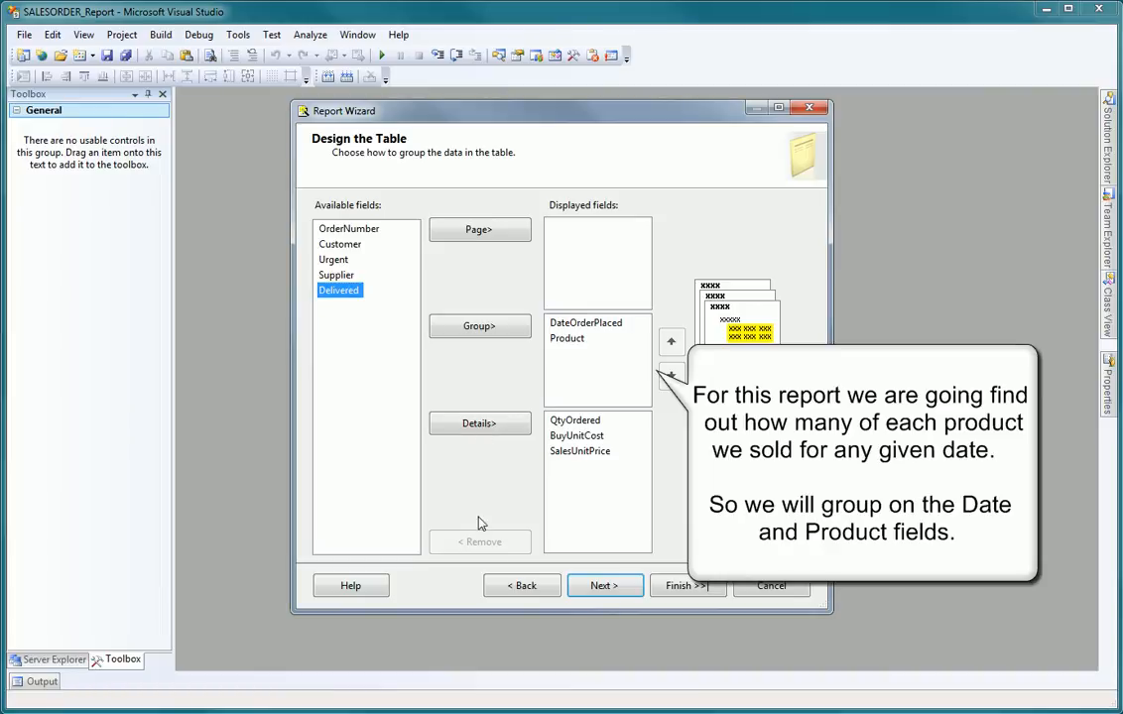
mouse_move(603, 586)
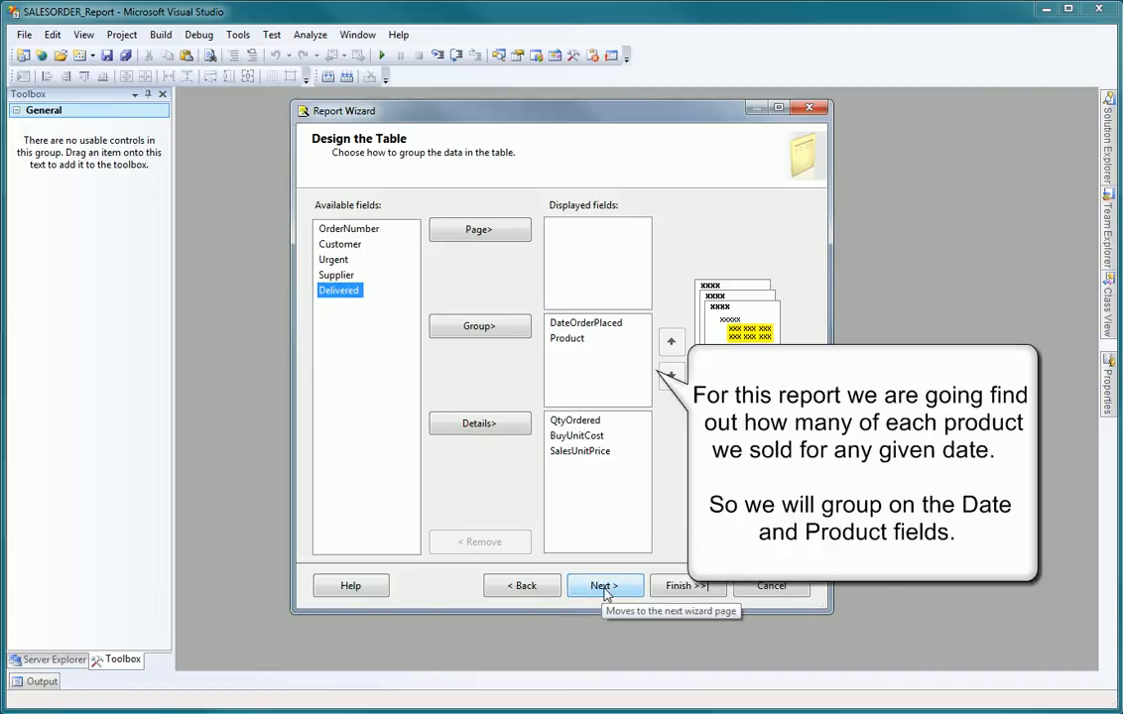
left_click(603, 586)
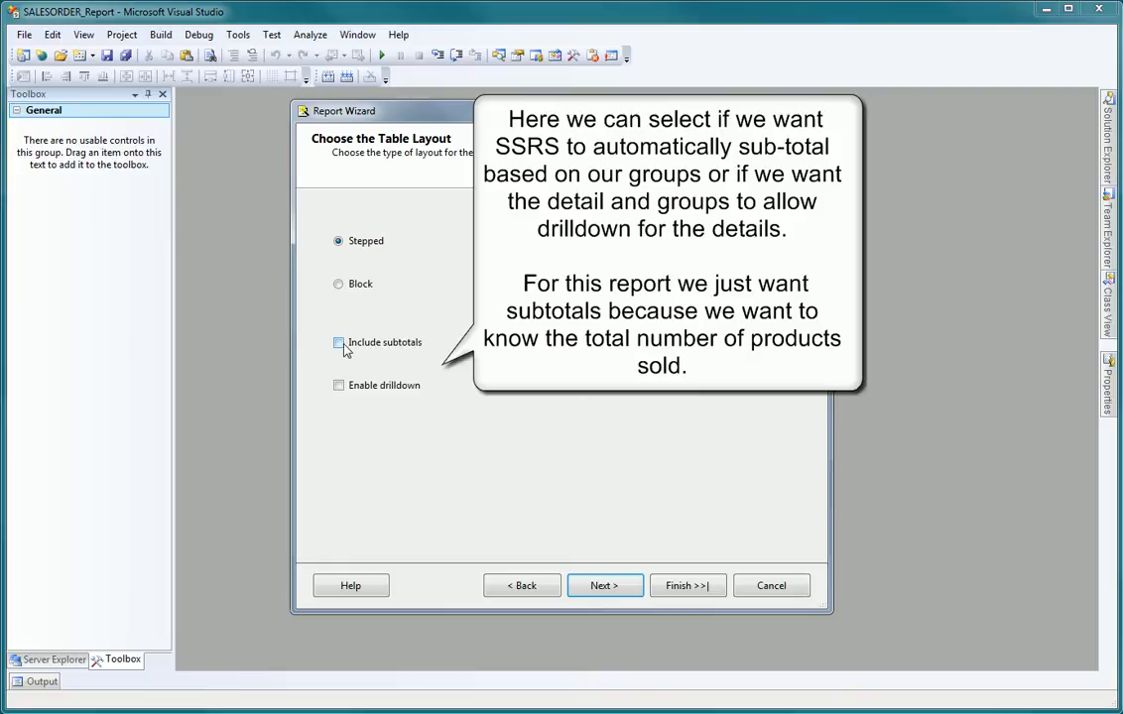
Step: Use a stepped layout with subtotals included and drilldown left off
left_click(337, 342)
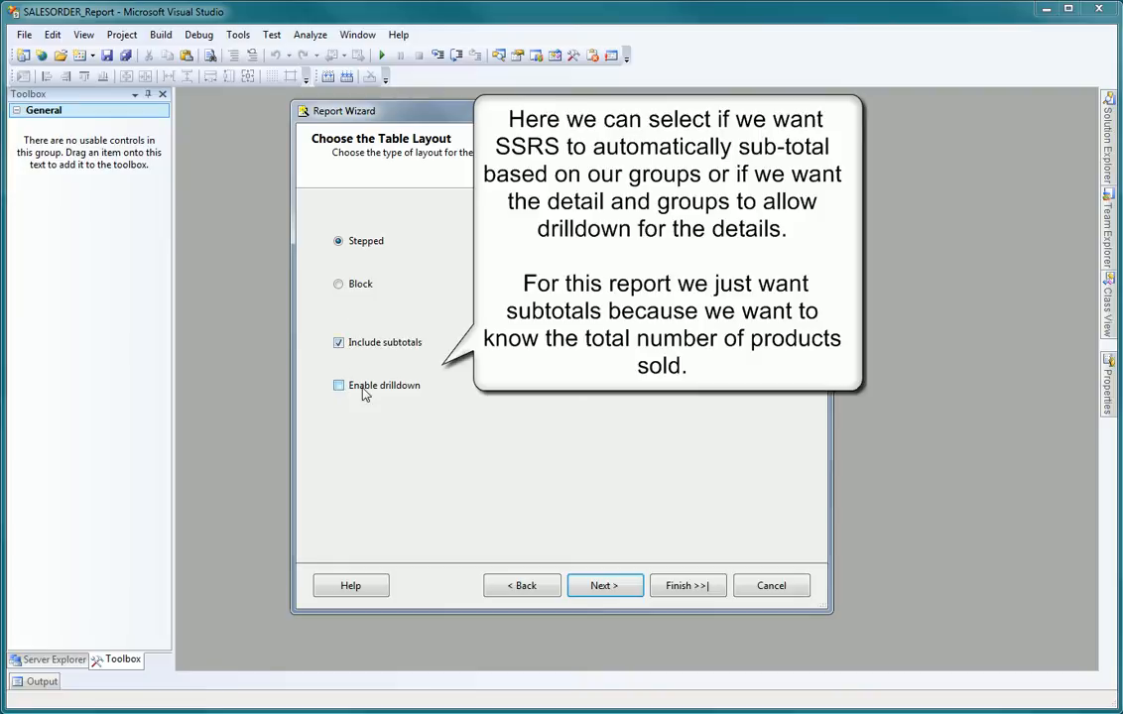
left_click(337, 385)
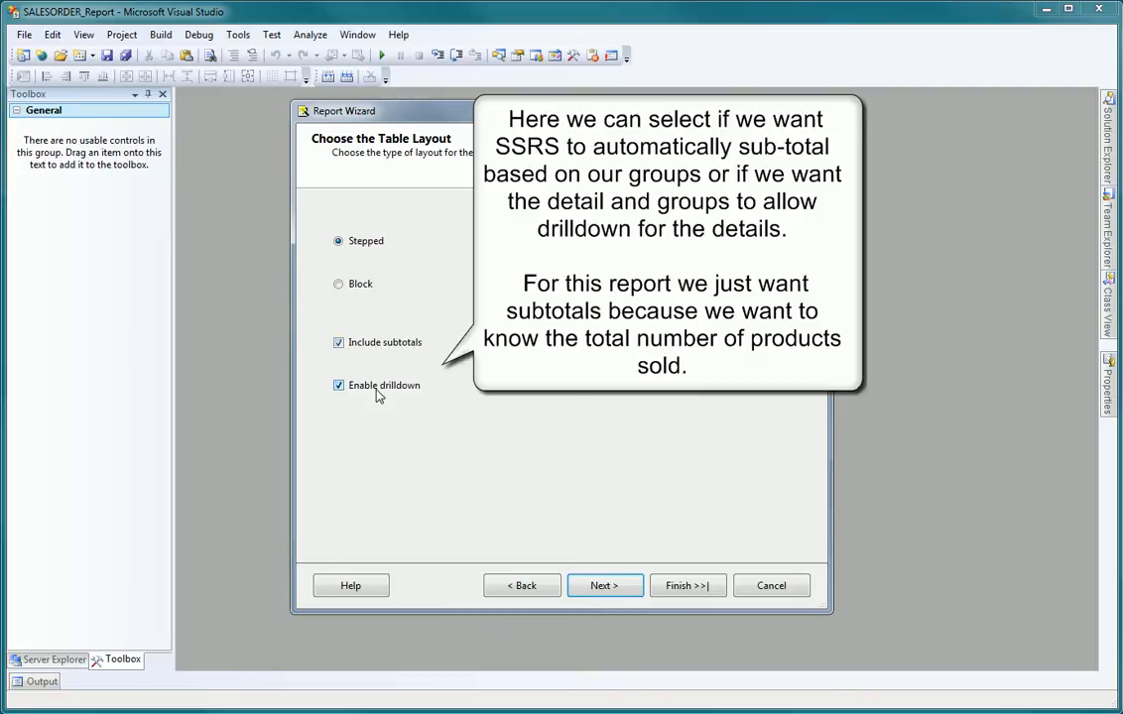
left_click(337, 385)
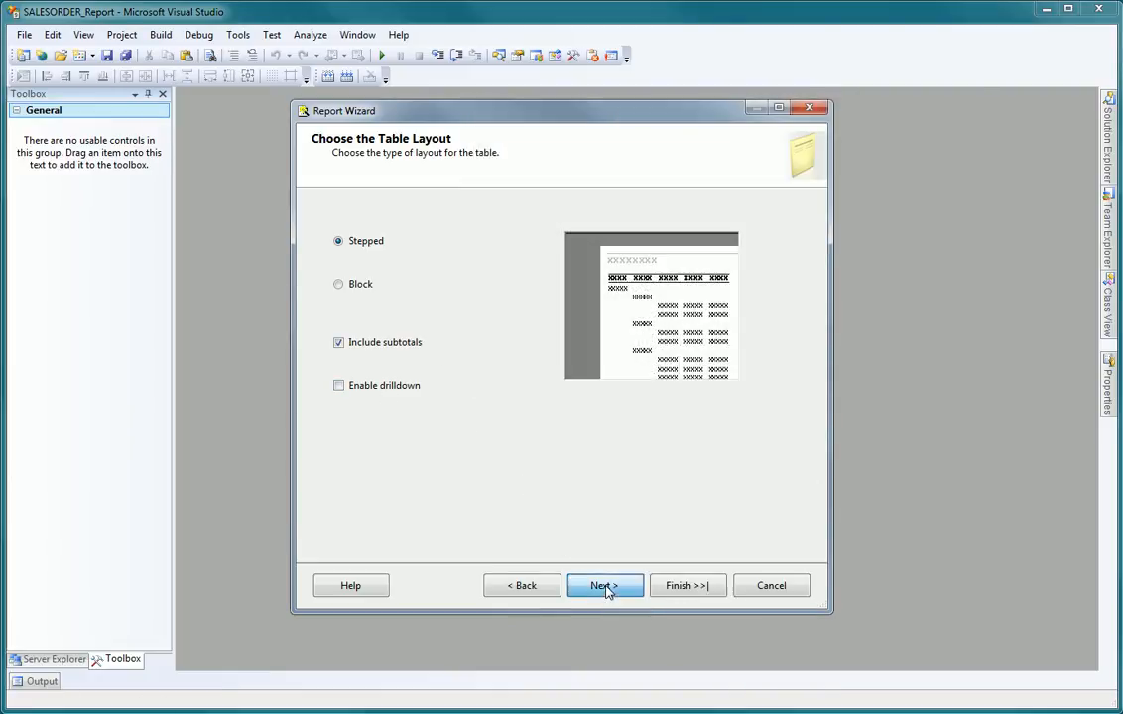
left_click(605, 585)
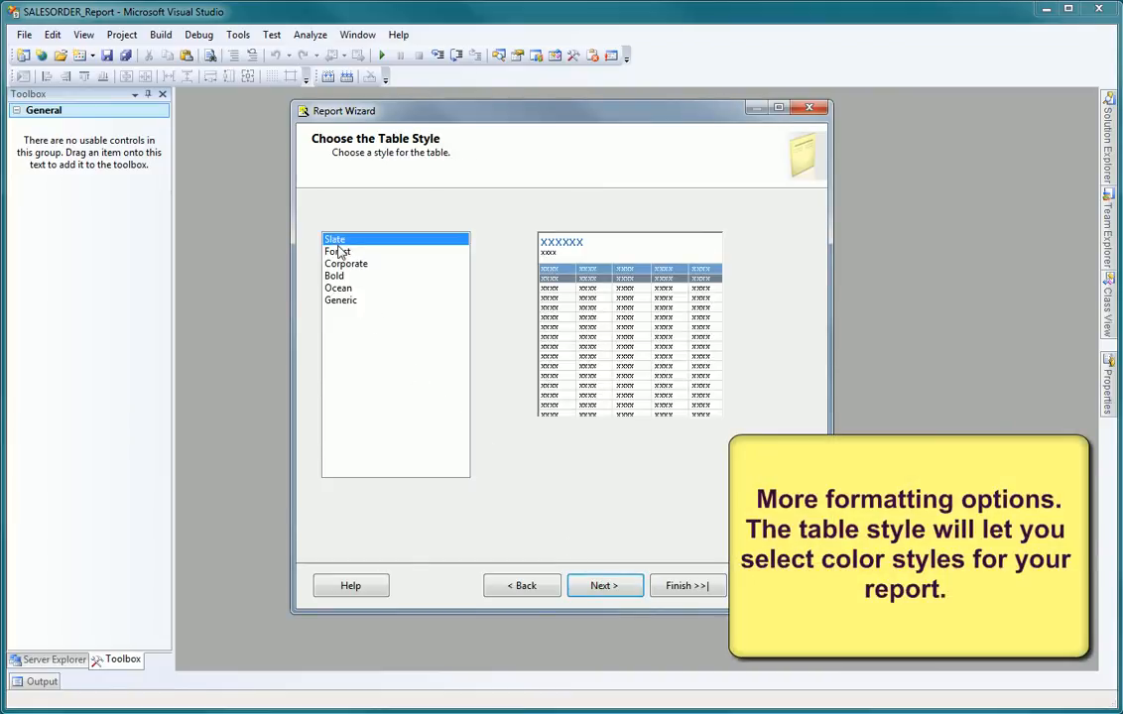
Step: Choose the Slate table style and continue to the deployment location
left_click(333, 274)
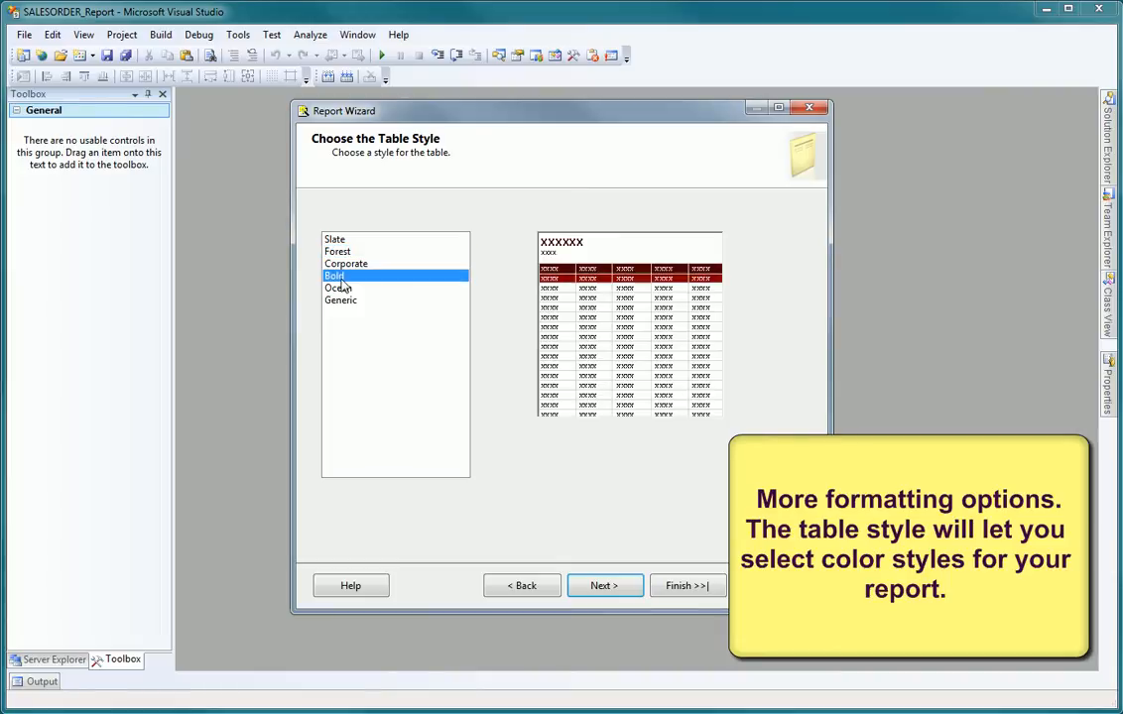
left_click(333, 238)
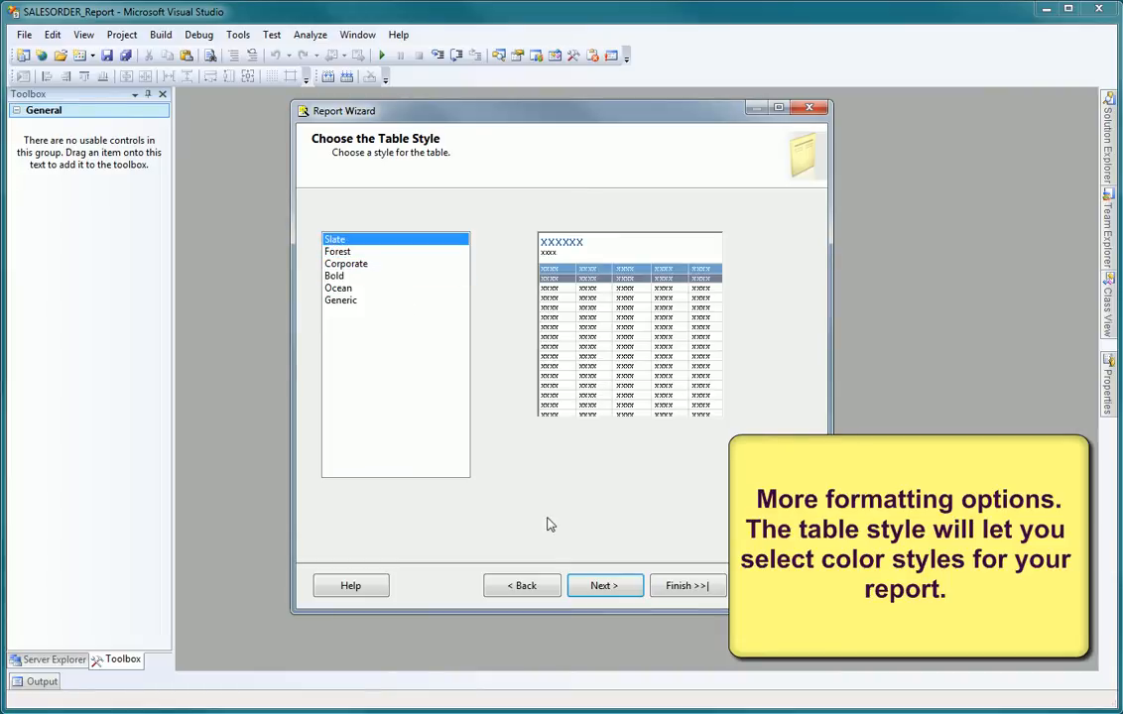
left_click(604, 585)
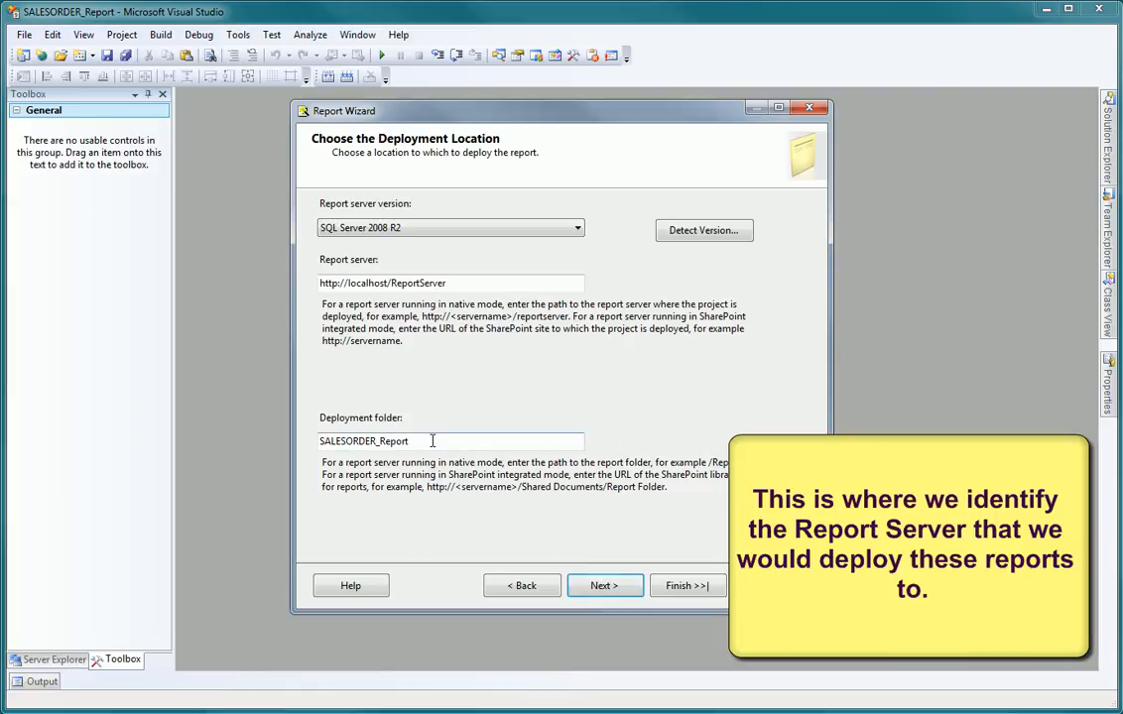
mouse_move(603, 585)
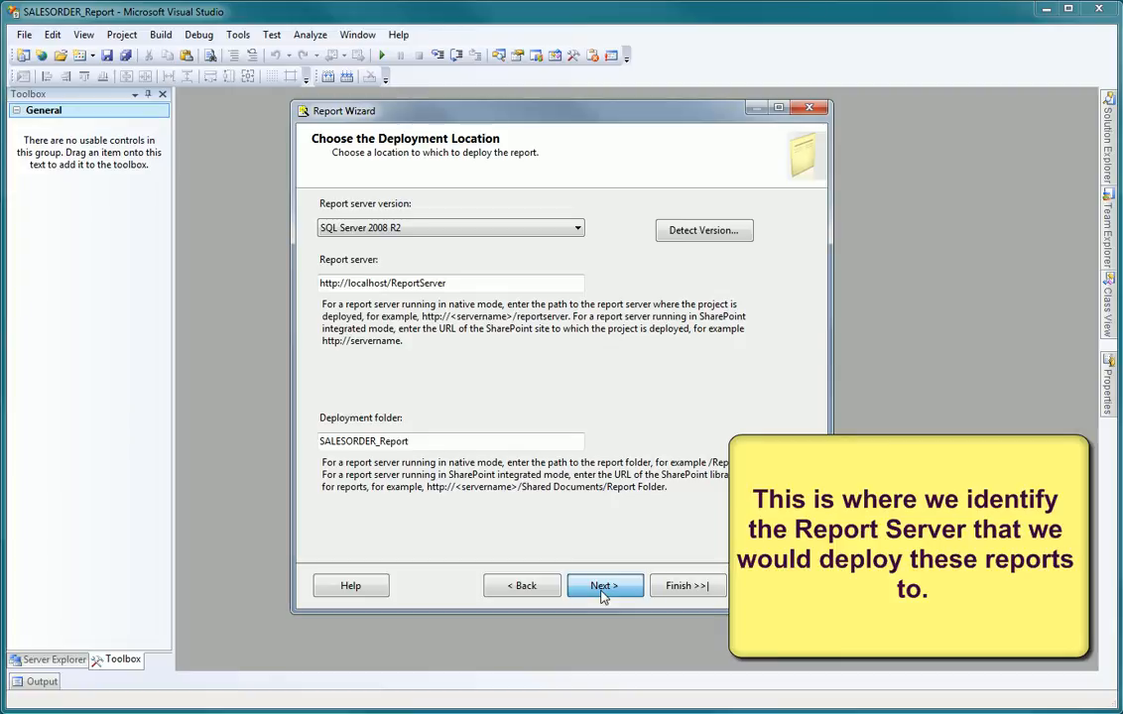
Step: Name the report 'Sales Order Report' and finish the wizard to generate the grouped table
left_click(603, 585)
type("Re")
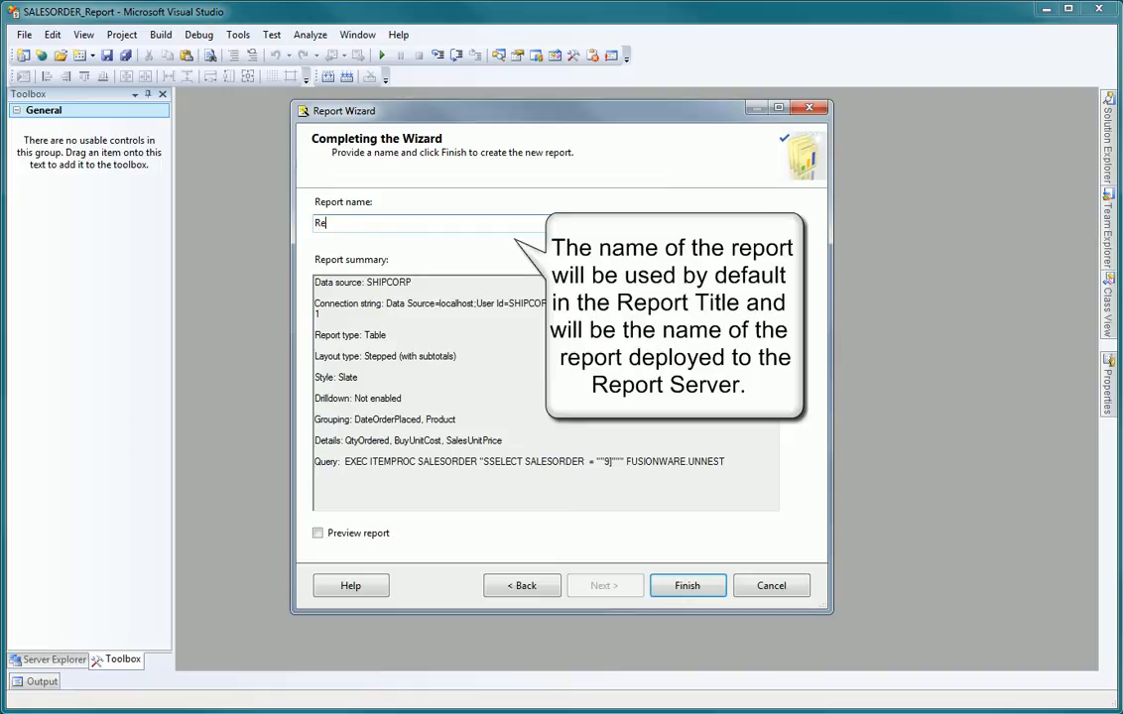
key("BackSpace")
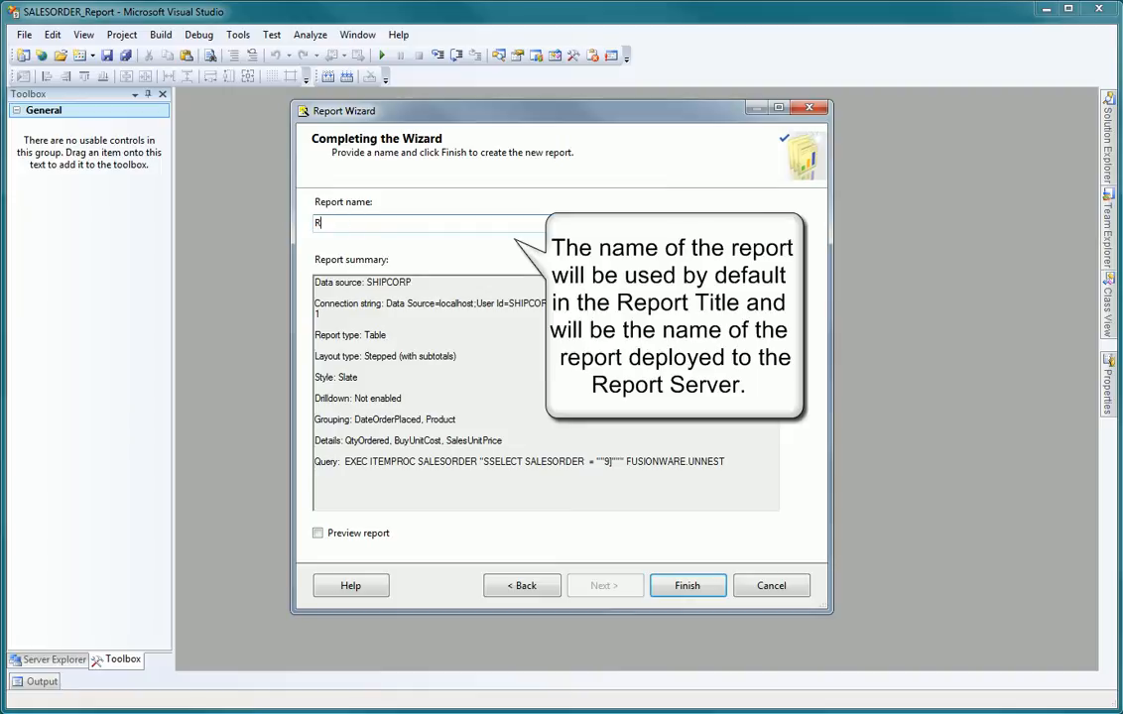
type("Sales Or")
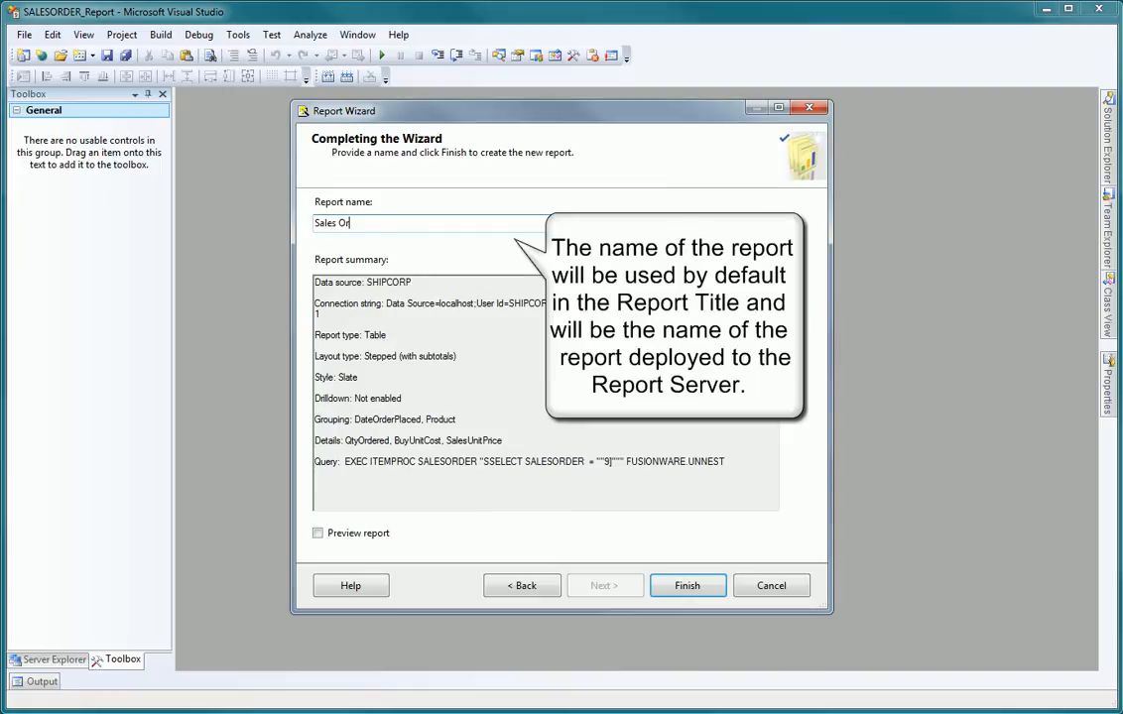
type("der Report")
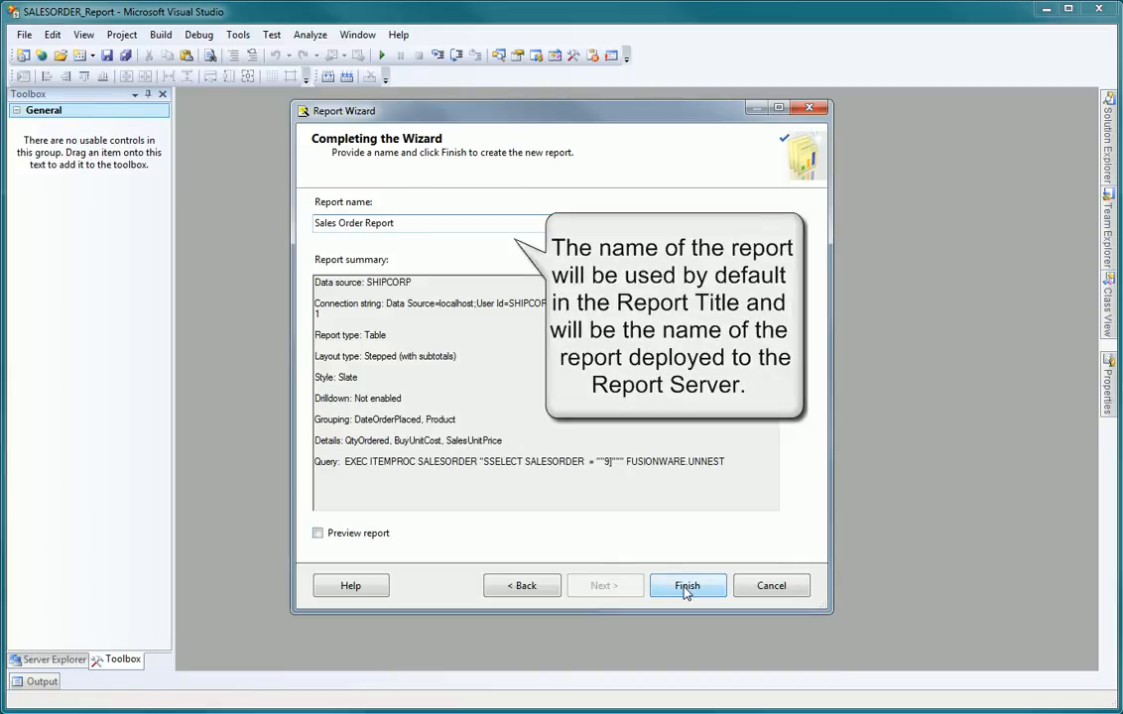
left_click(686, 585)
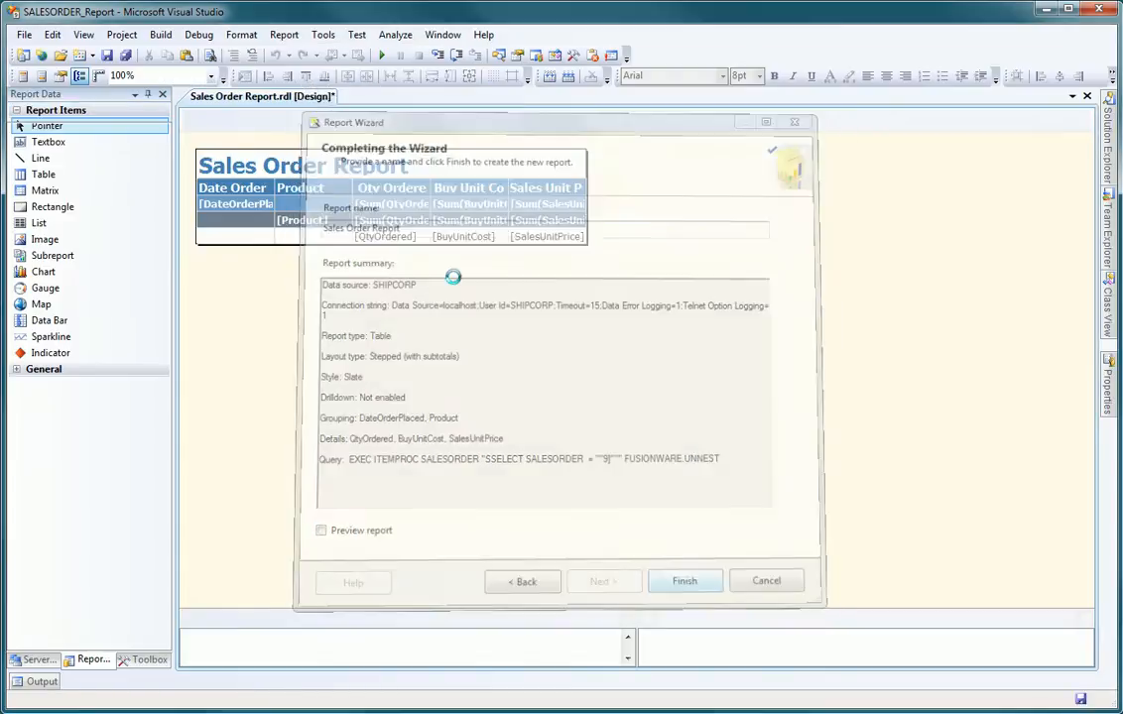
left_click(685, 581)
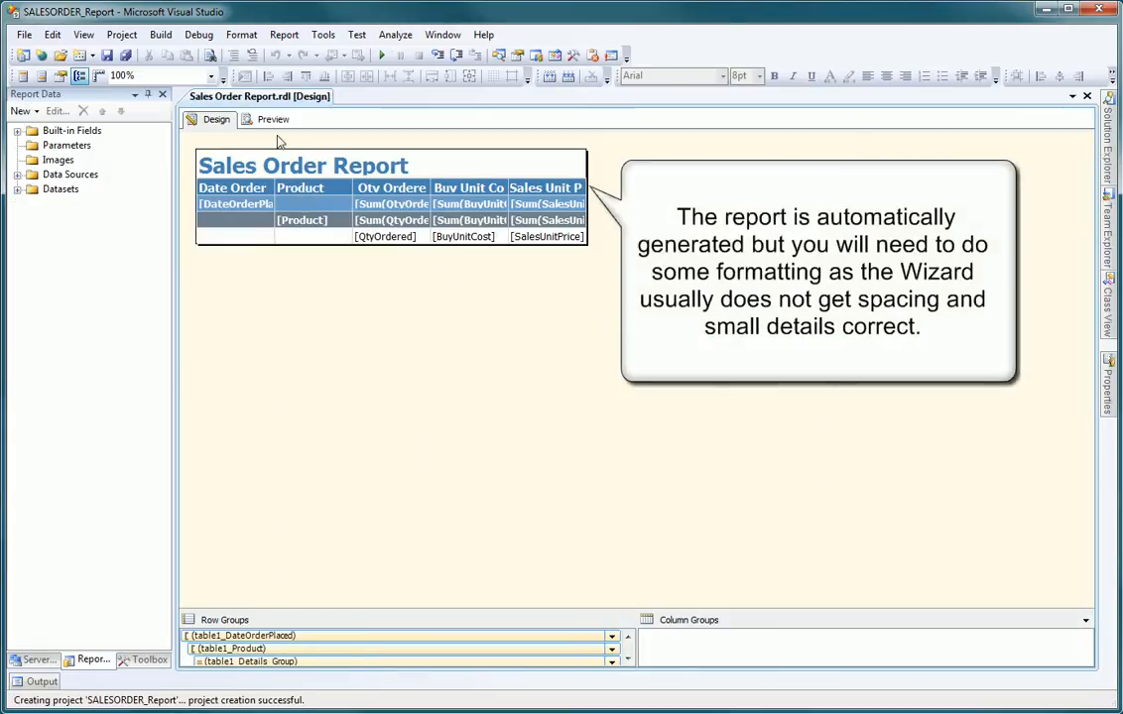
left_click(274, 119)
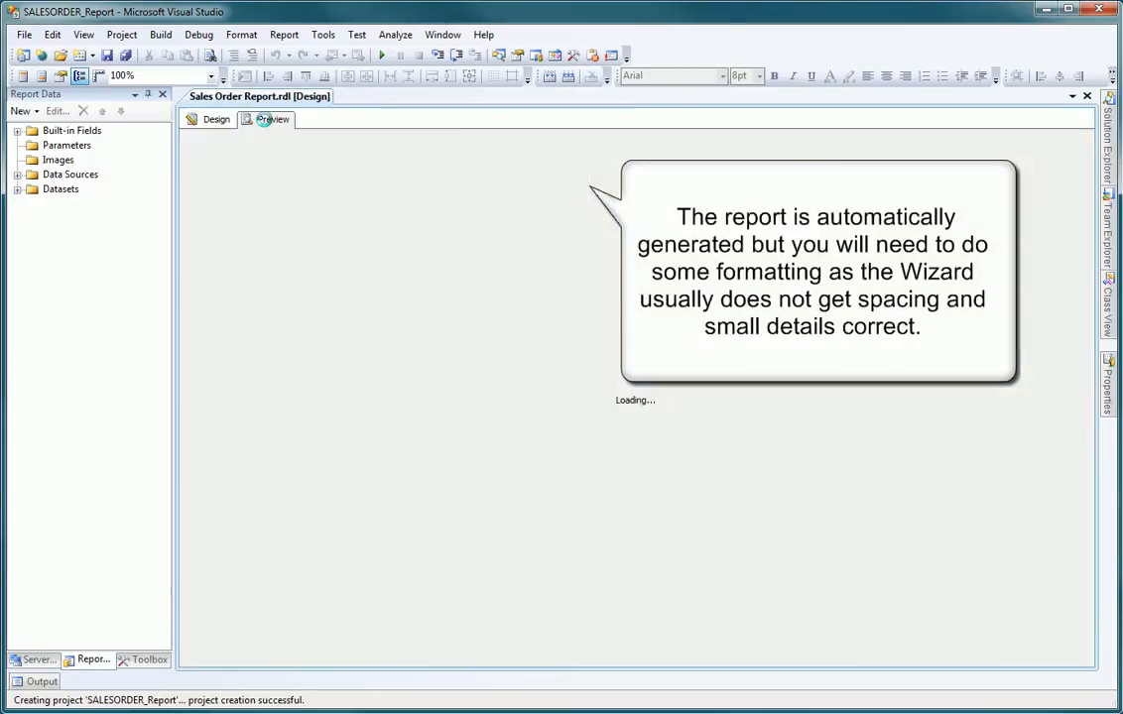
left_click(274, 119)
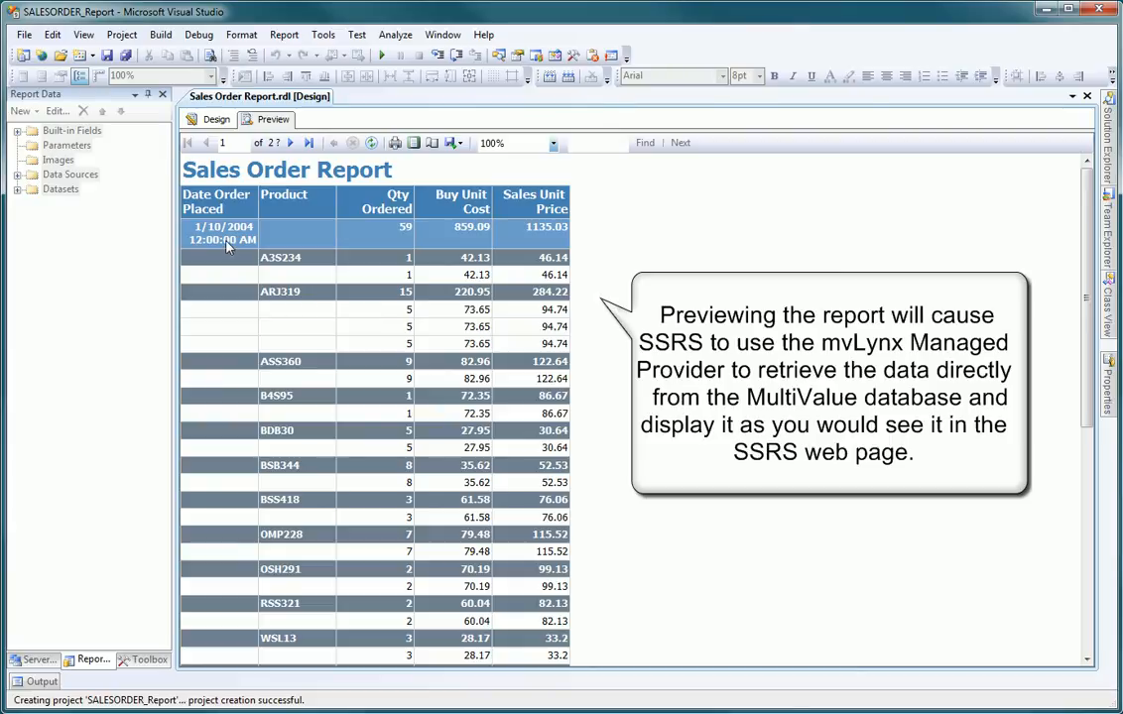
mouse_move(361, 274)
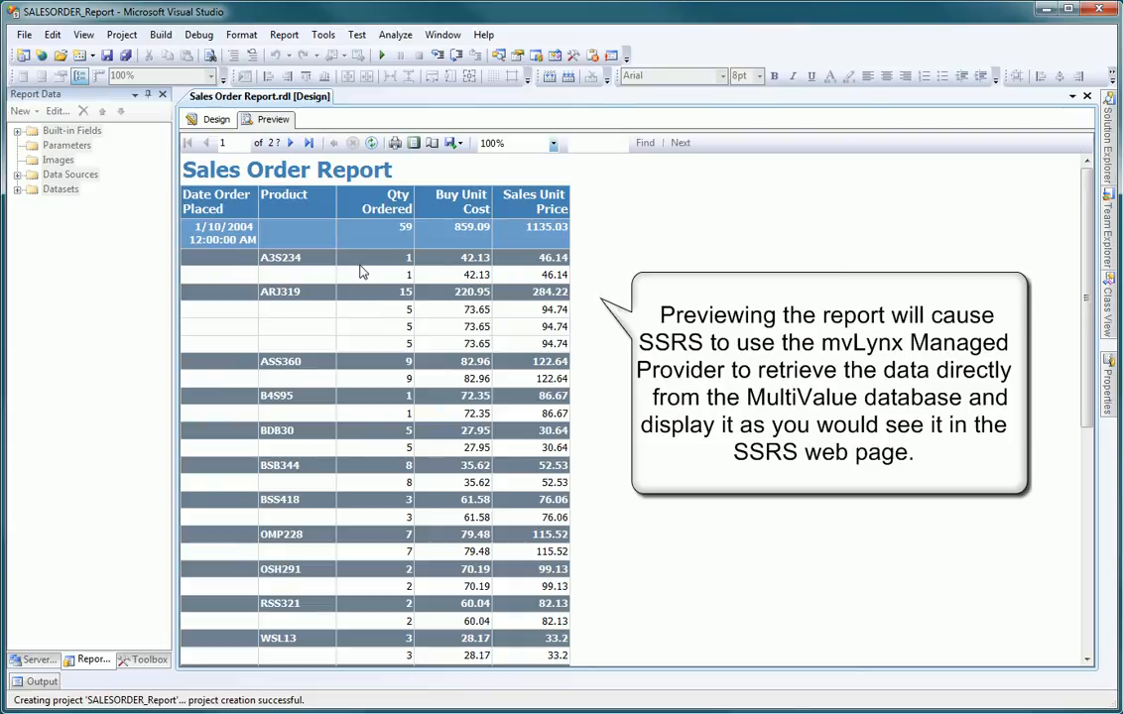
mouse_move(460, 270)
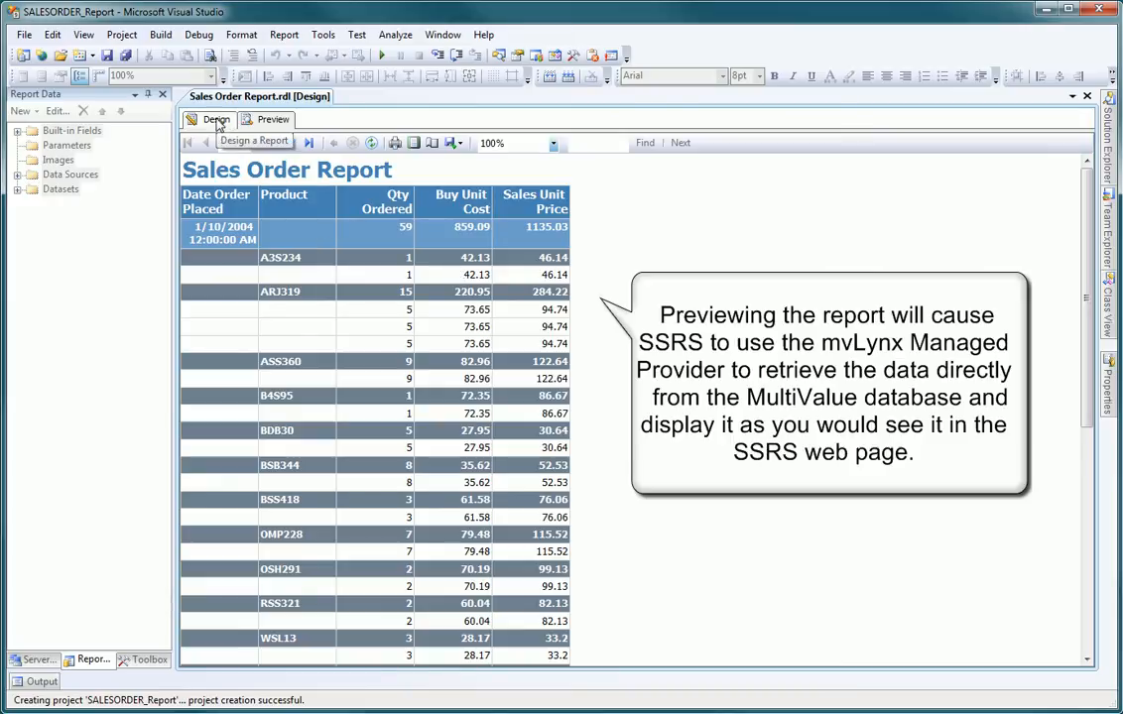
left_click(214, 119)
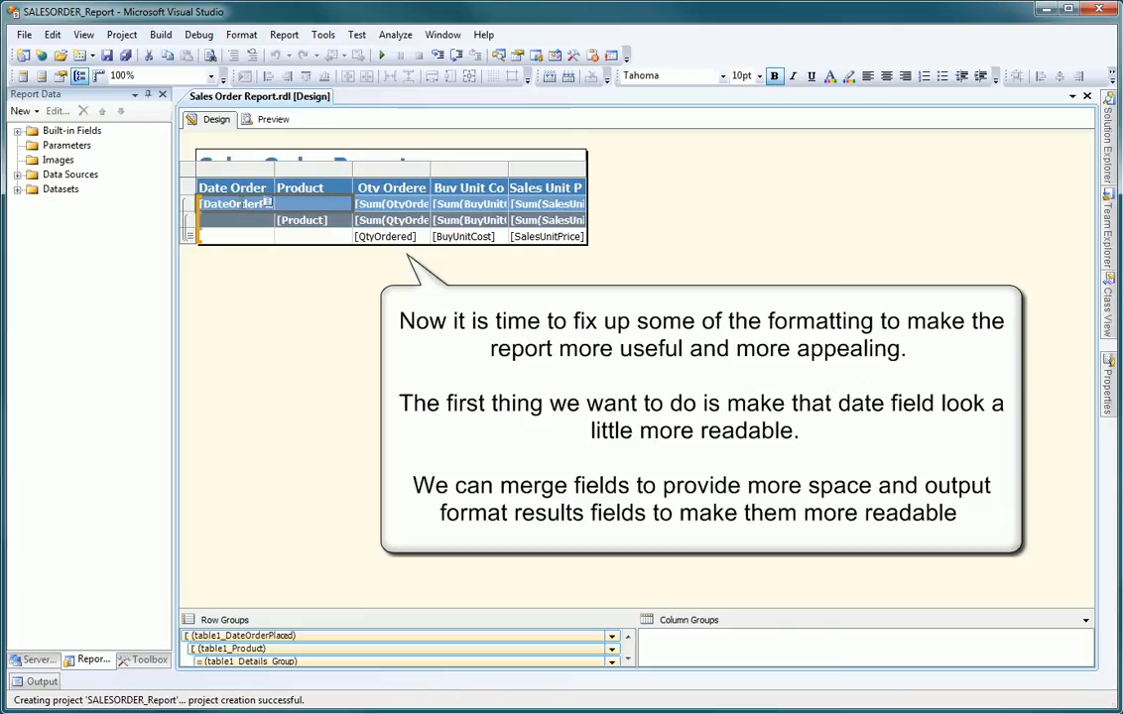
Step: Give the DateOrderPlaced cell the long month-day-year date number format
right_click(232, 203)
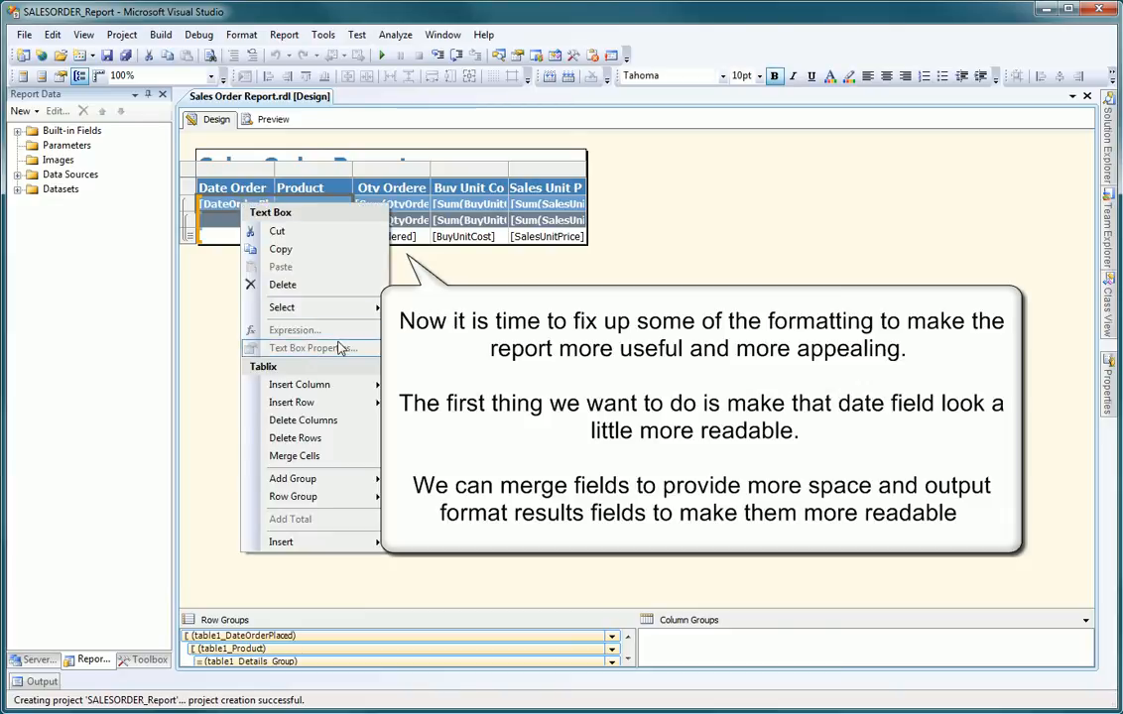
left_click(282, 322)
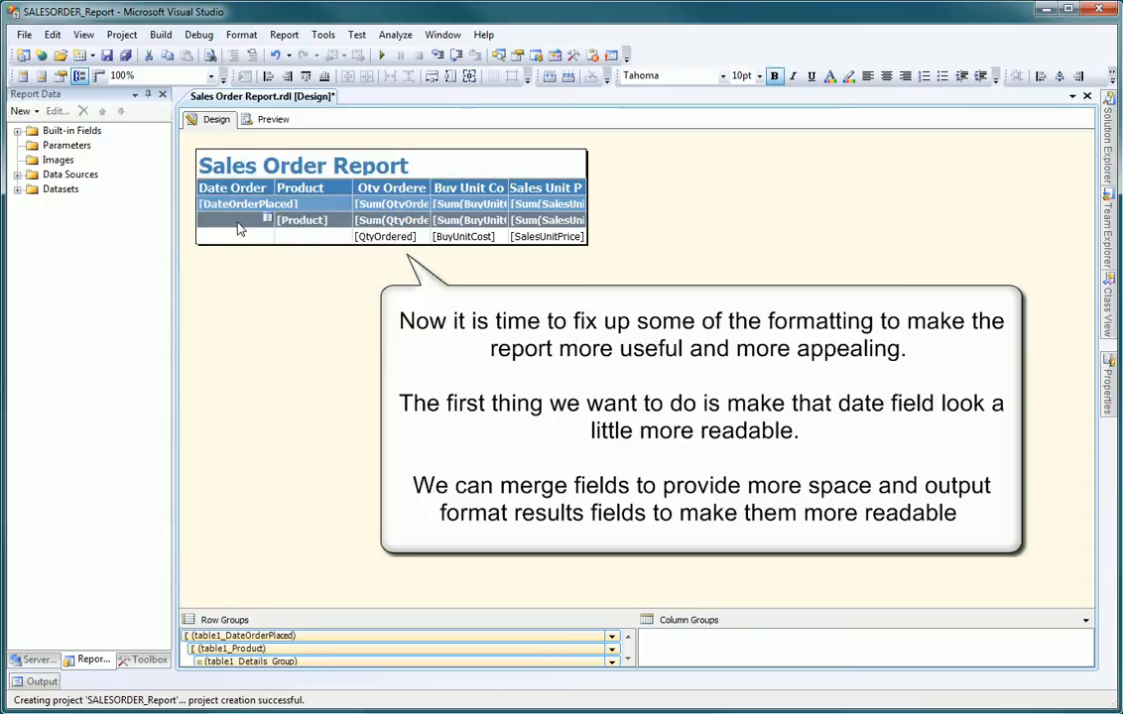
right_click(248, 202)
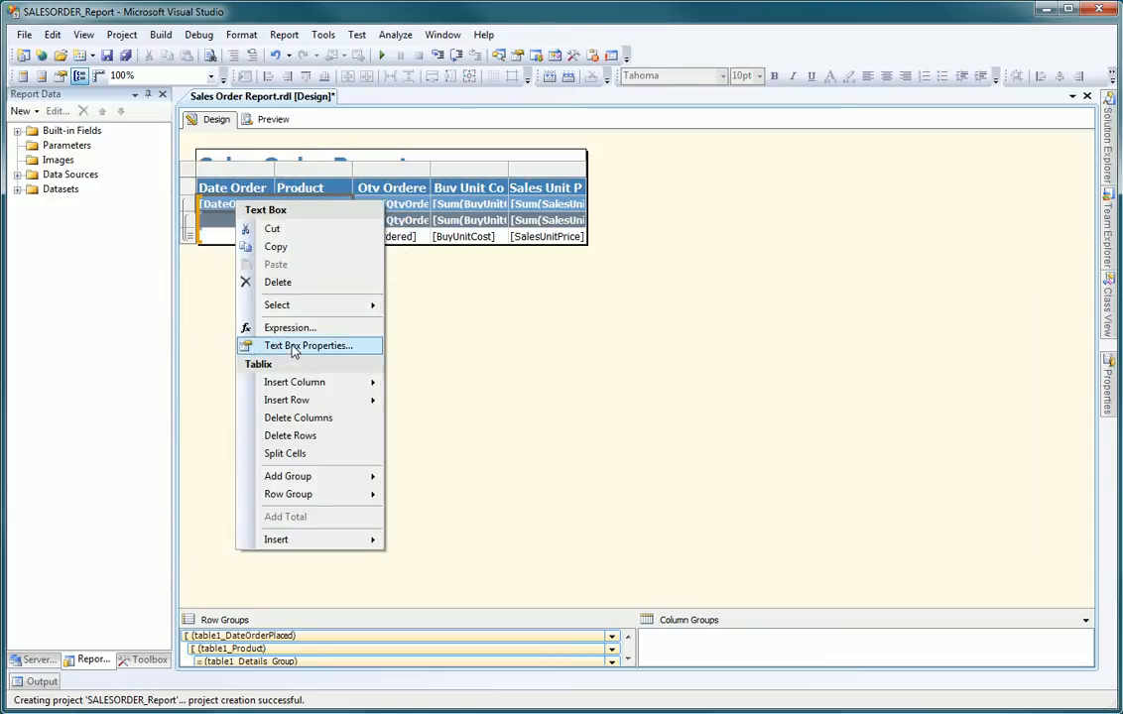
left_click(309, 345)
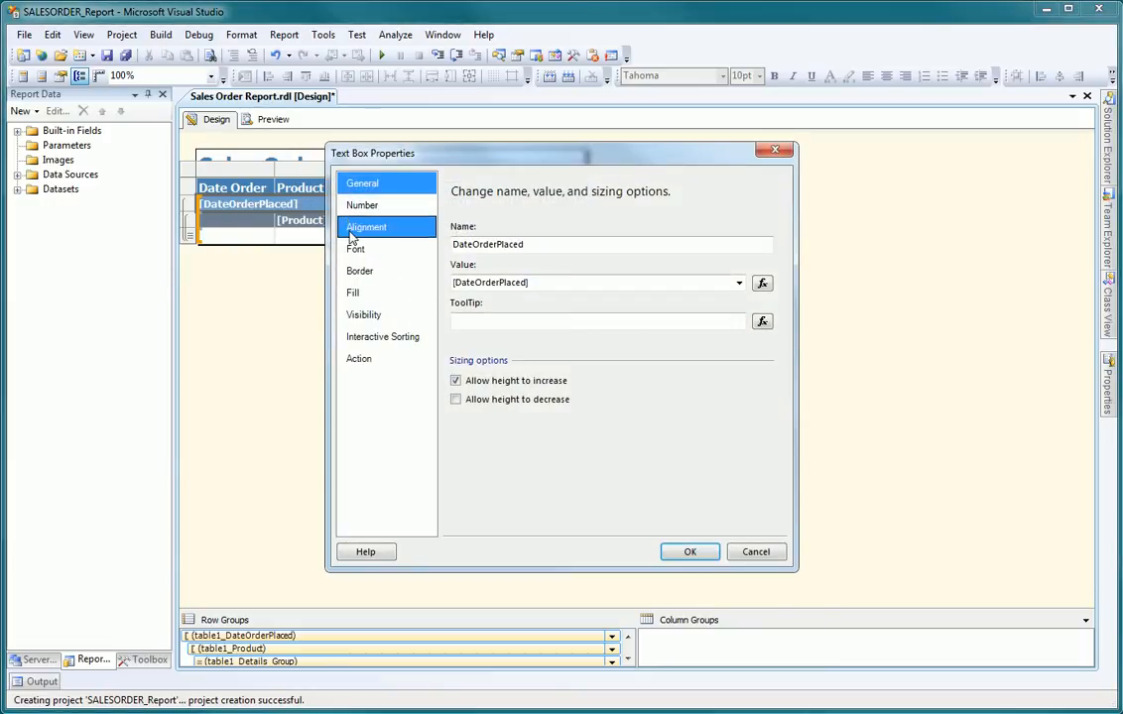
left_click(361, 205)
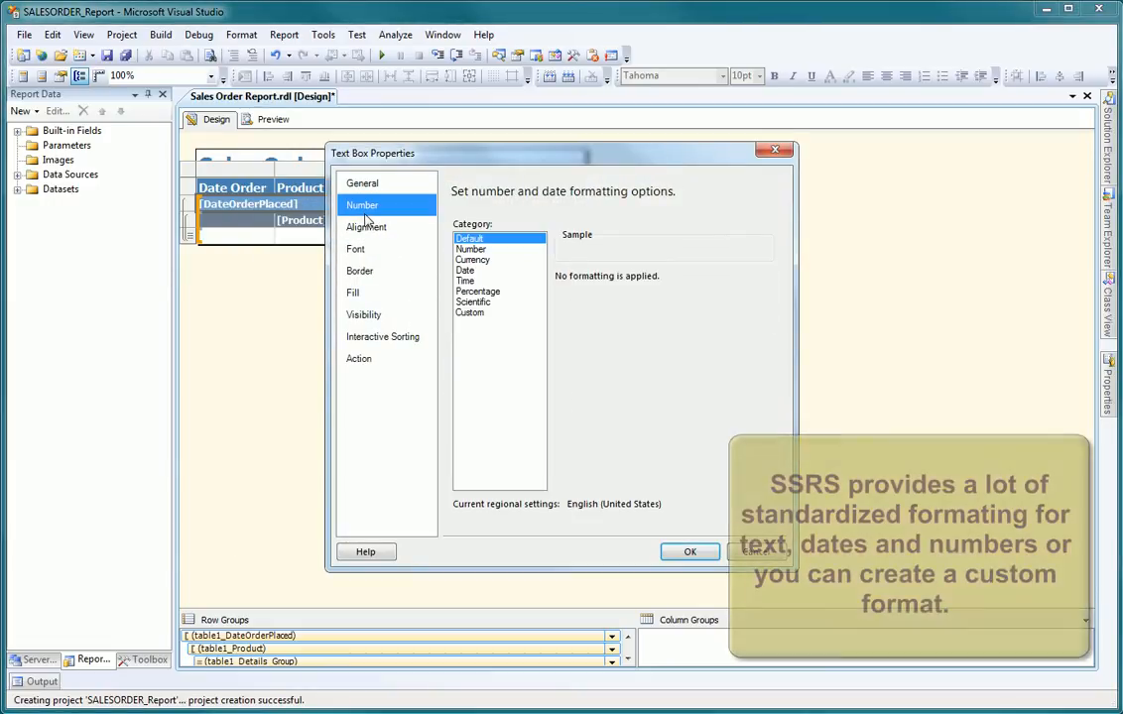
left_click(464, 270)
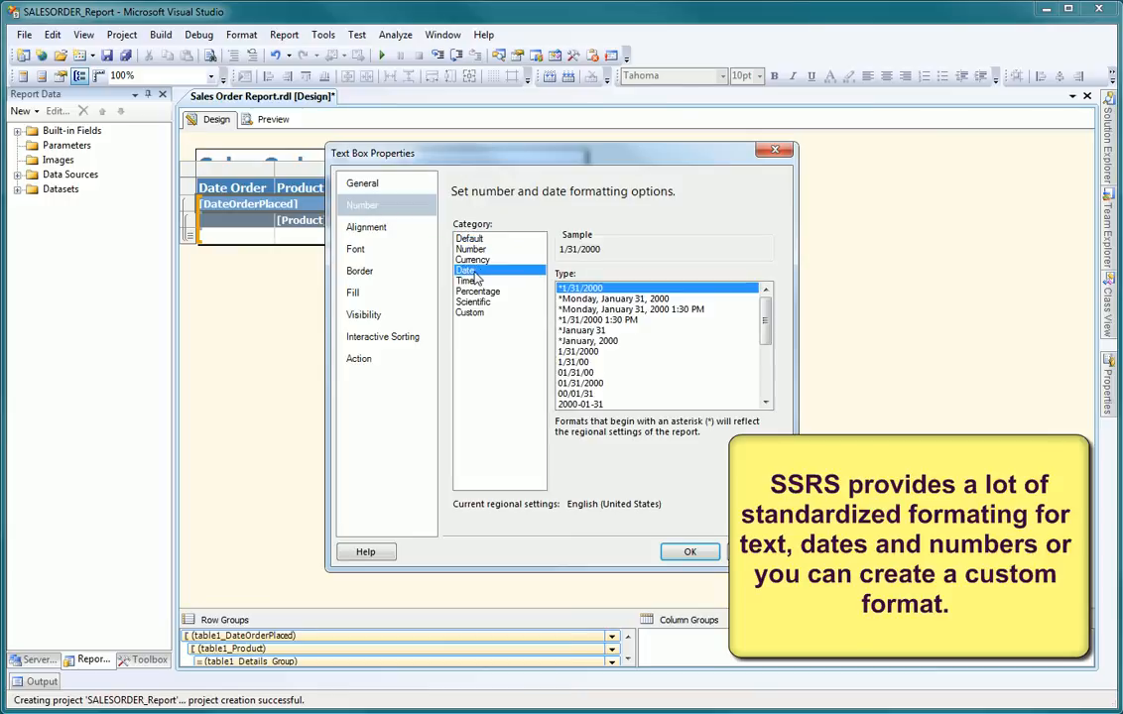
scroll("down", 3)
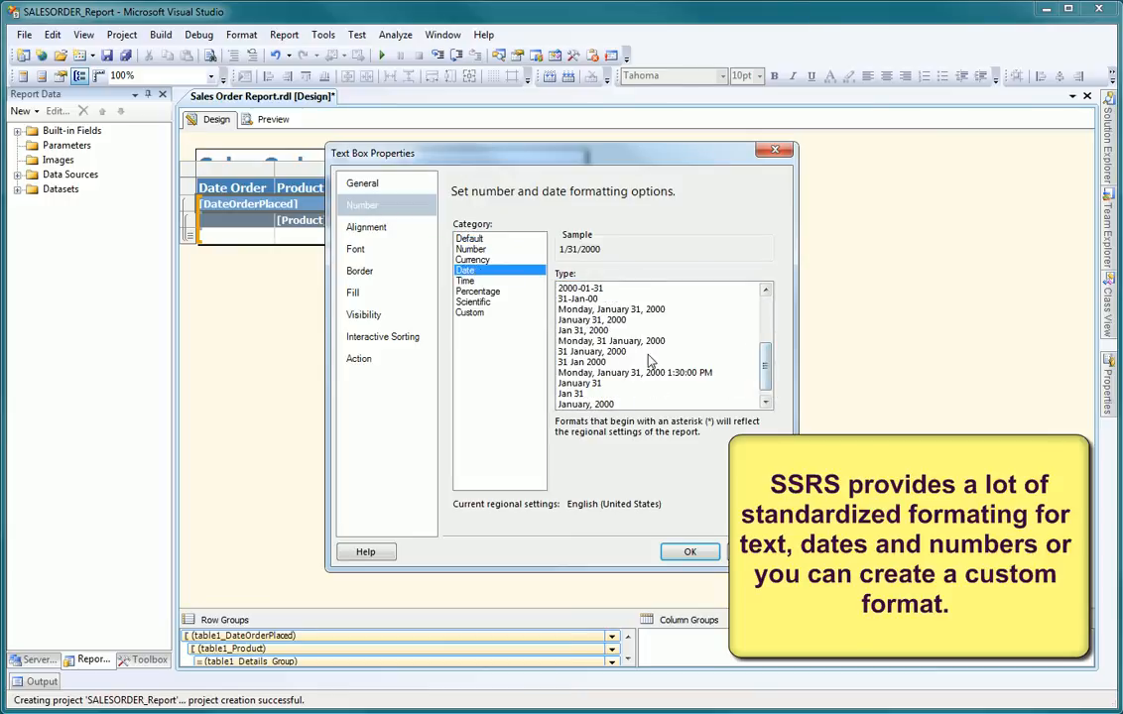
mouse_move(583, 342)
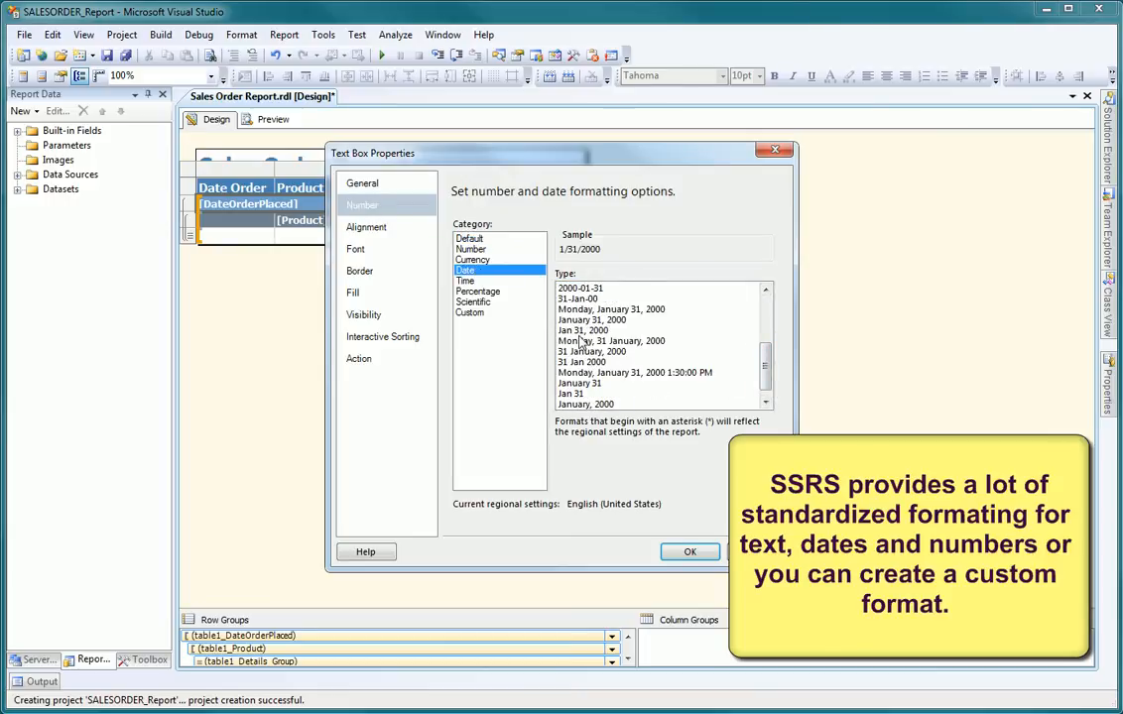
left_click(591, 319)
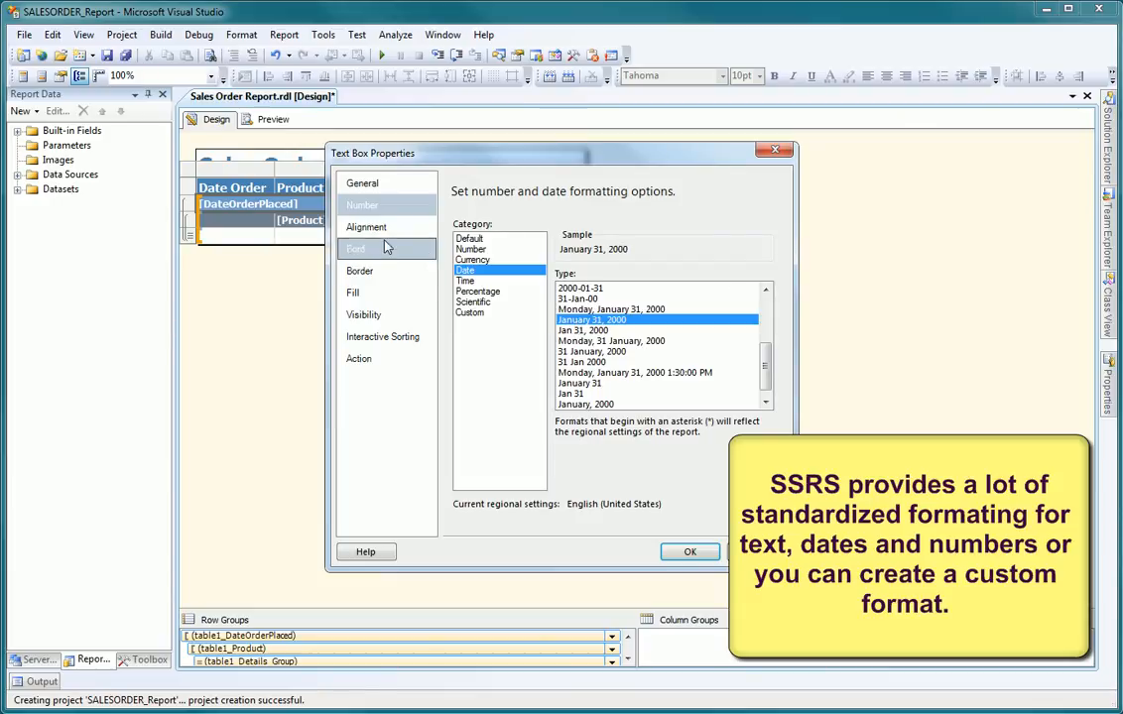
Step: Set the date cell's horizontal alignment to Left and apply the formatting
left_click(365, 226)
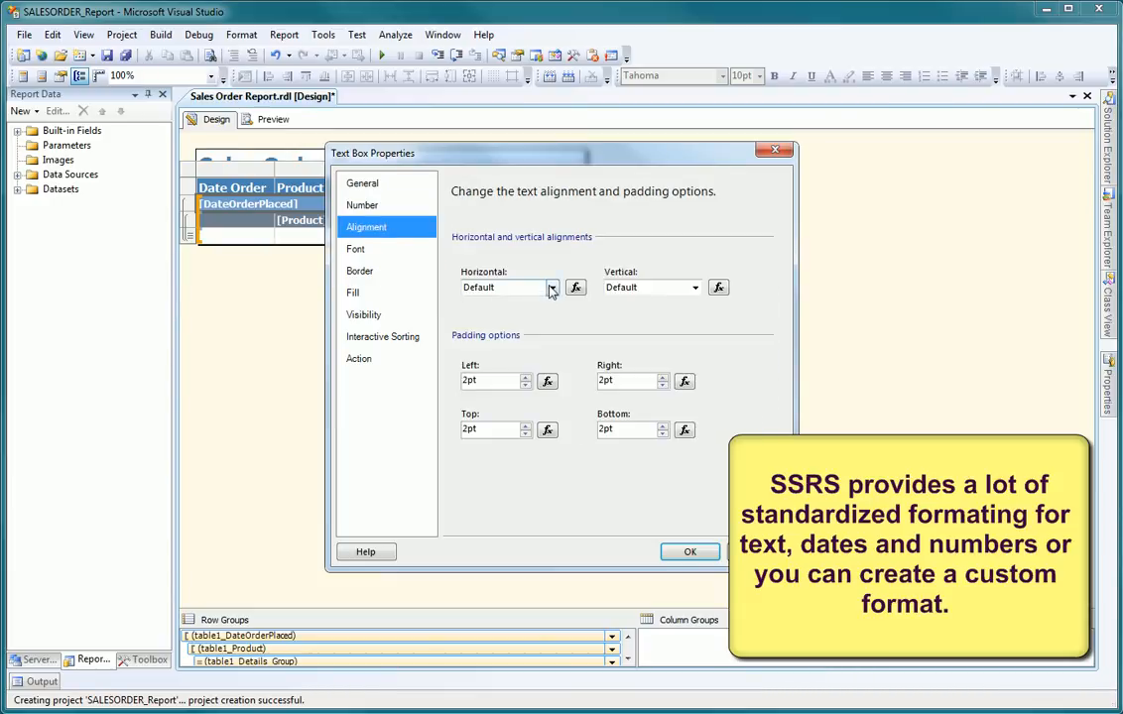
left_click(552, 287)
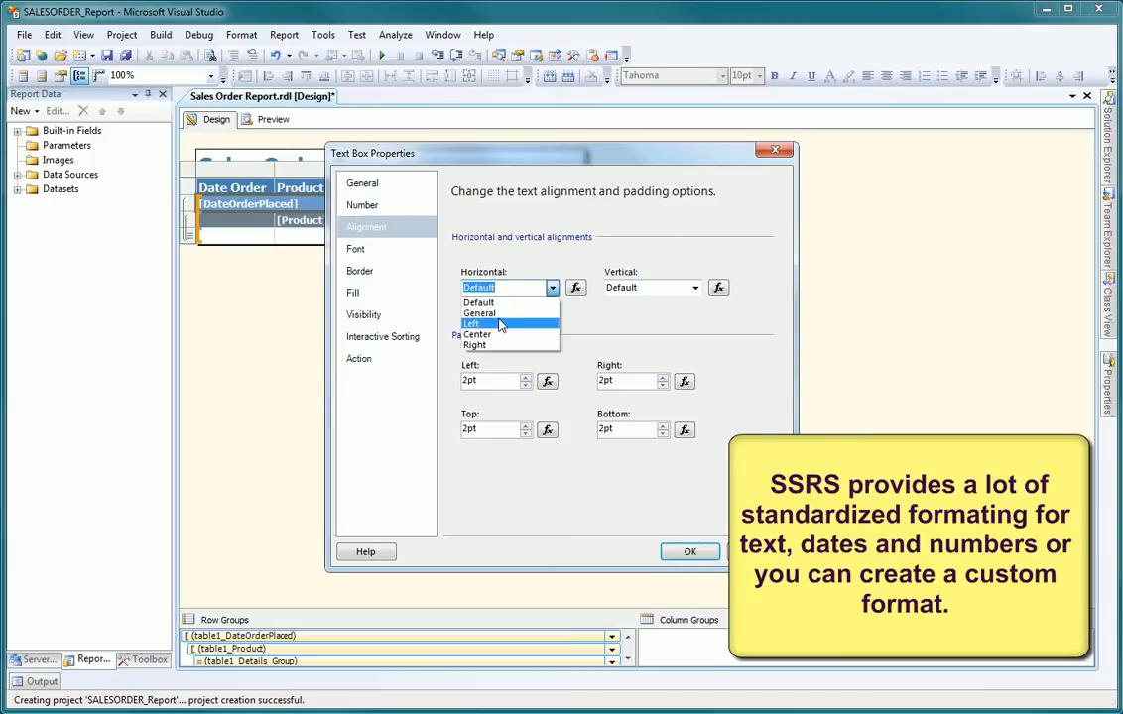
left_click(472, 324)
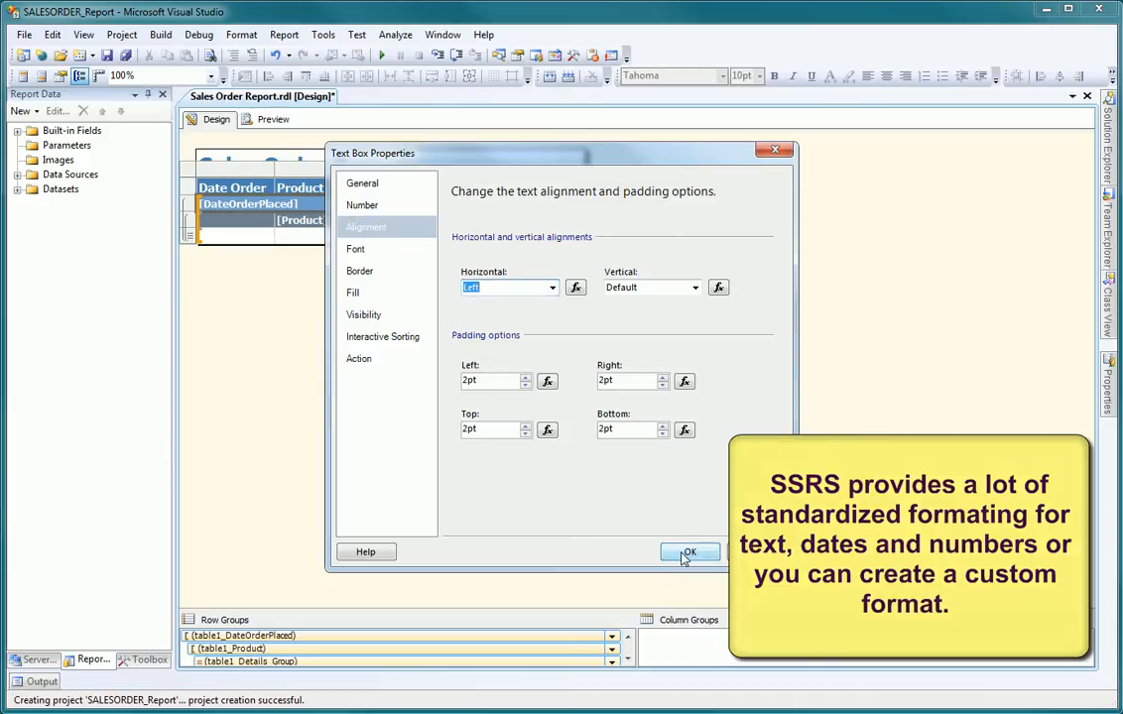
left_click(690, 551)
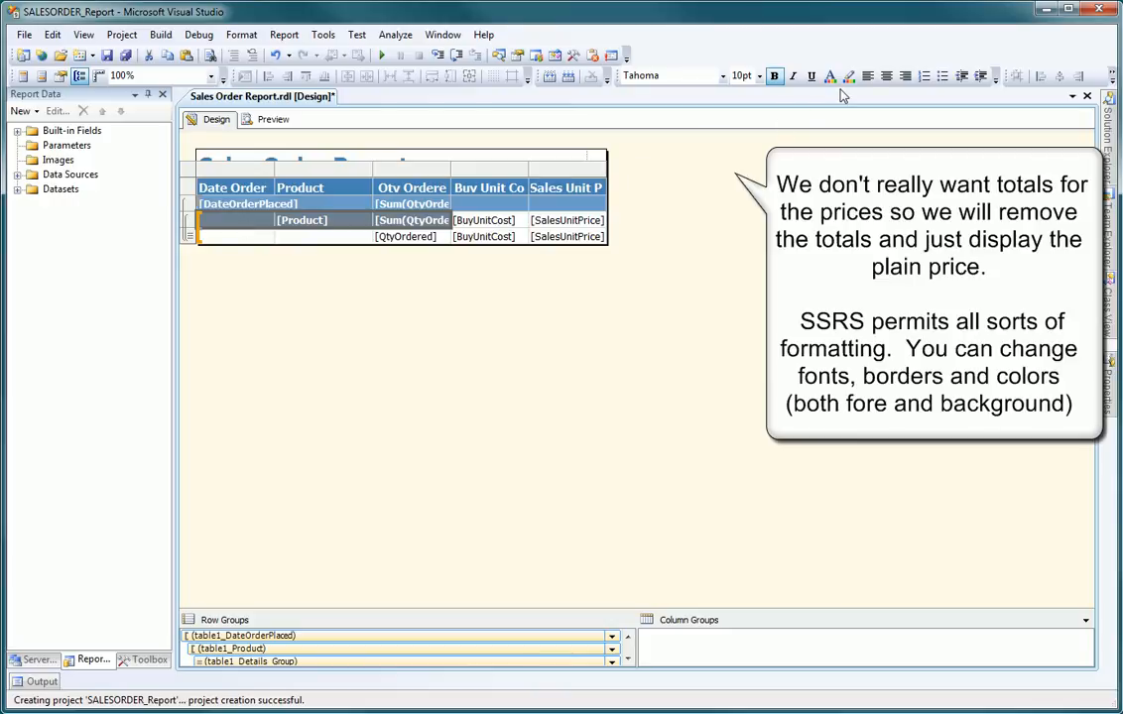
Step: Set the product group row's font colour to Black
left_click(850, 76)
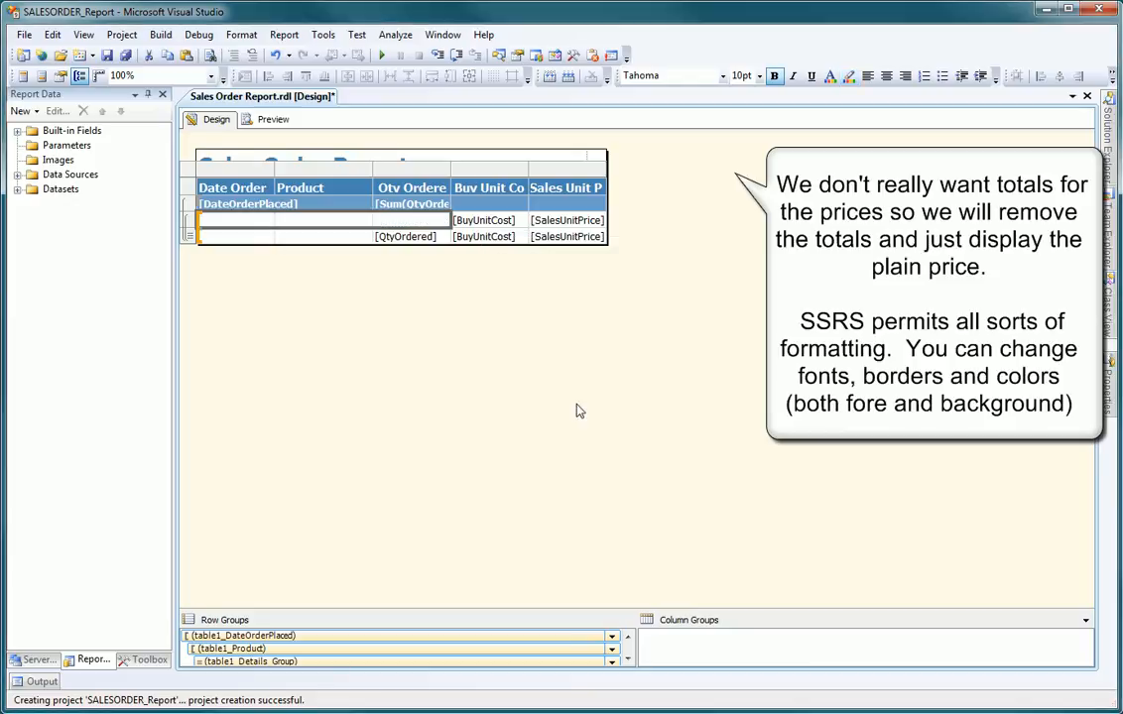
left_click(853, 76)
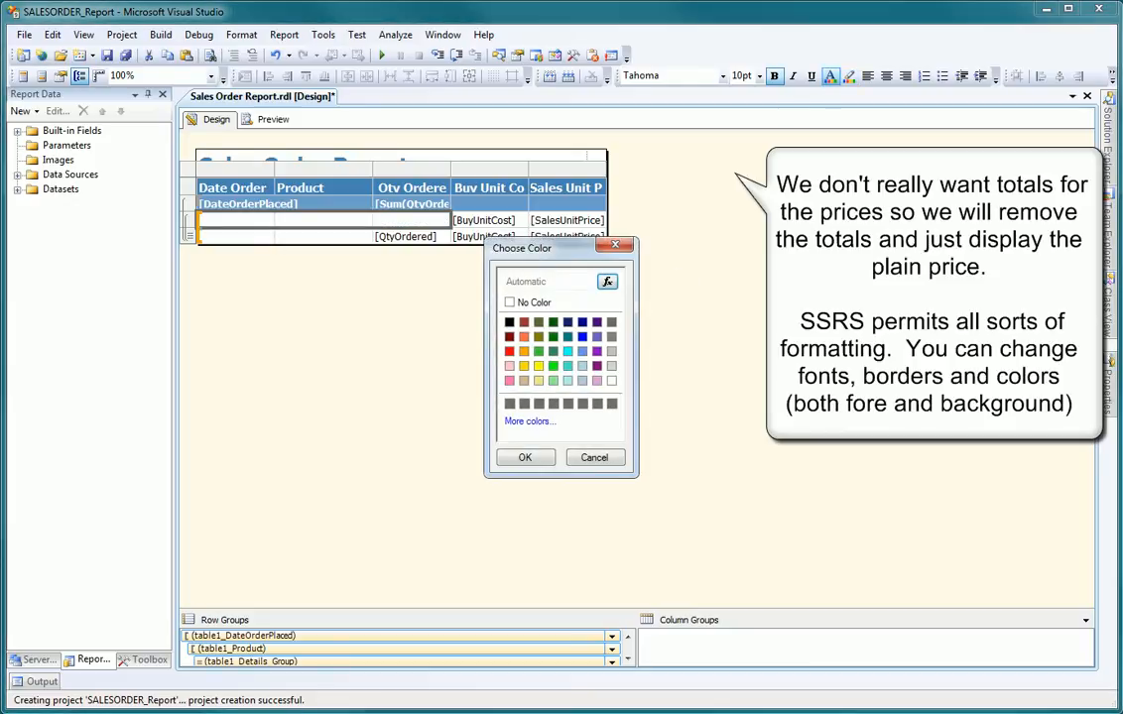
left_click(508, 322)
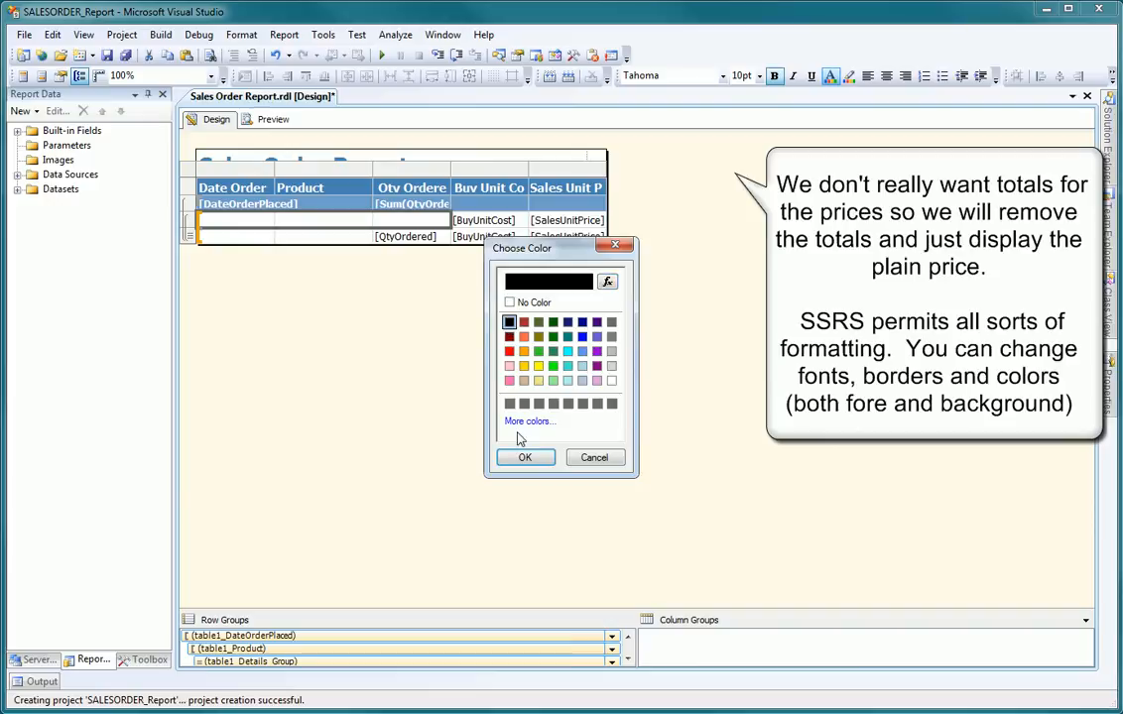
left_click(524, 456)
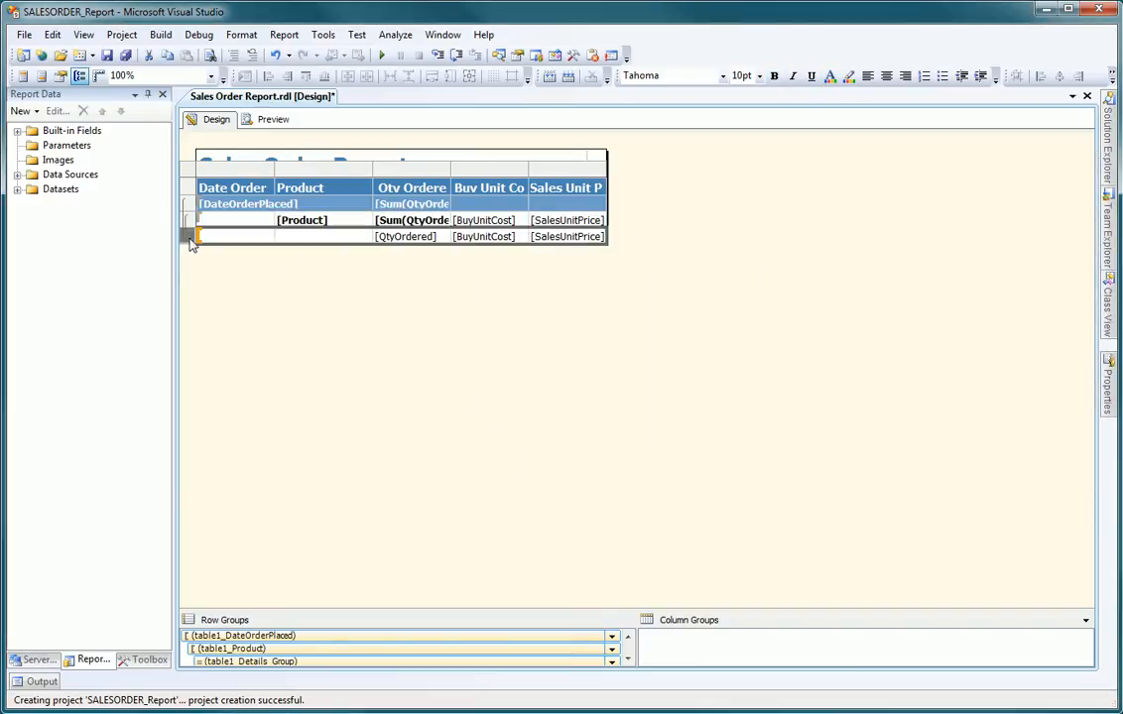
Step: Set the detail row's visibility to Hide so only product totals show
right_click(190, 236)
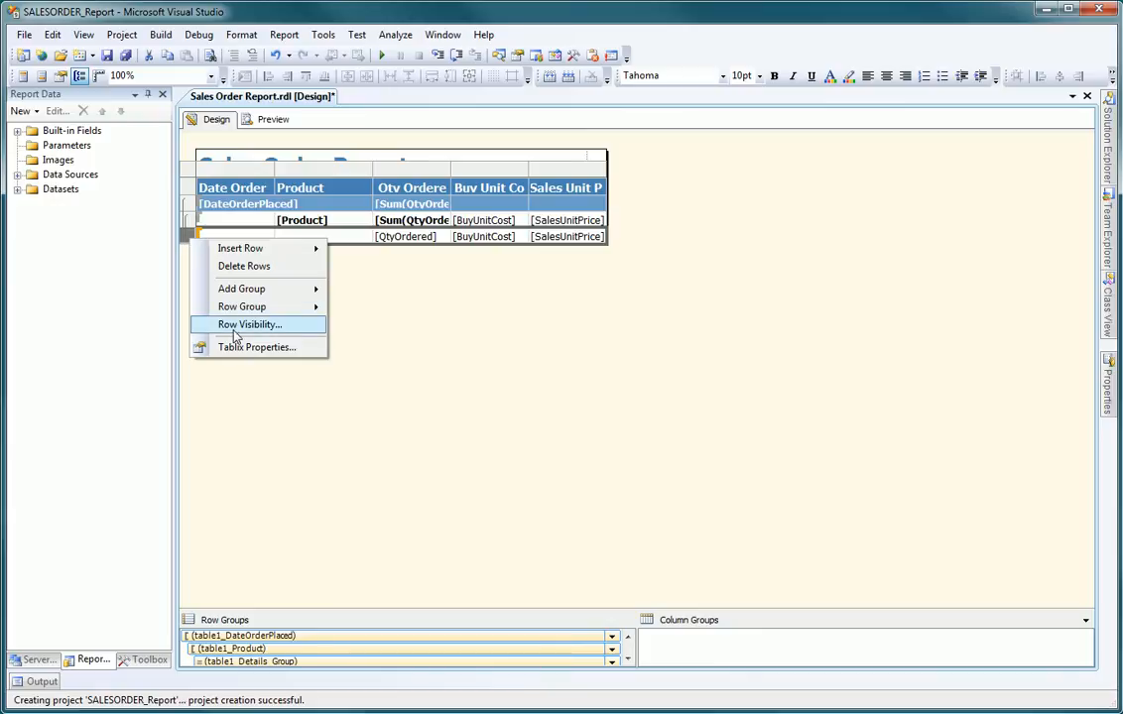
left_click(250, 326)
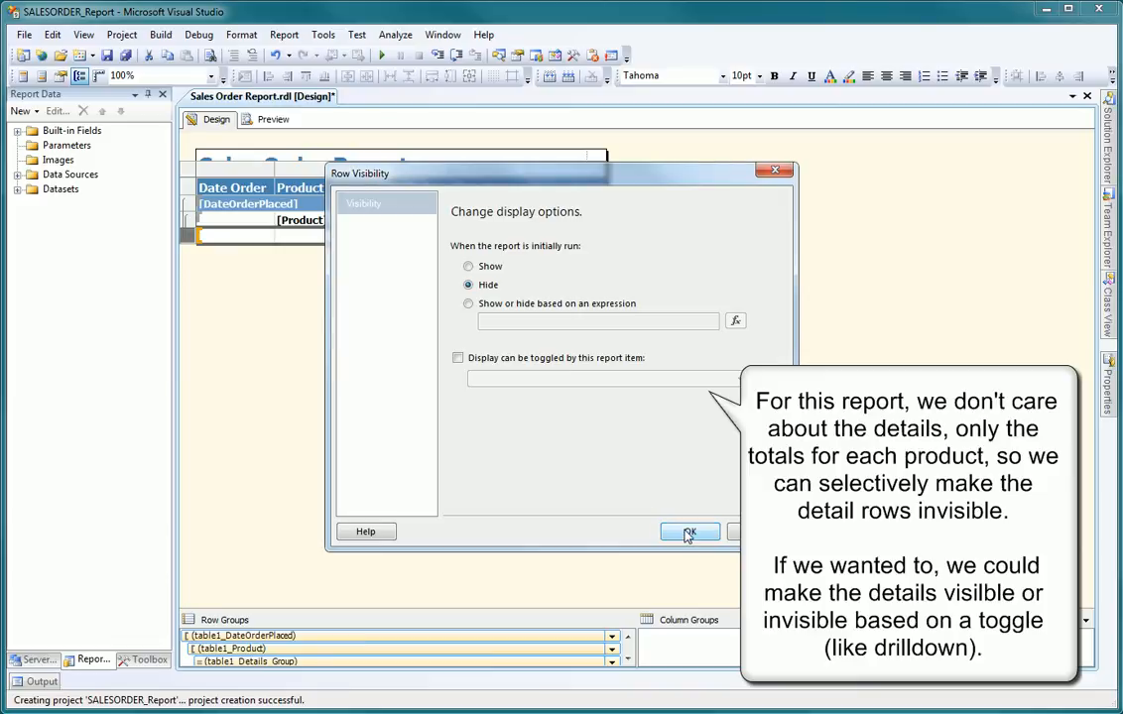
left_click(691, 531)
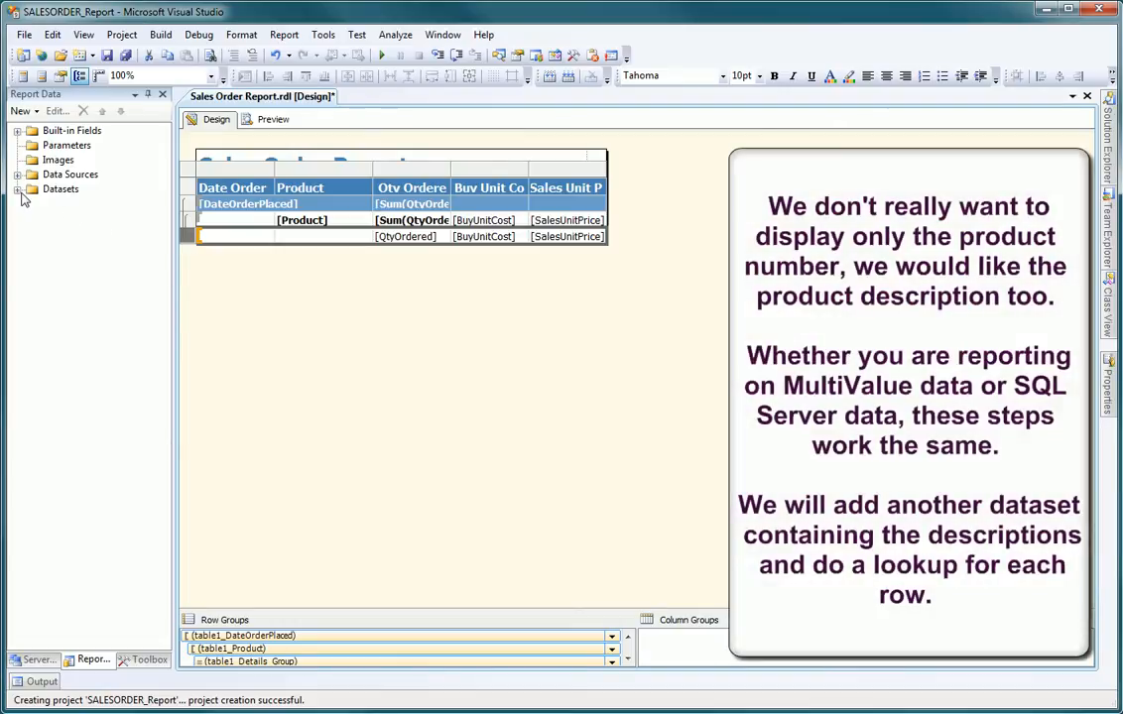
Step: Start adding a new dataset from the Report Data datasets folder
left_click(18, 188)
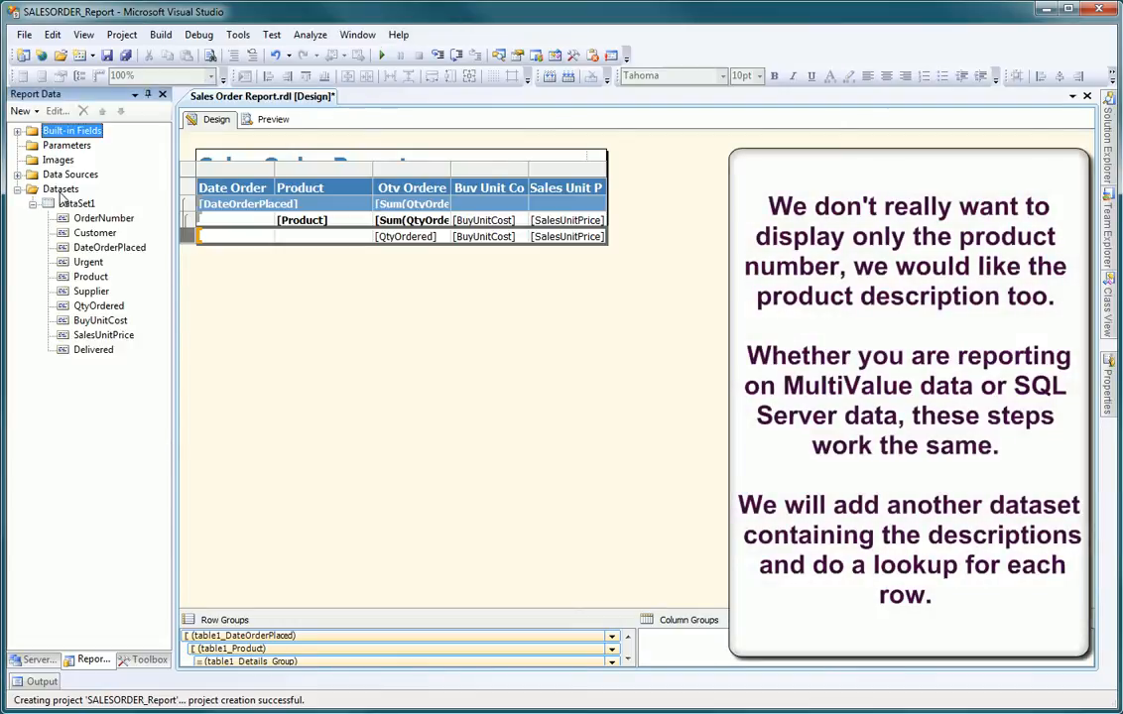
left_click(60, 188)
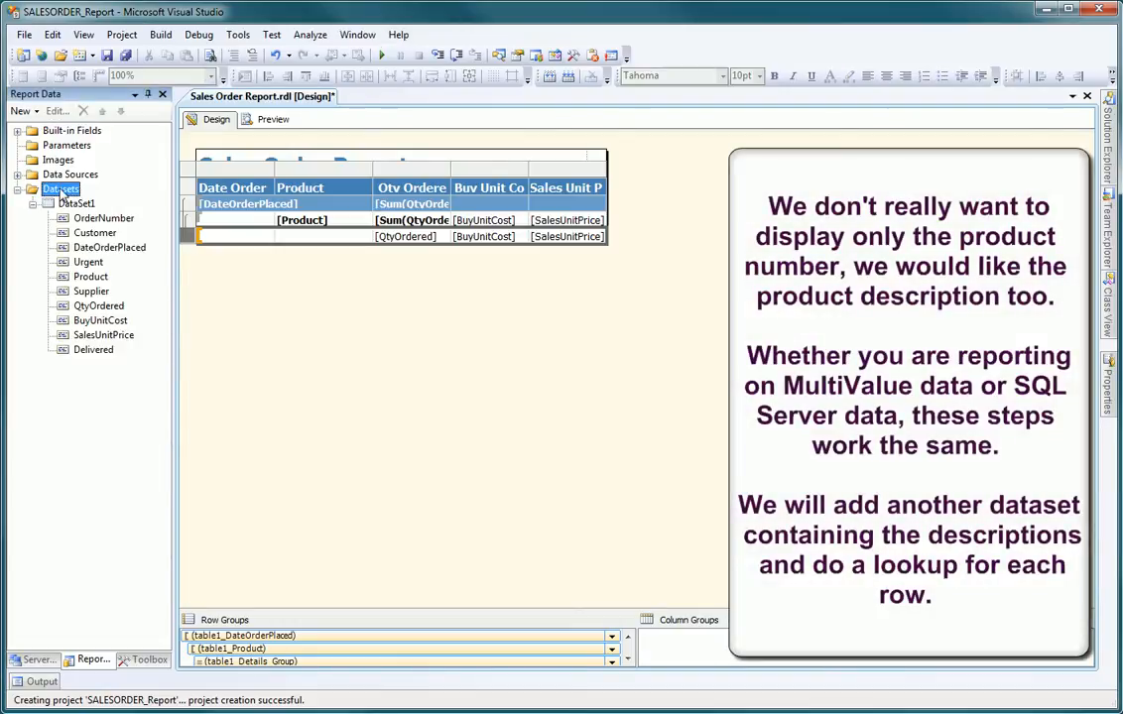
right_click(56, 189)
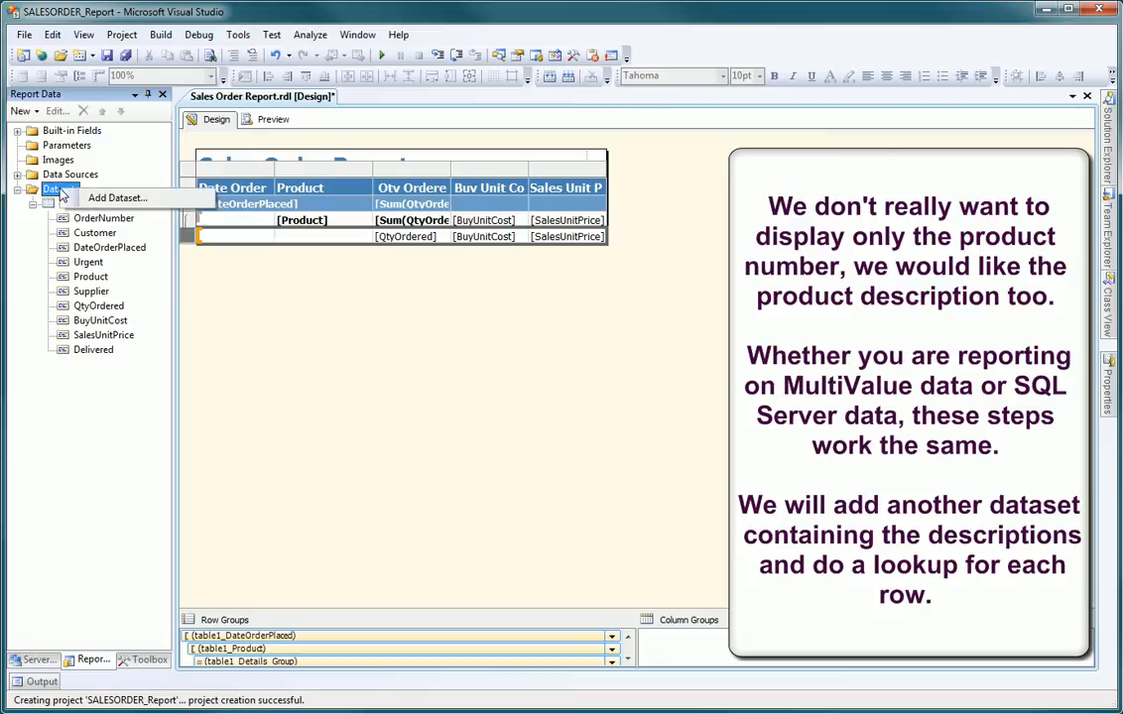
left_click(117, 198)
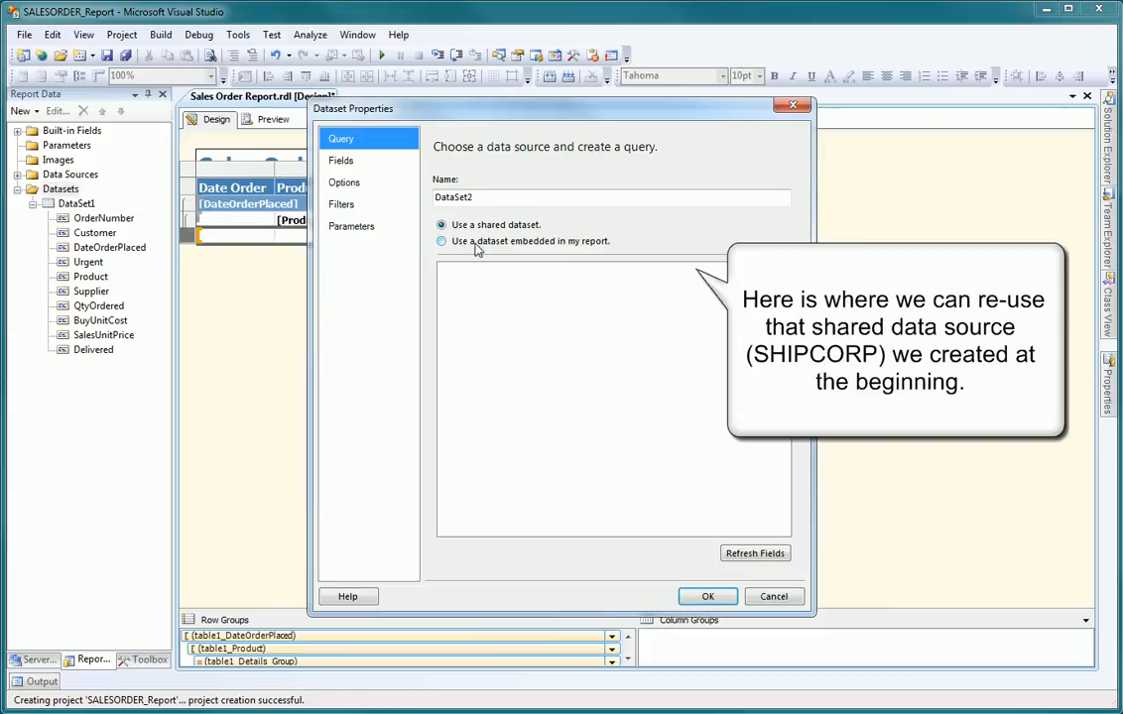
Step: Make DataSet2 embedded on SHIPCORP with query PRODUCT and create it
left_click(440, 242)
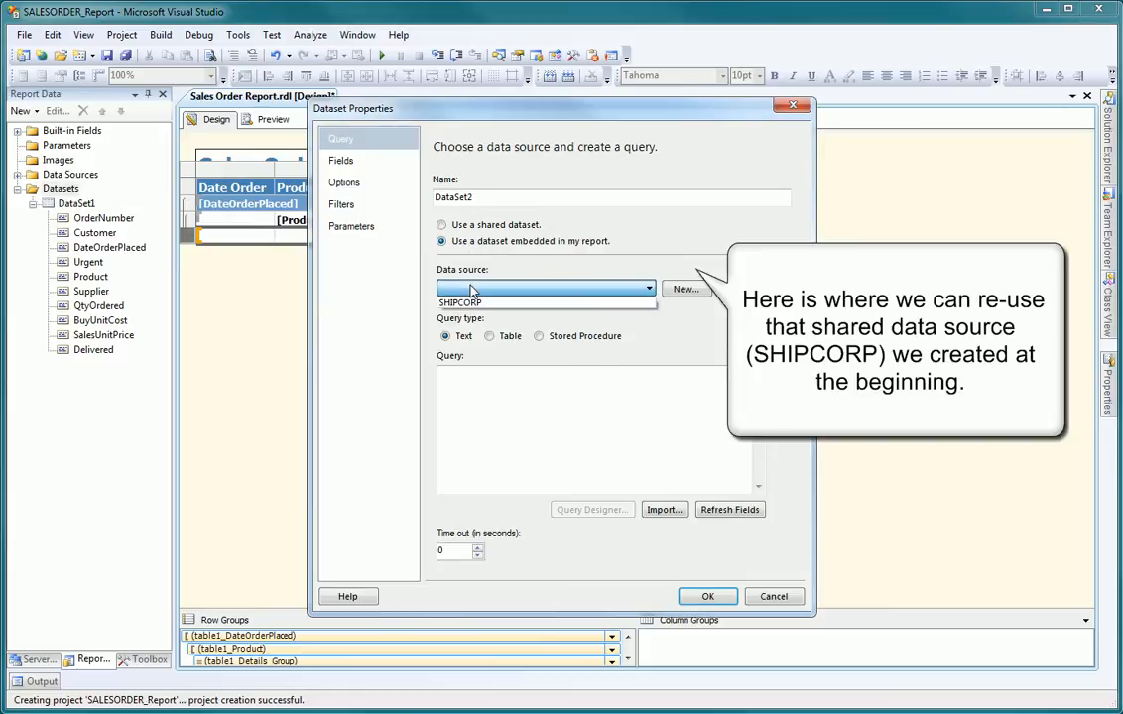
left_click(544, 287)
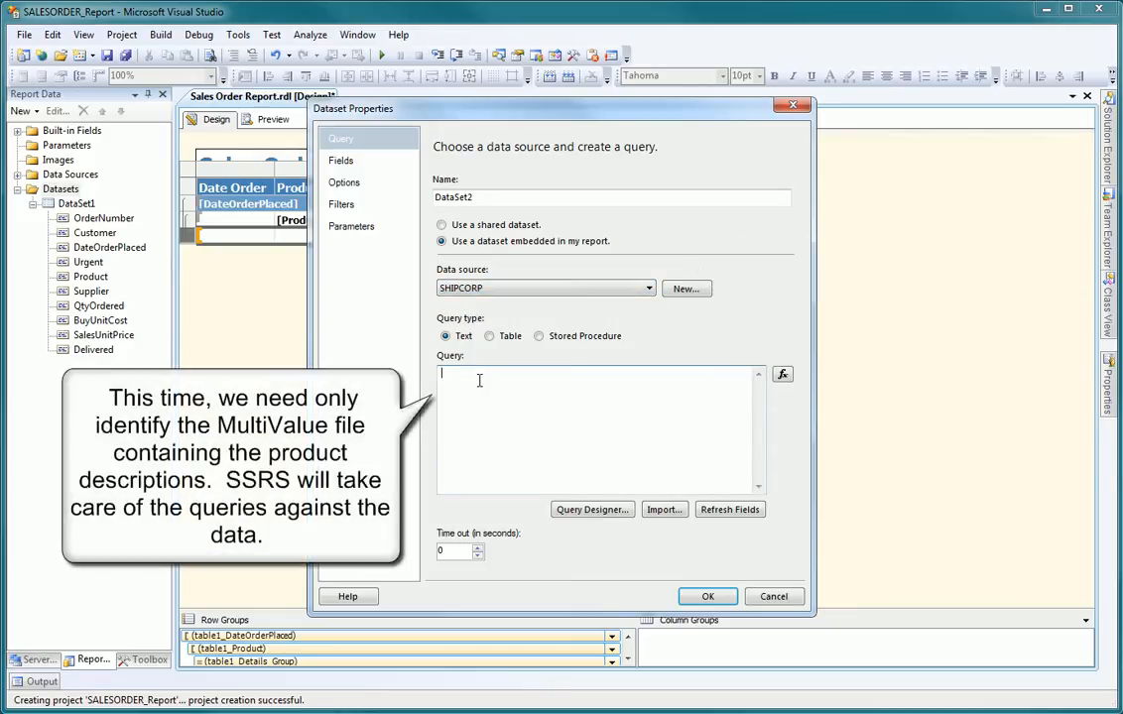
type("PRODUCT")
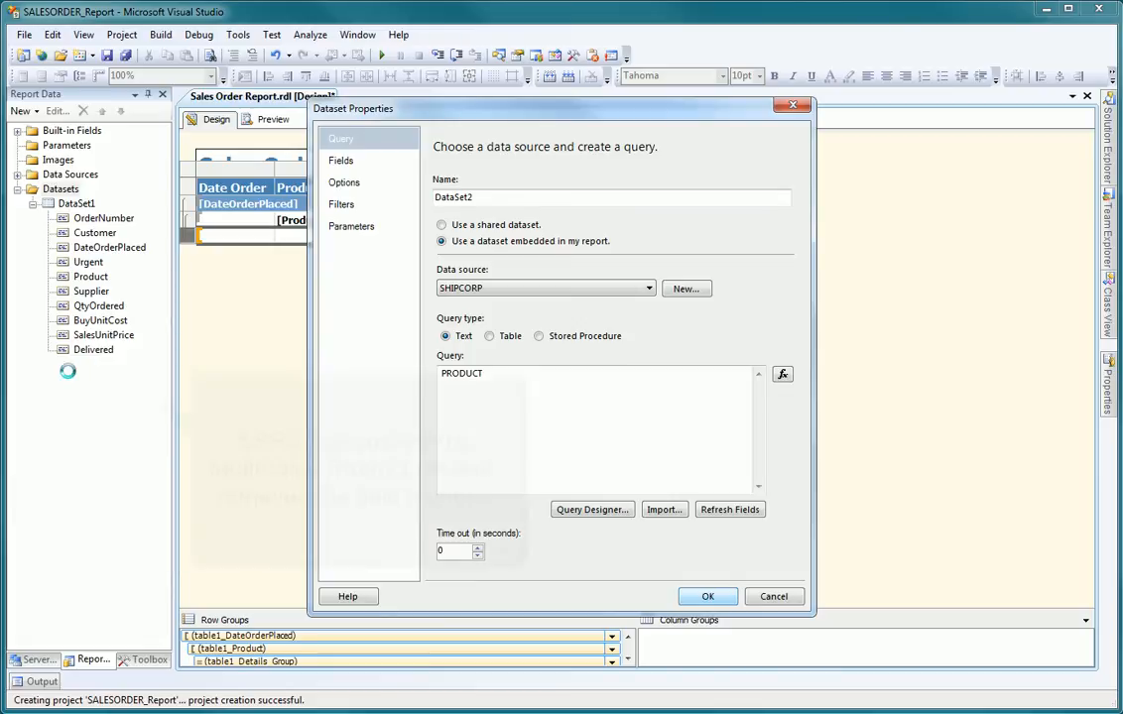
left_click(710, 595)
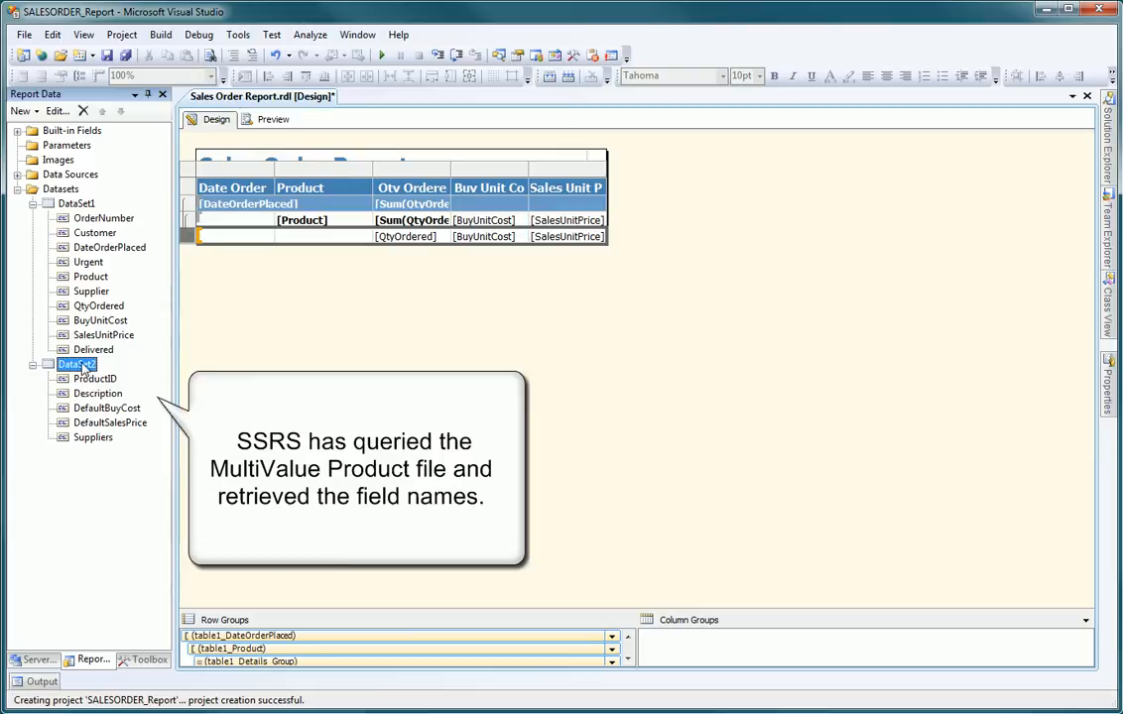
mouse_move(87, 373)
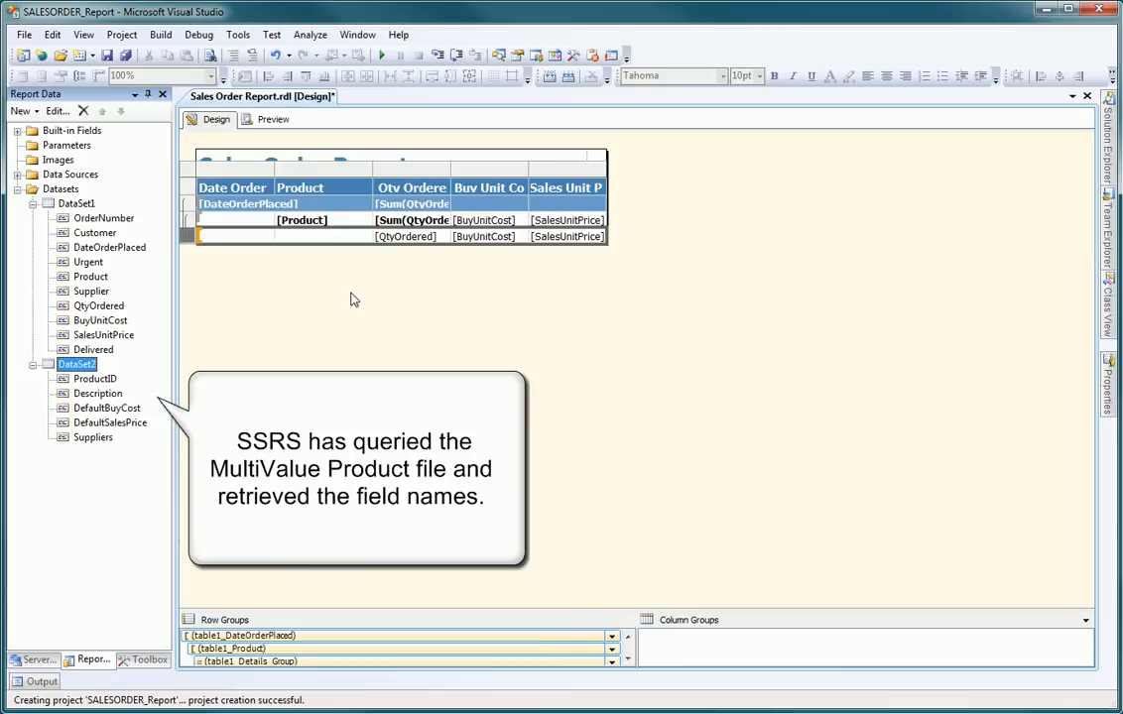
mouse_move(103, 287)
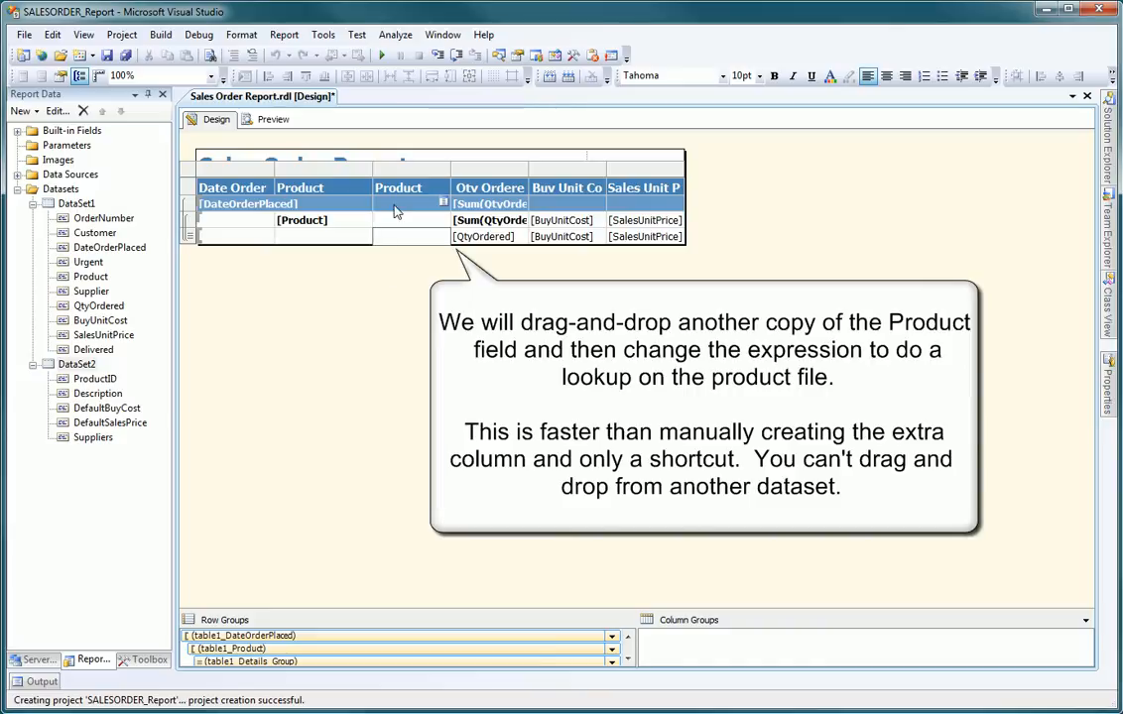
Step: Retitle the new column's header as Description
left_click(396, 187)
type("Descripti")
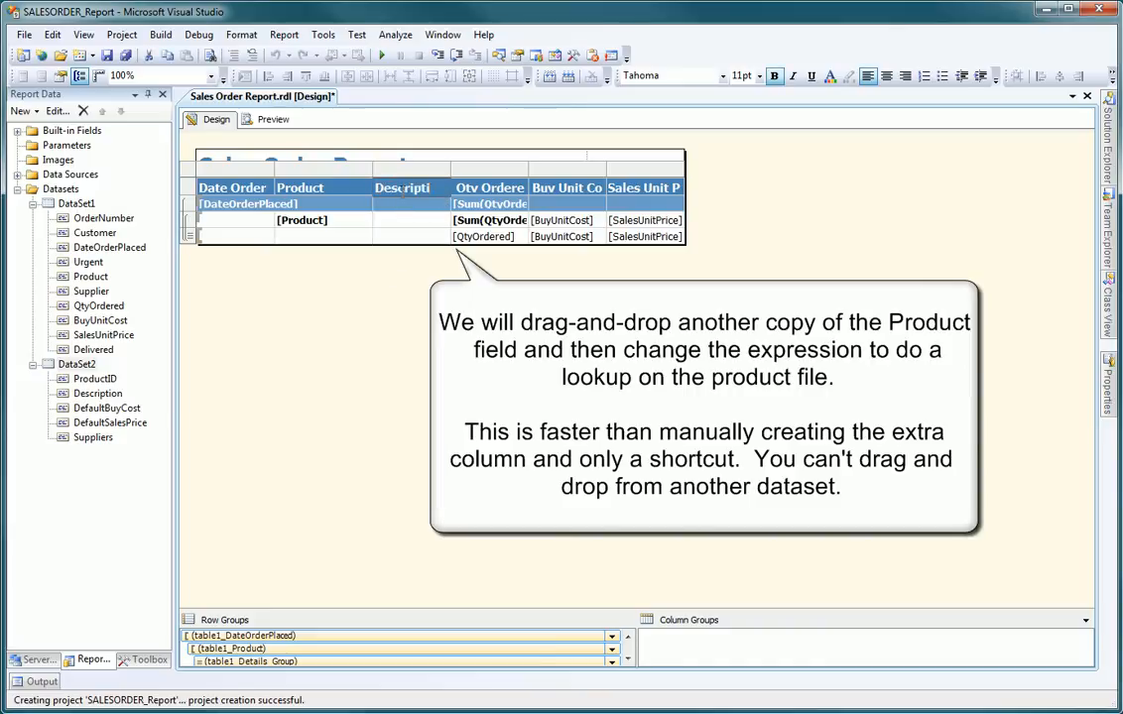
left_click(409, 187)
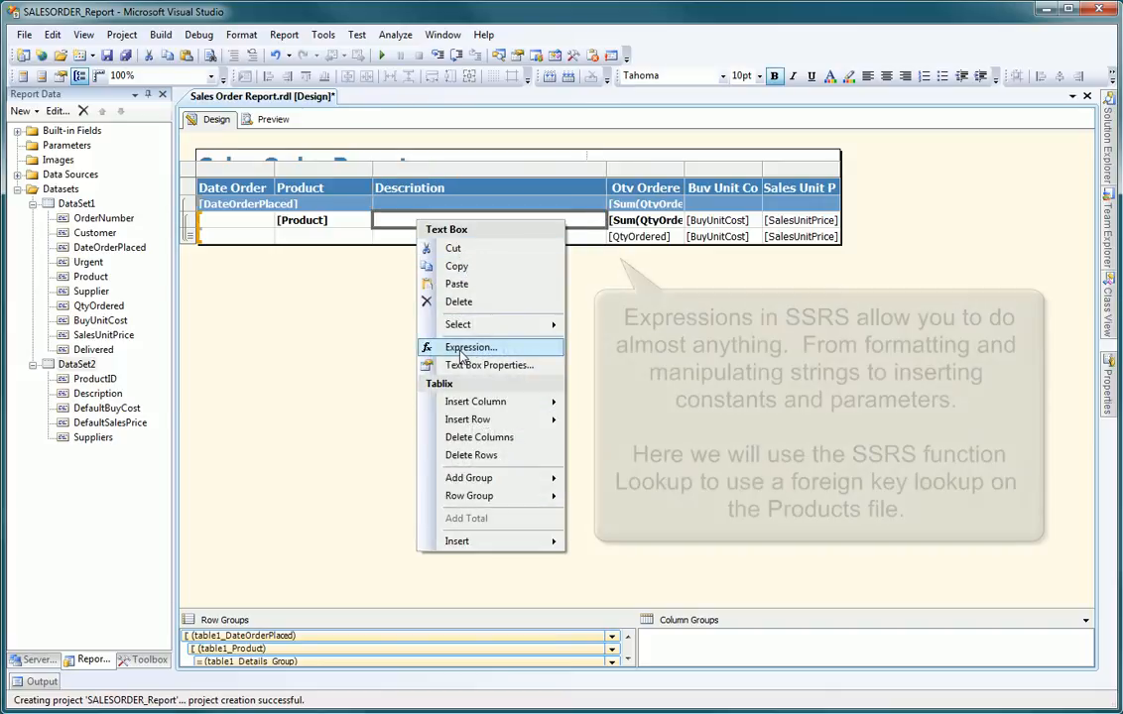
Step: Set the Description cell to =Lookup(Fields!Product.Value,Fields!ProductID.Value,Fields!Description.Value,"DataSet2")
left_click(469, 347)
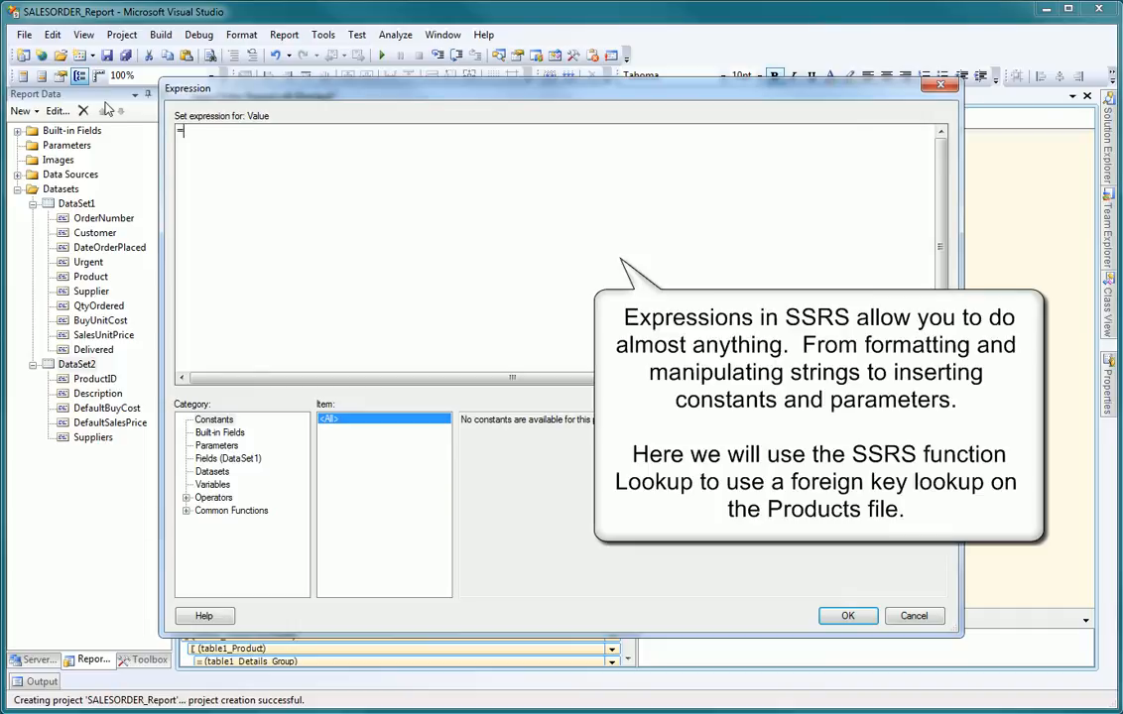
type("Look")
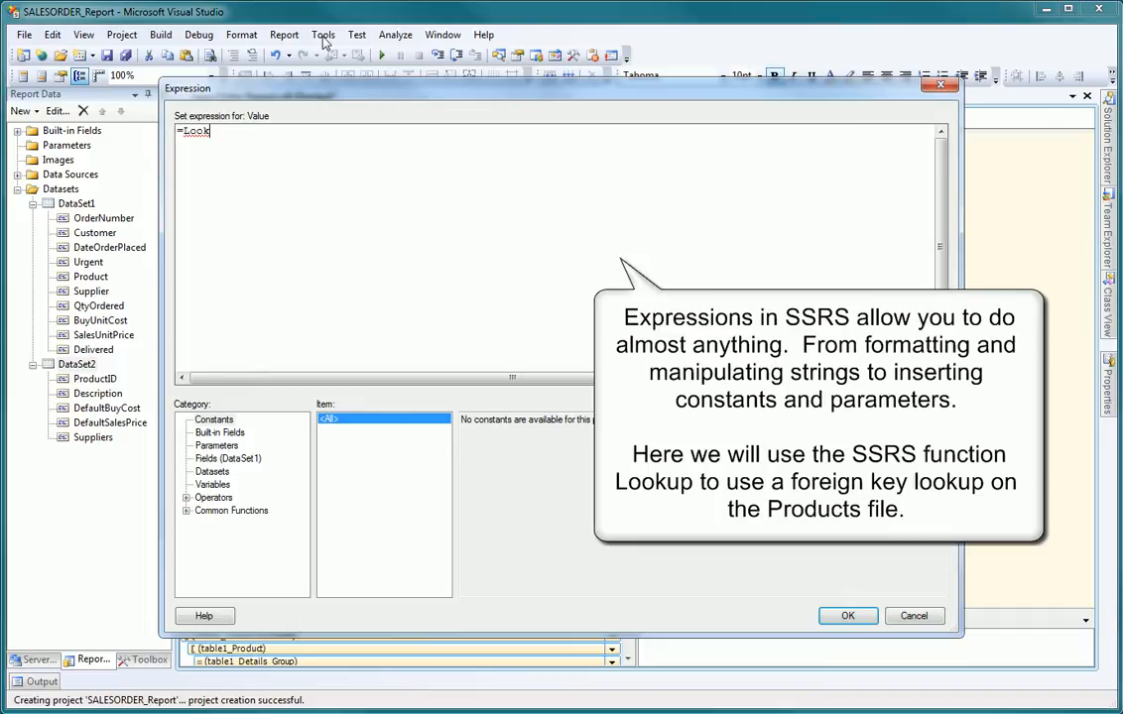
type("up(Fields!Product.Value,")
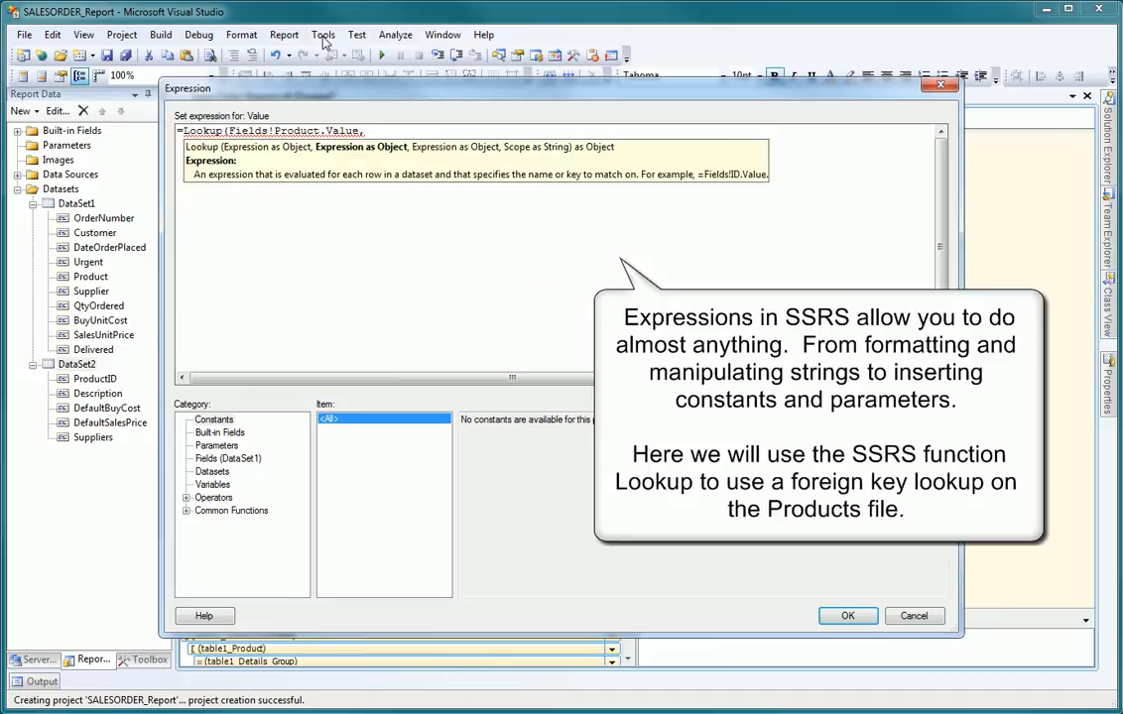
type("Fields!Product")
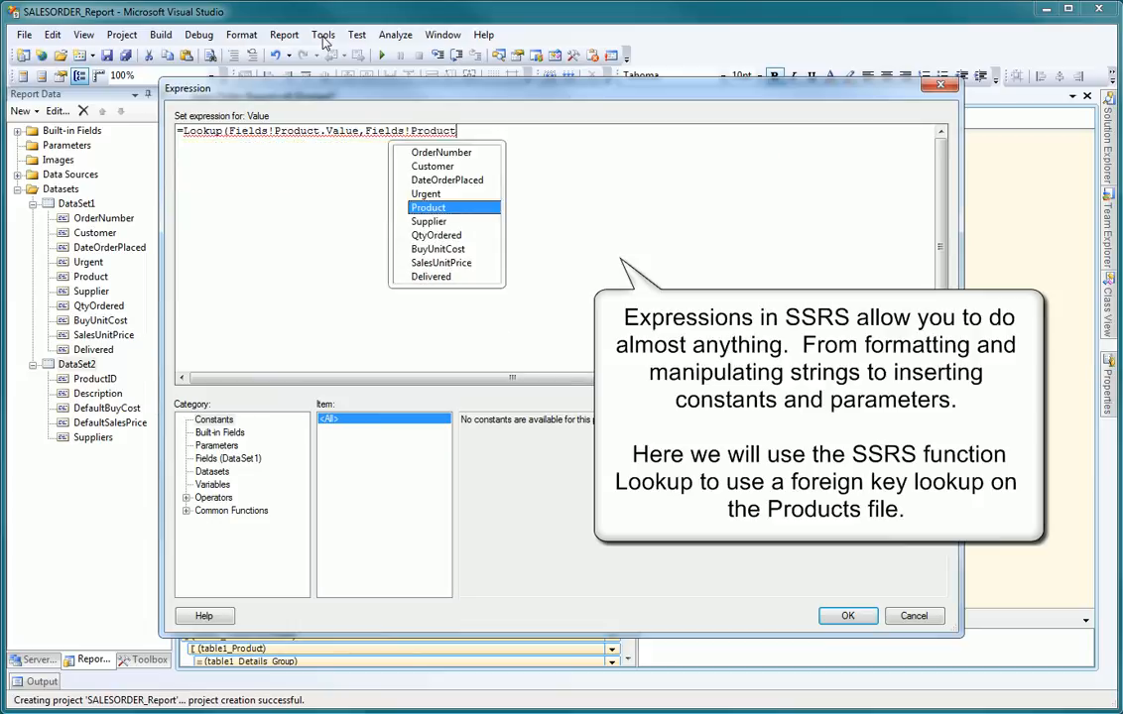
type("ID.Value")
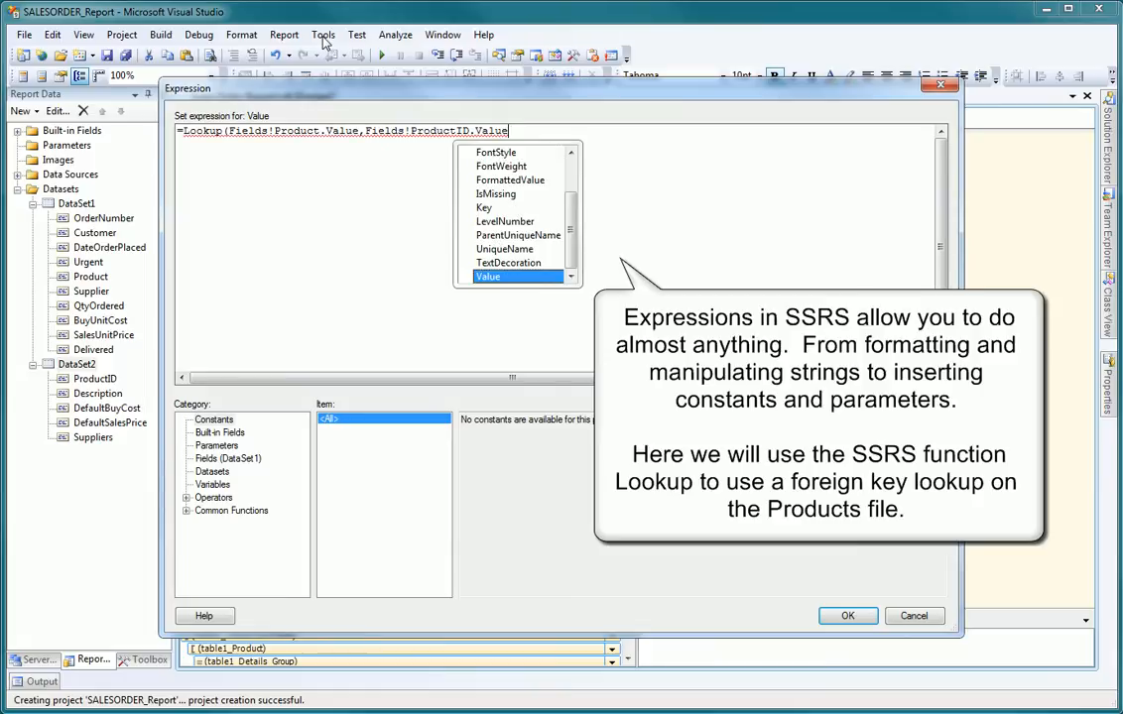
type(", Fields")
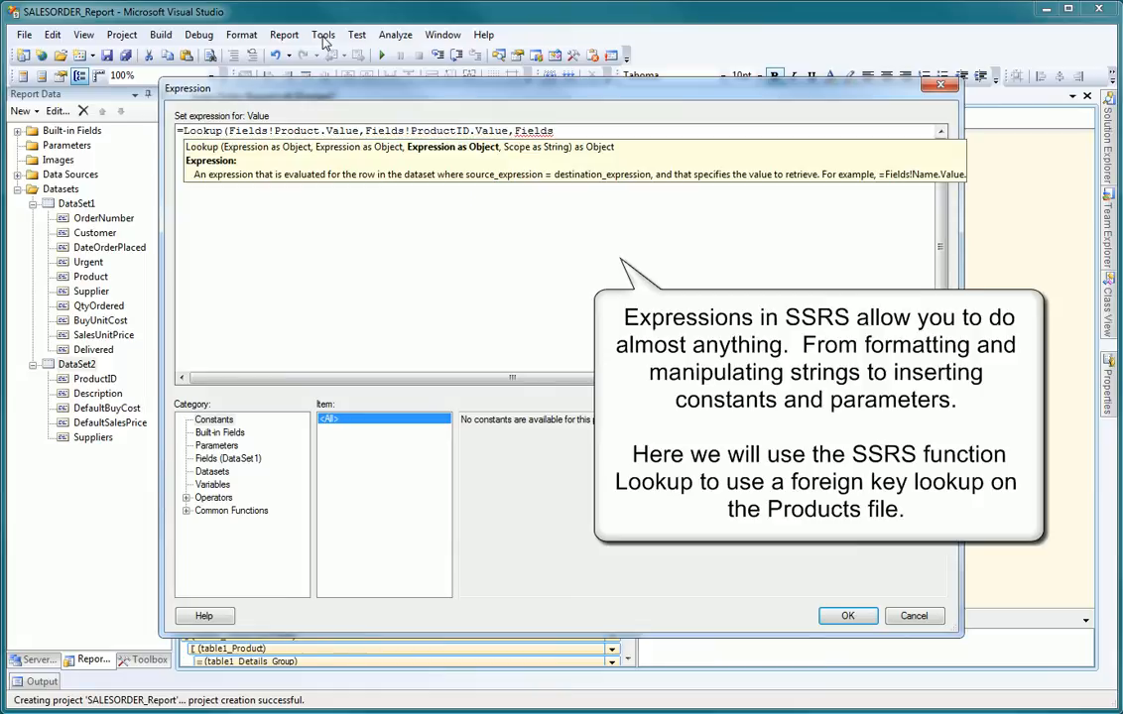
type("Fields!Desc")
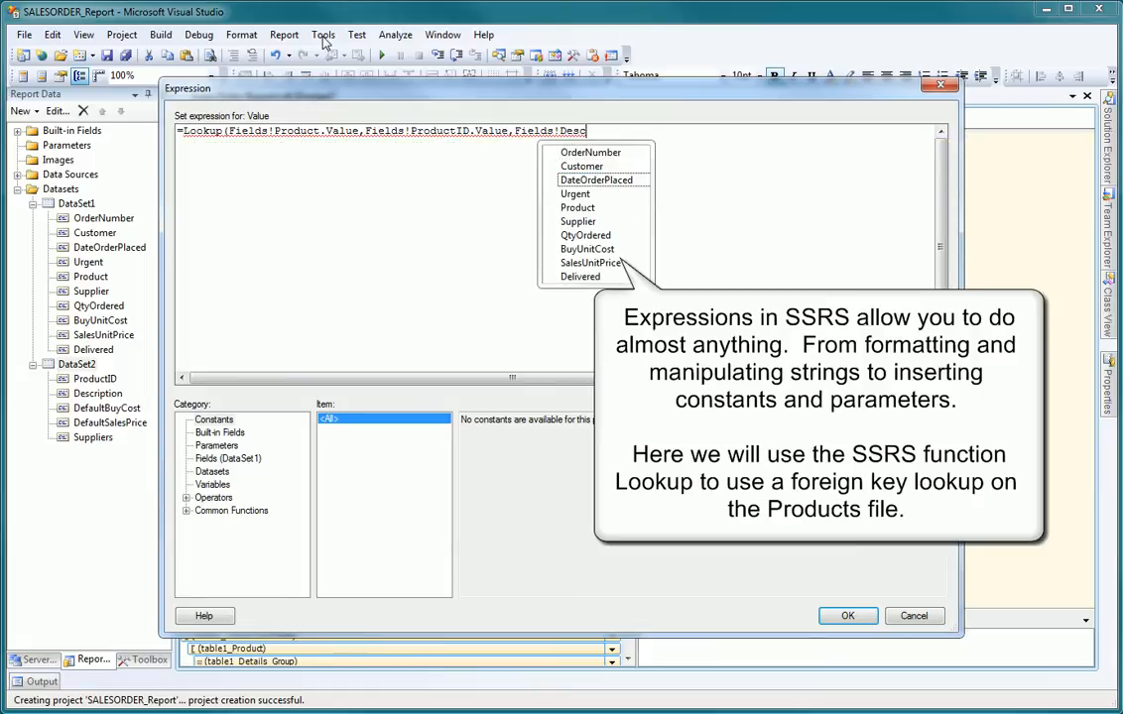
type("ription")
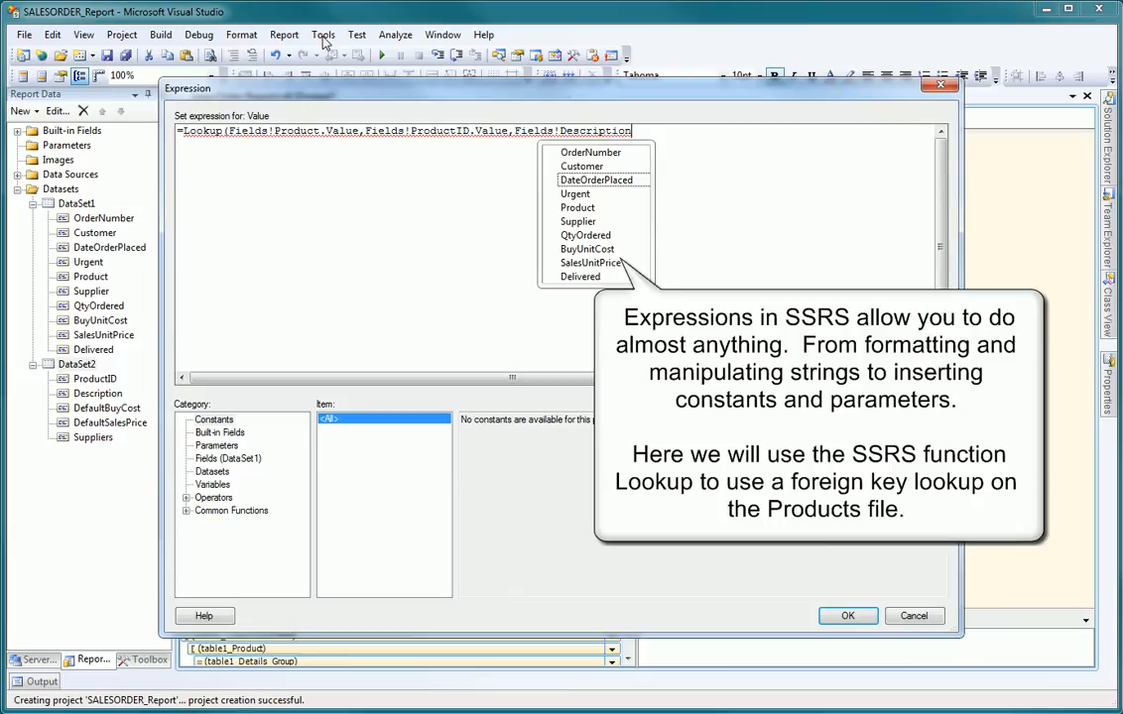
type(".")
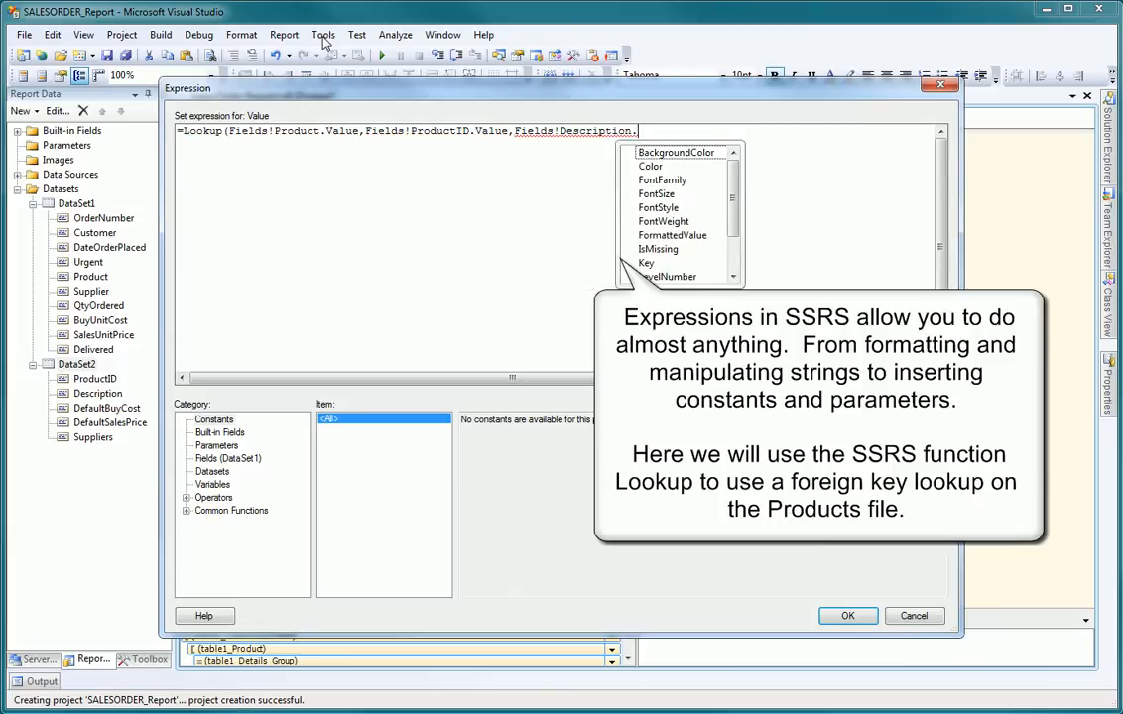
type(",\"")
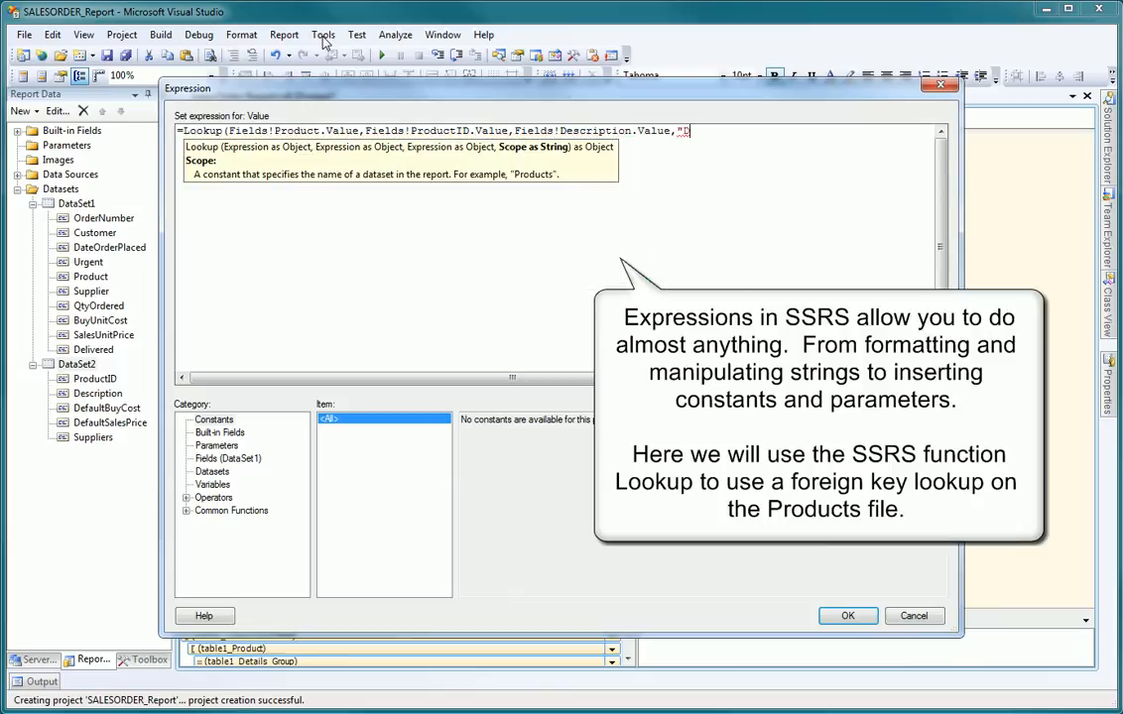
type("DataSet2")
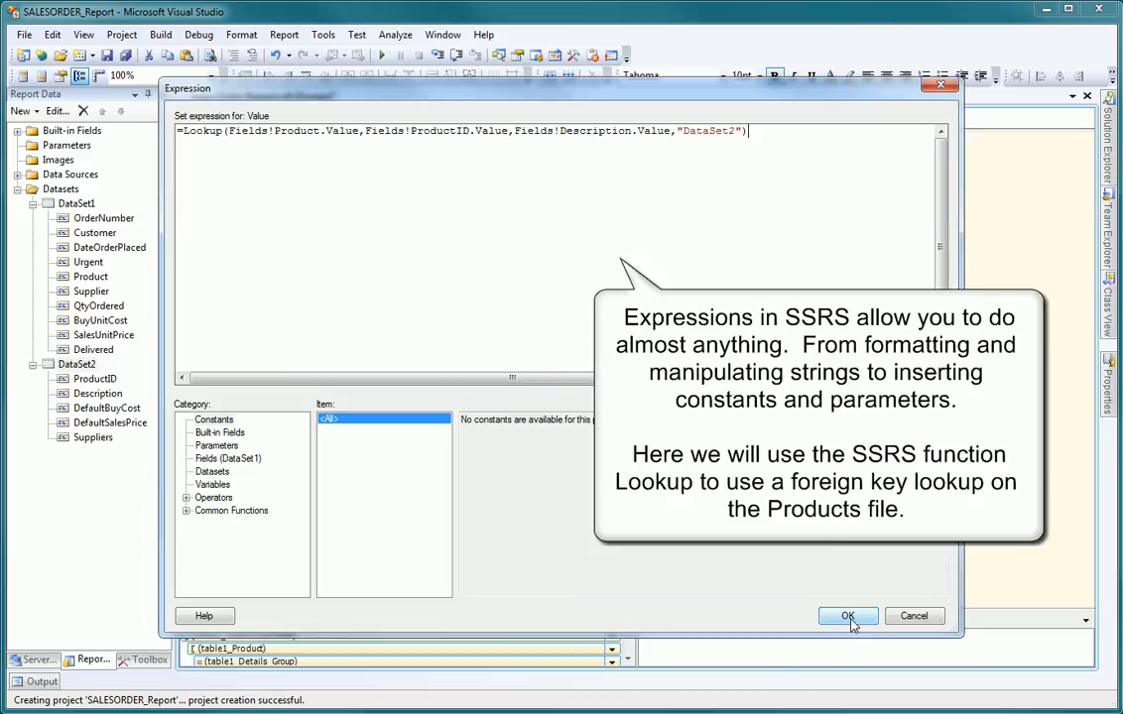
left_click(849, 615)
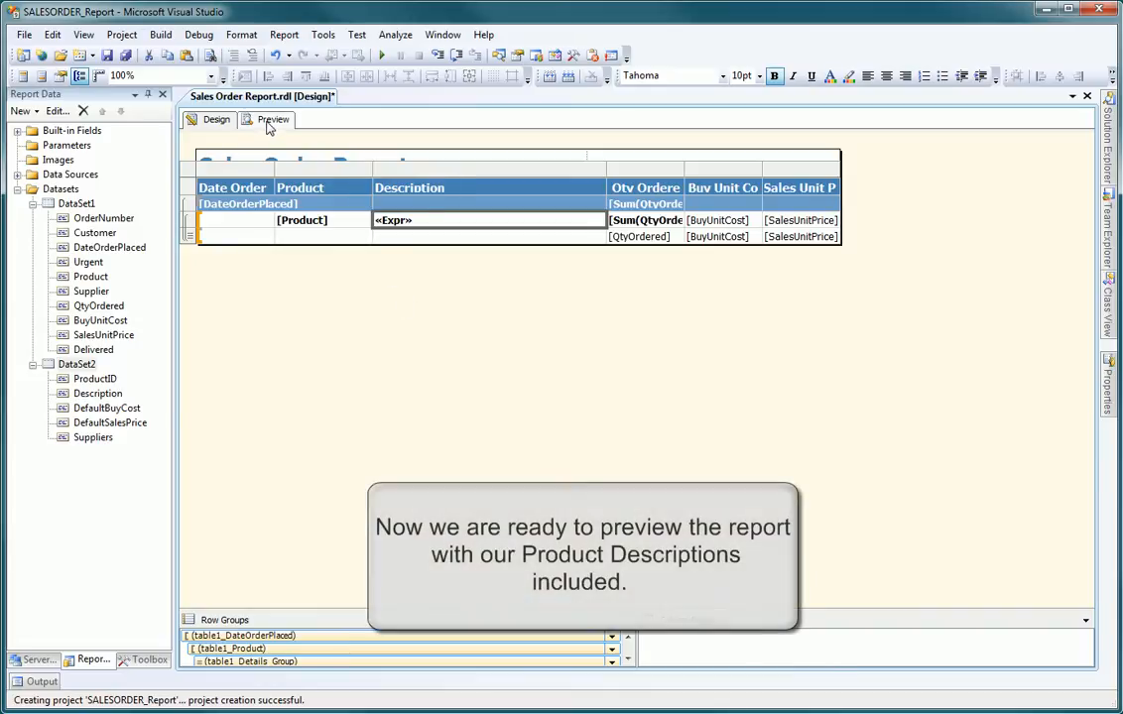
left_click(274, 119)
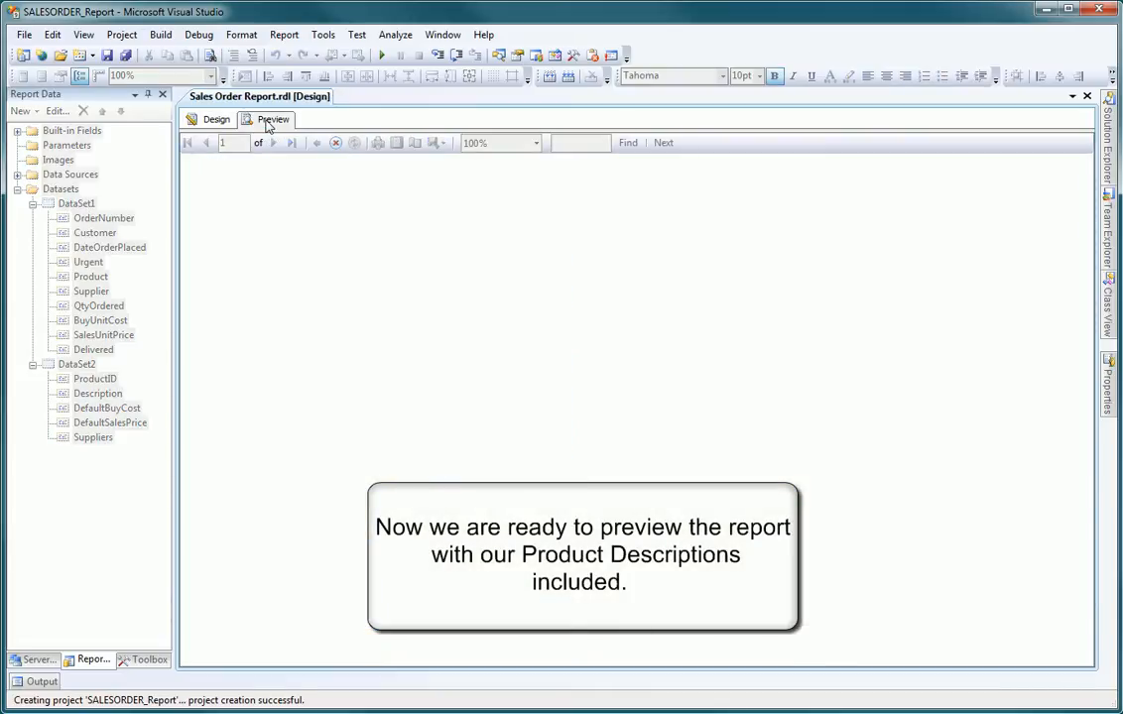
left_click(274, 119)
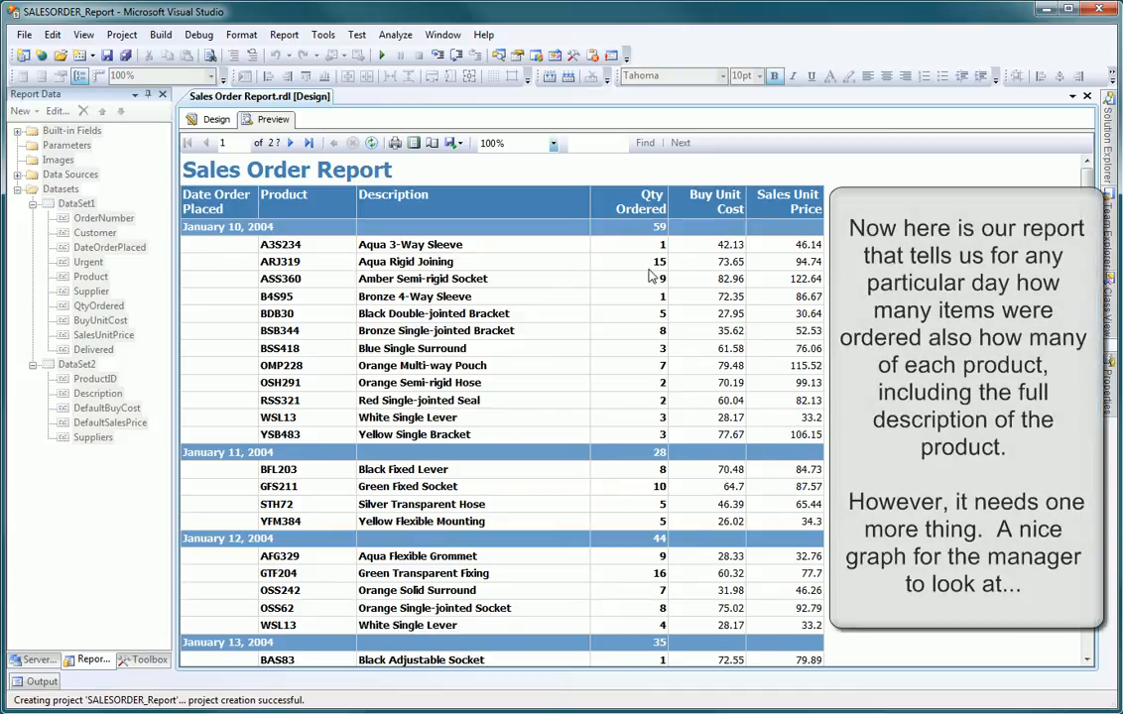
mouse_move(636, 444)
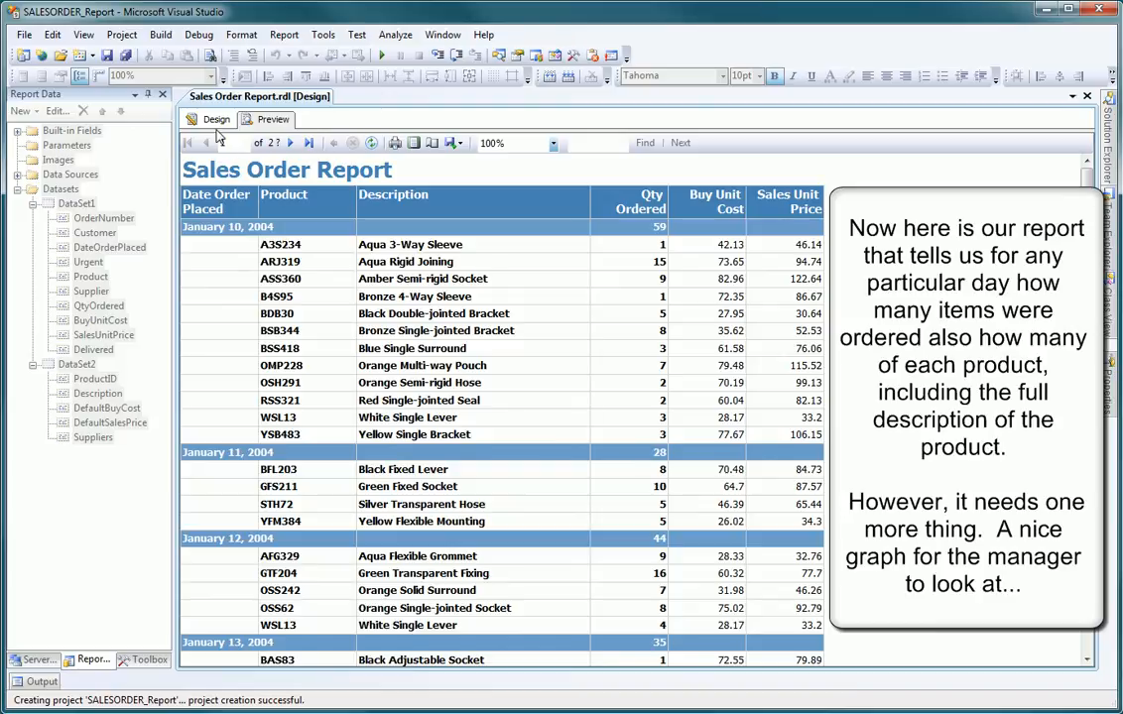
left_click(216, 119)
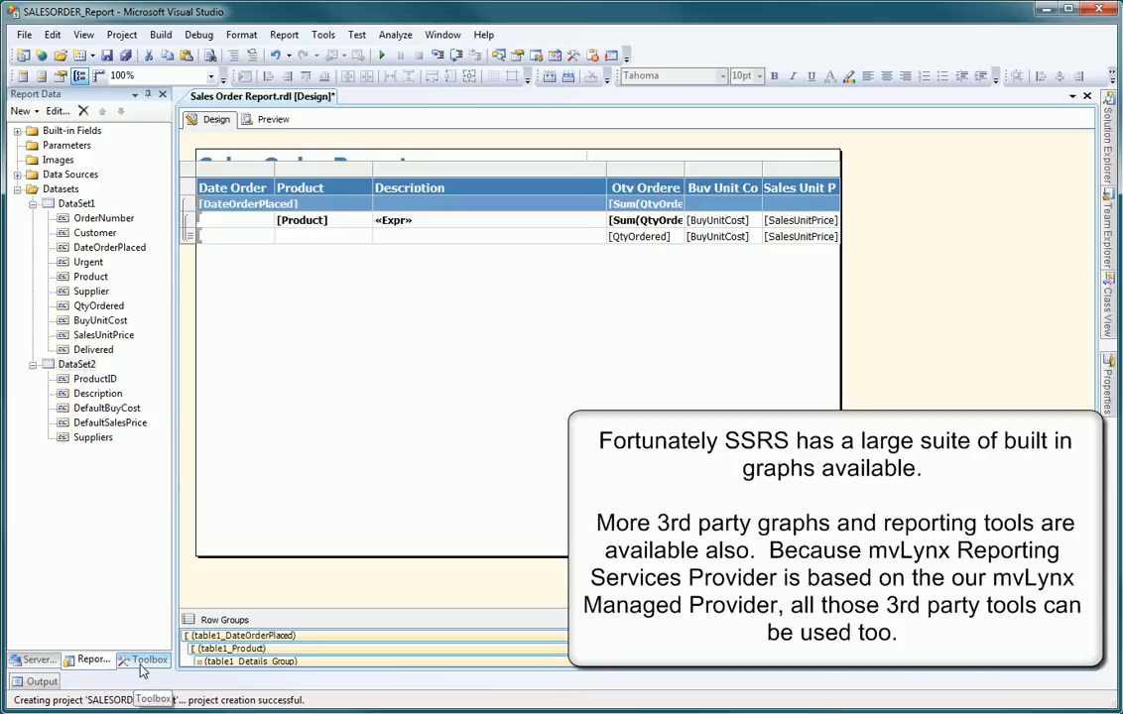
Step: Insert a Chart from the Toolbox below the table and choose the Pie type
left_click(148, 658)
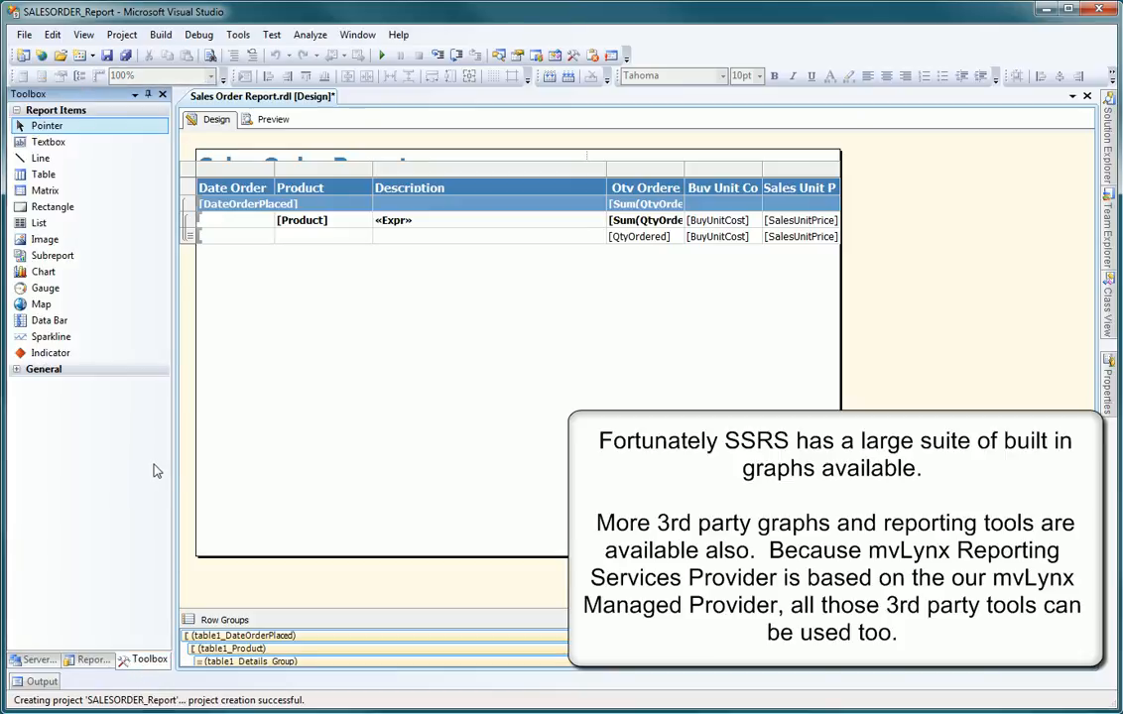
left_click(43, 272)
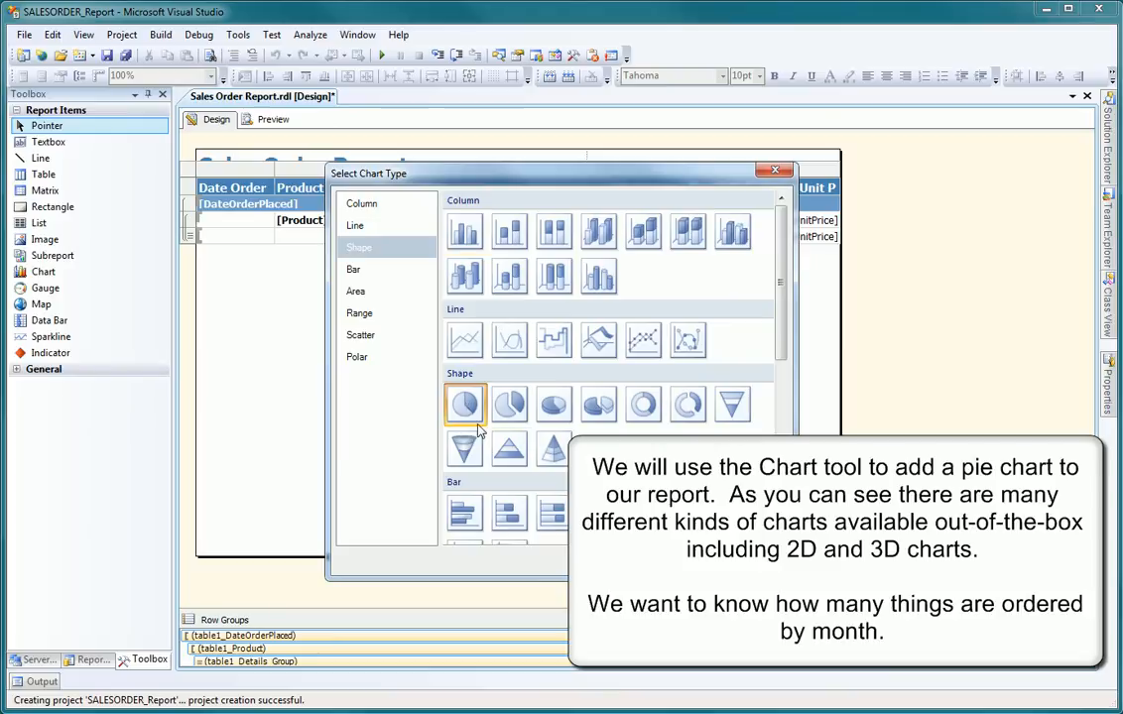
left_click(464, 402)
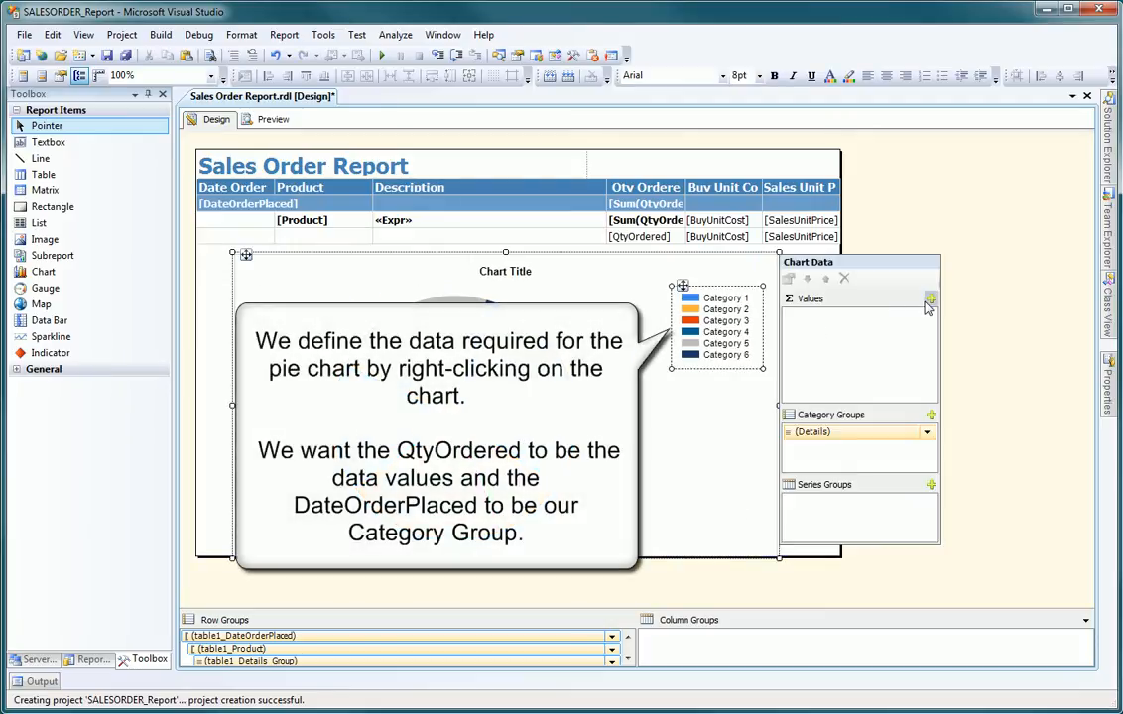
Step: Use QtyOrdered as the chart's values and DateOrderPlaced as its category group
left_click(928, 297)
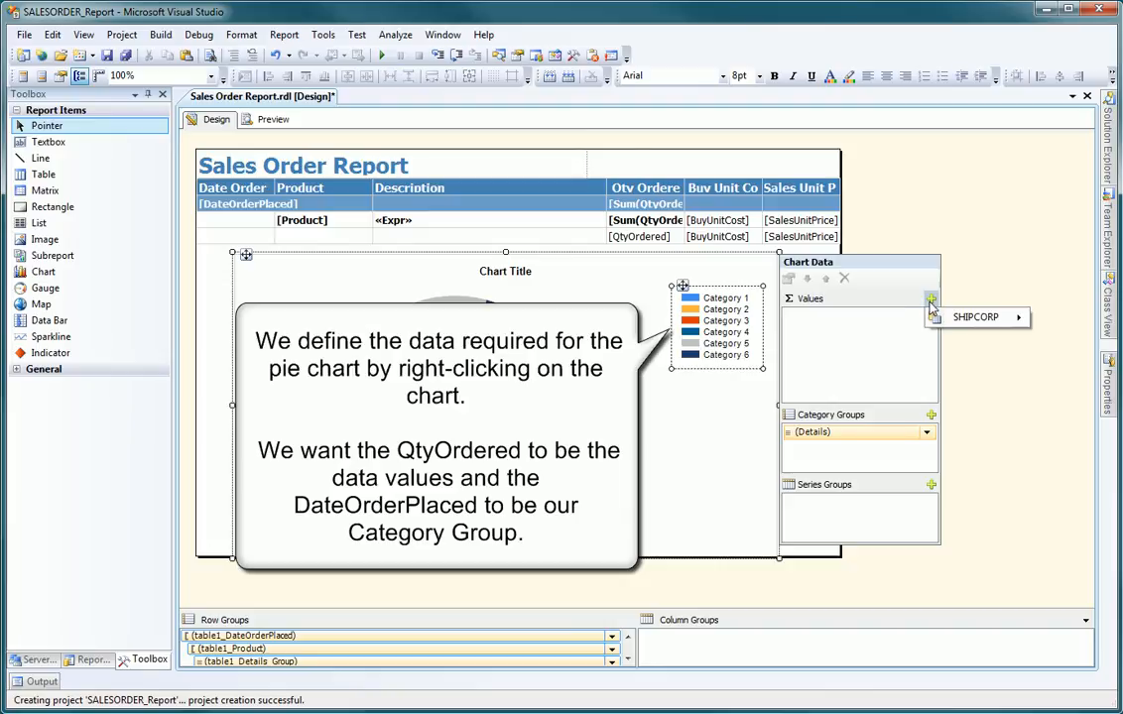
mouse_move(883, 355)
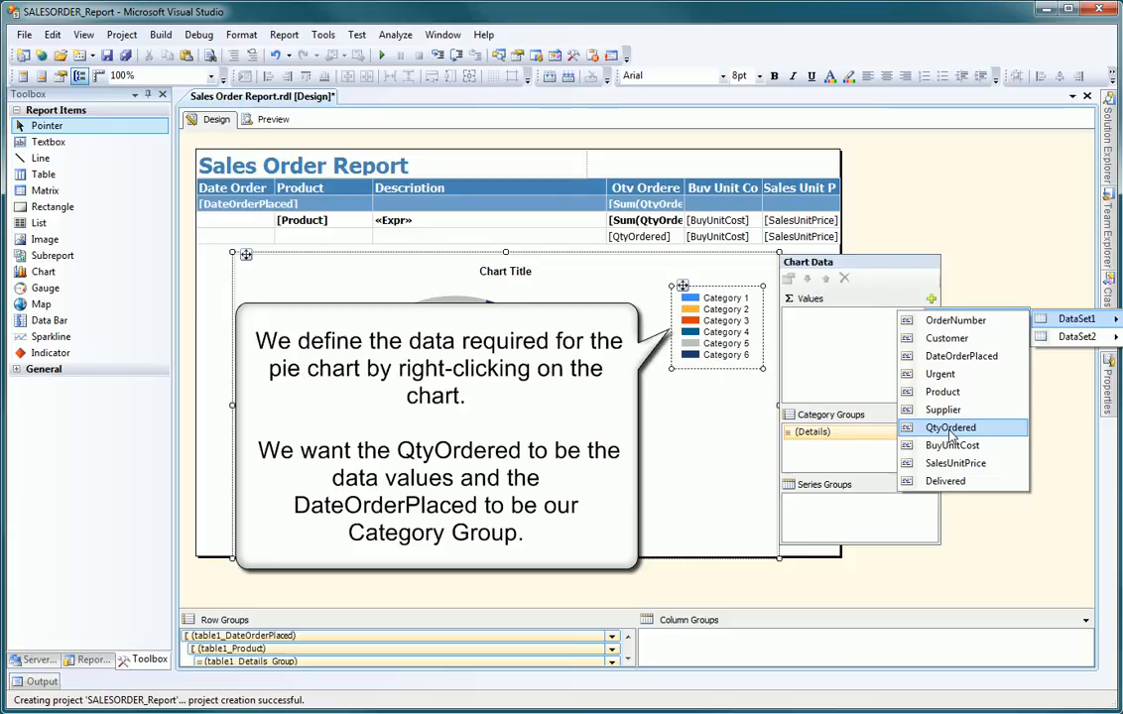
left_click(950, 427)
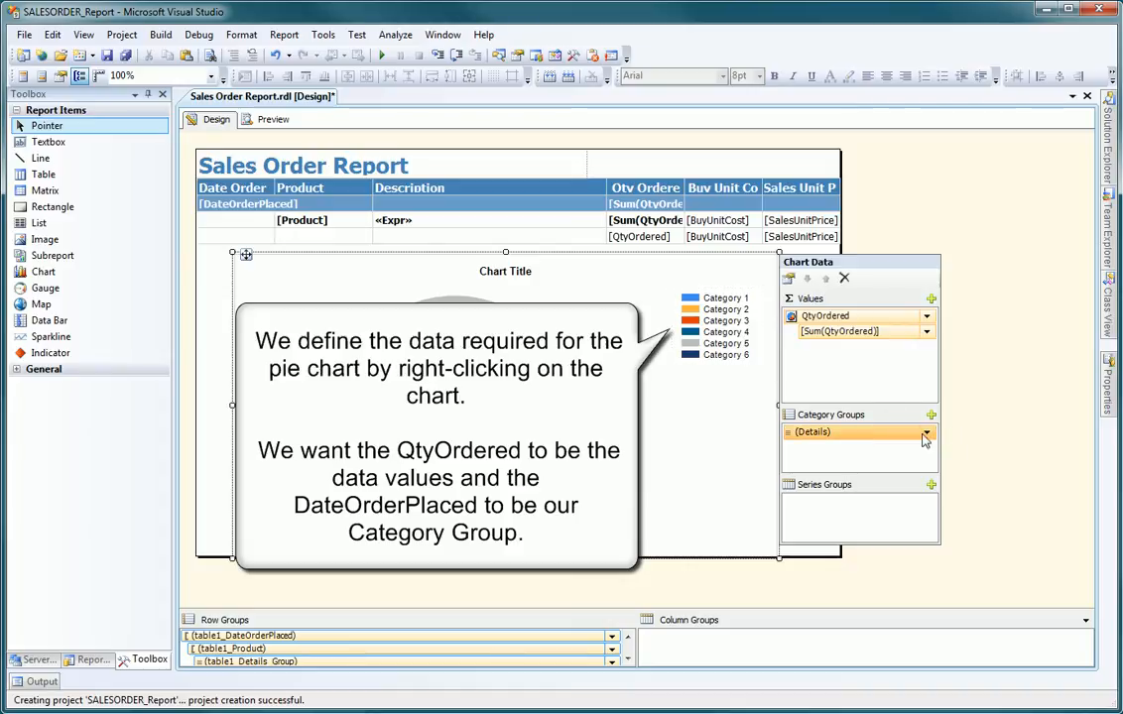
left_click(924, 433)
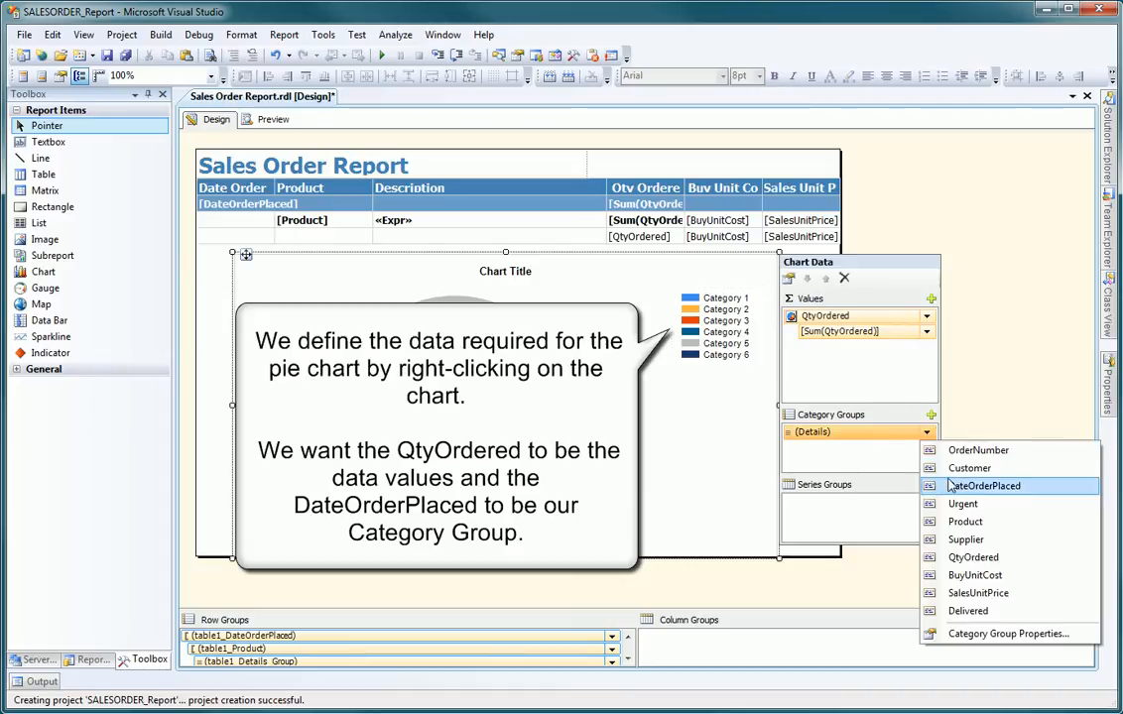
left_click(985, 484)
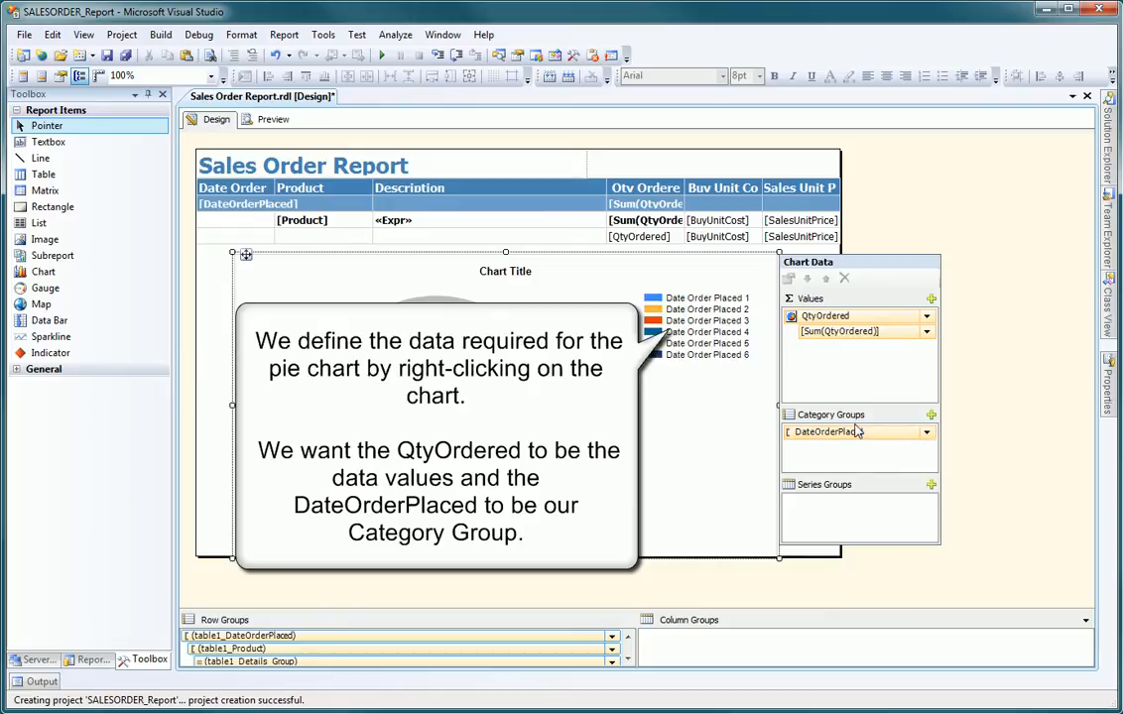
right_click(853, 433)
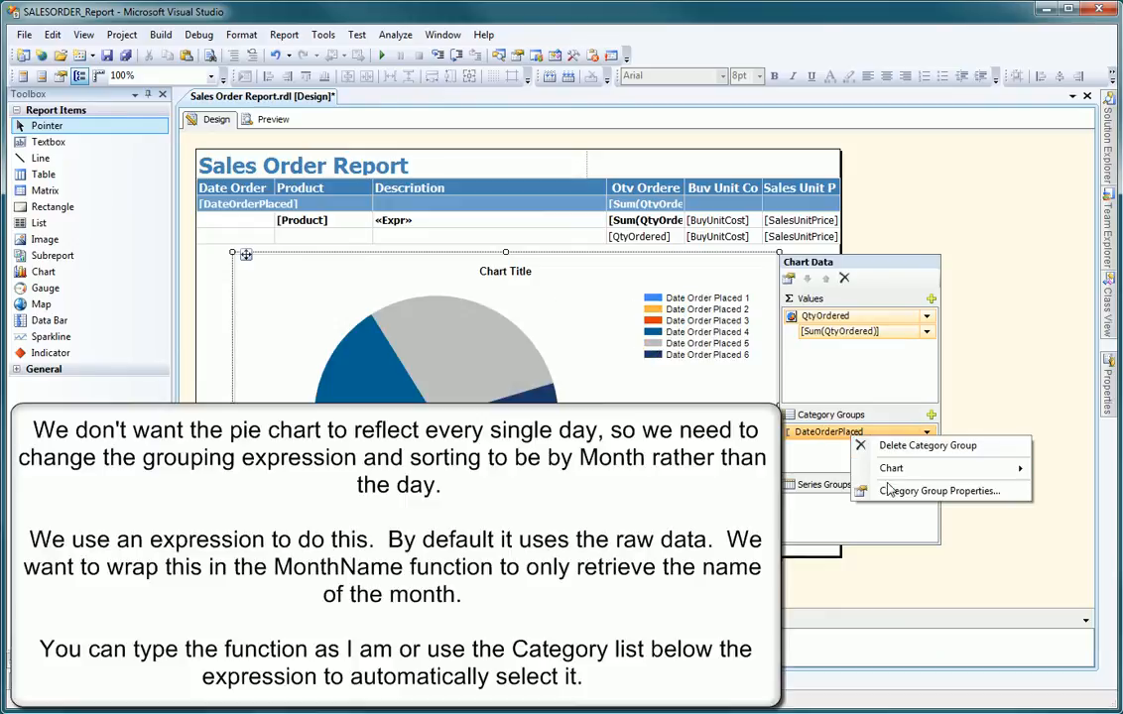
Step: Set the category group's Label and Group on to =MonthName(Month(Fields!DateOrderPlaced.Value))
left_click(936, 490)
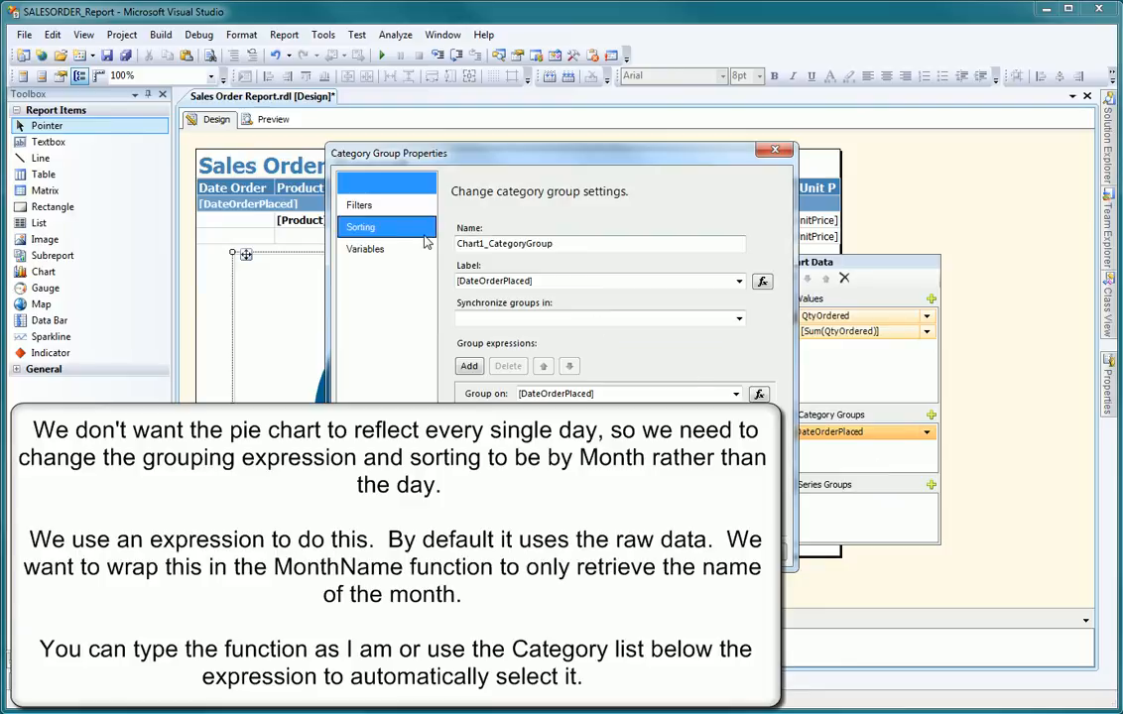
left_click(361, 182)
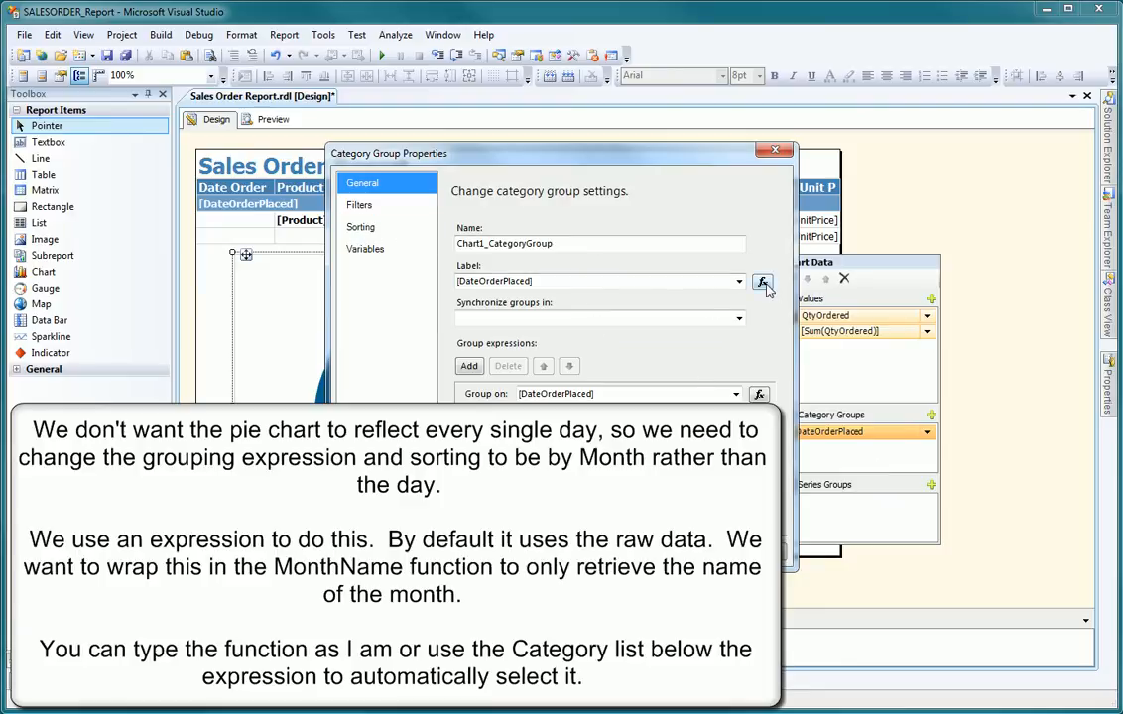
left_click(760, 282)
type("=MonthName(Month(Fields!DateOrderPlaced.Value))")
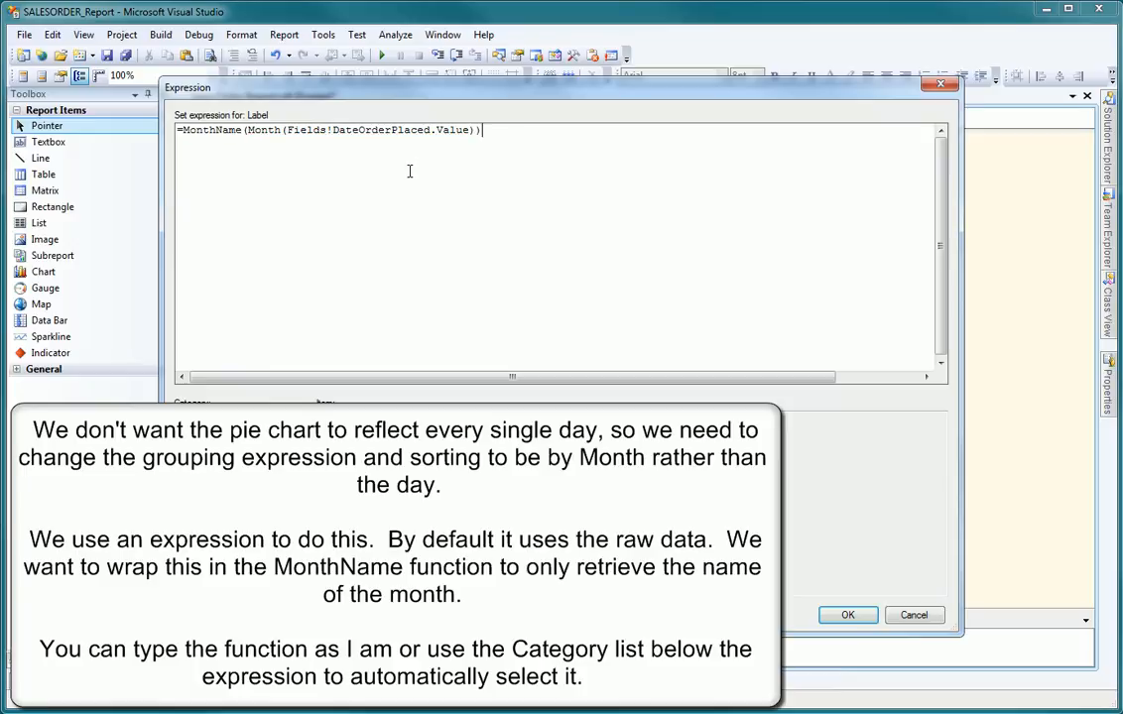
mouse_move(504, 131)
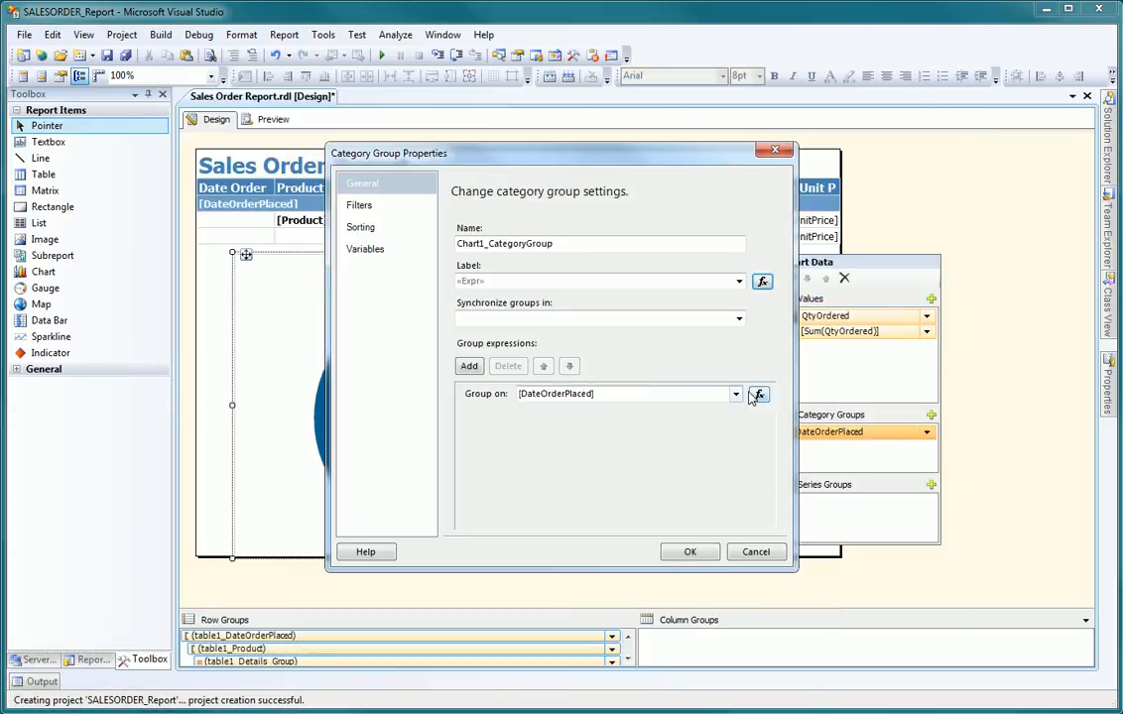
left_click(758, 393)
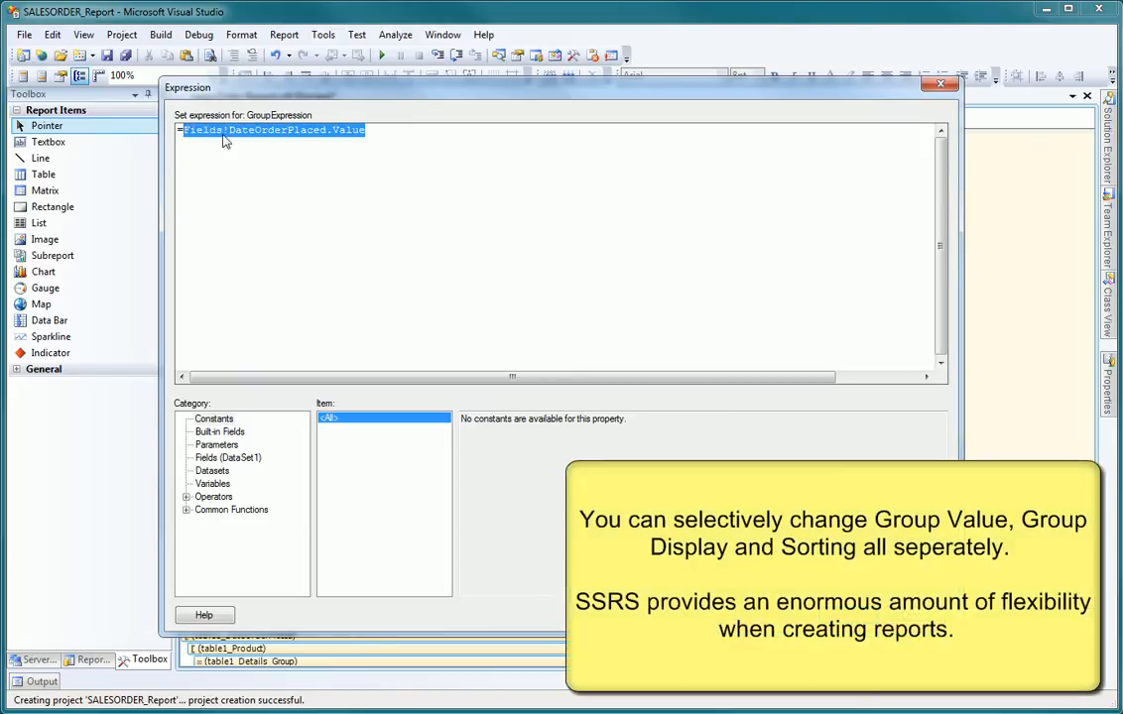
type("=MonthName(Month(Fields!DateOrderPlaced.Value))")
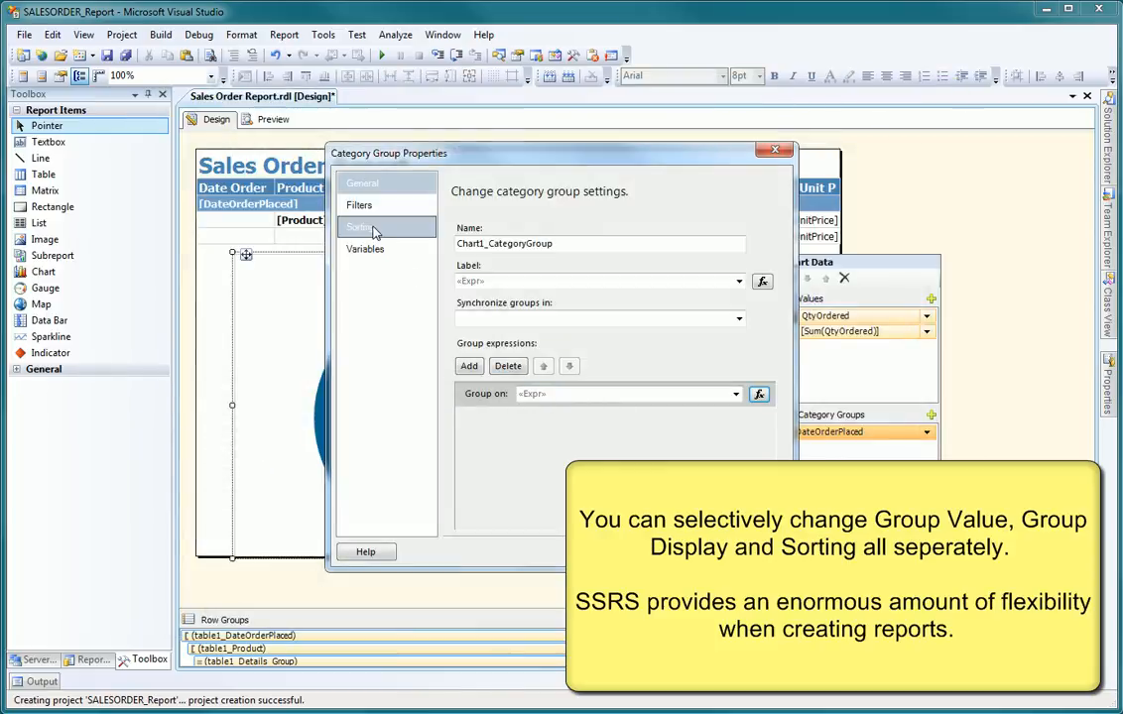
Step: Sort the category group by =Month(Fields!DateOrderPlaced.Value) and confirm
left_click(361, 226)
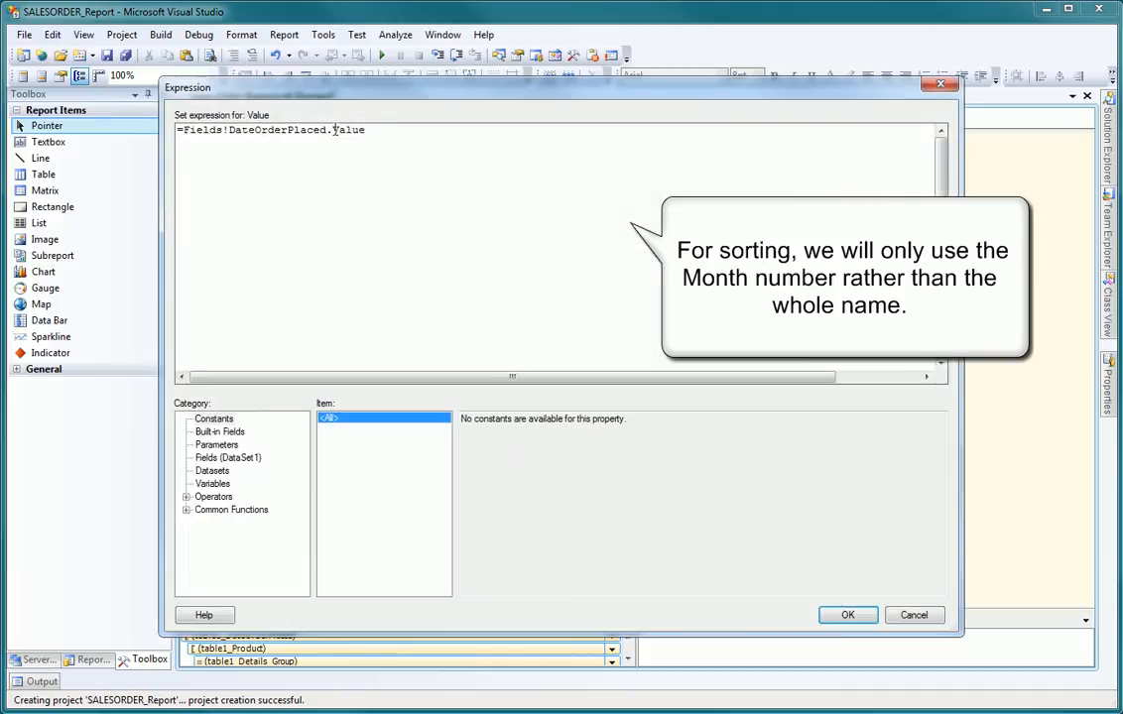
type("Month(")
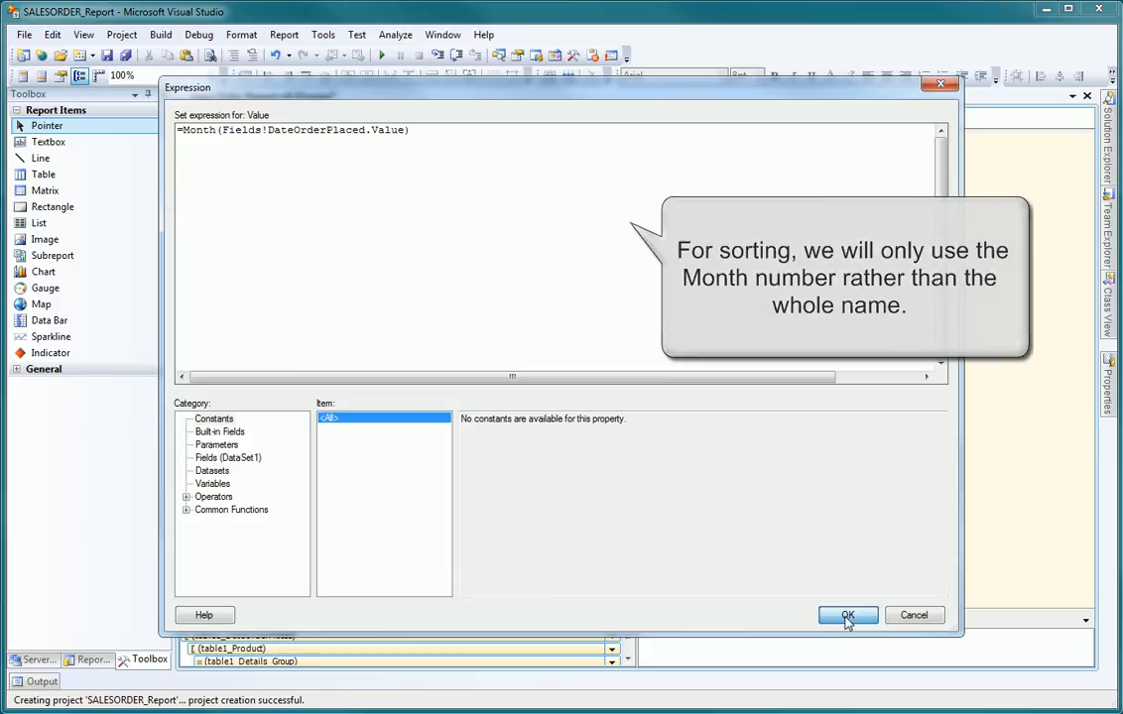
left_click(853, 615)
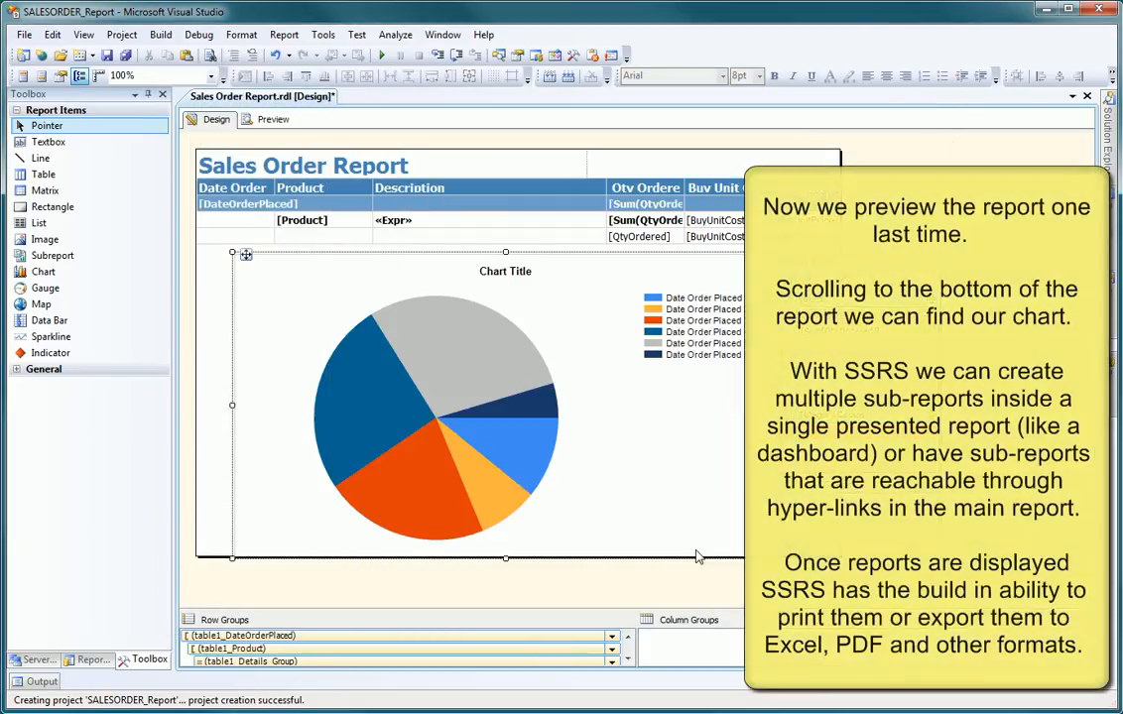
mouse_move(405, 294)
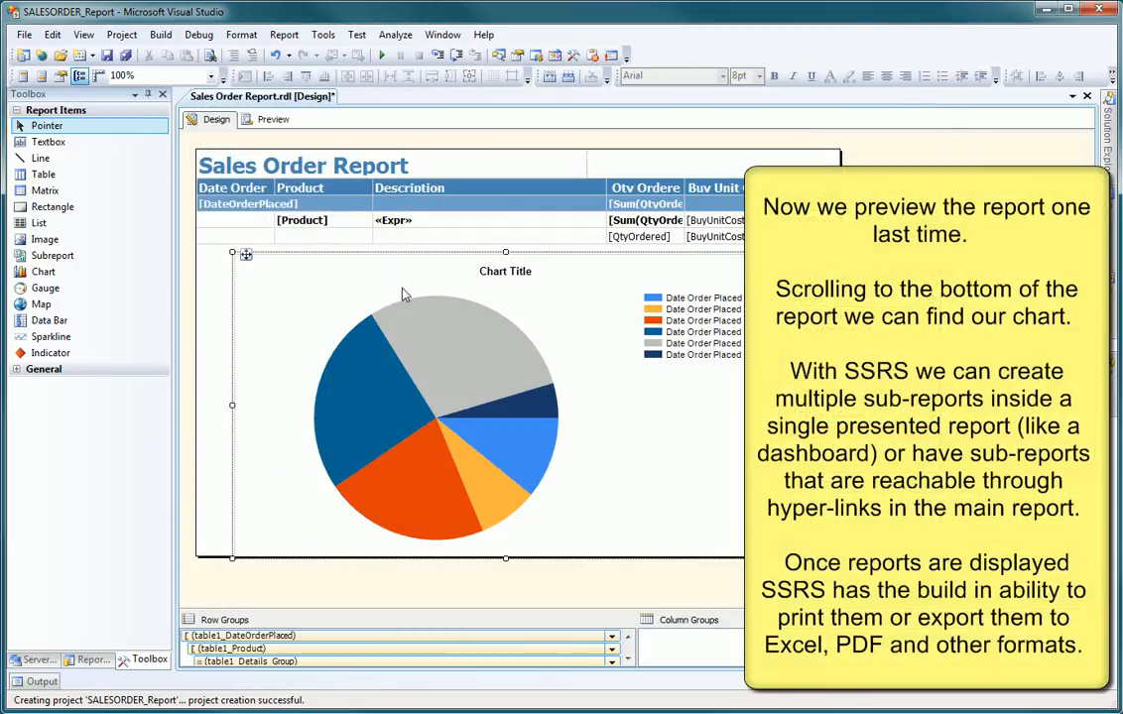
mouse_move(272, 119)
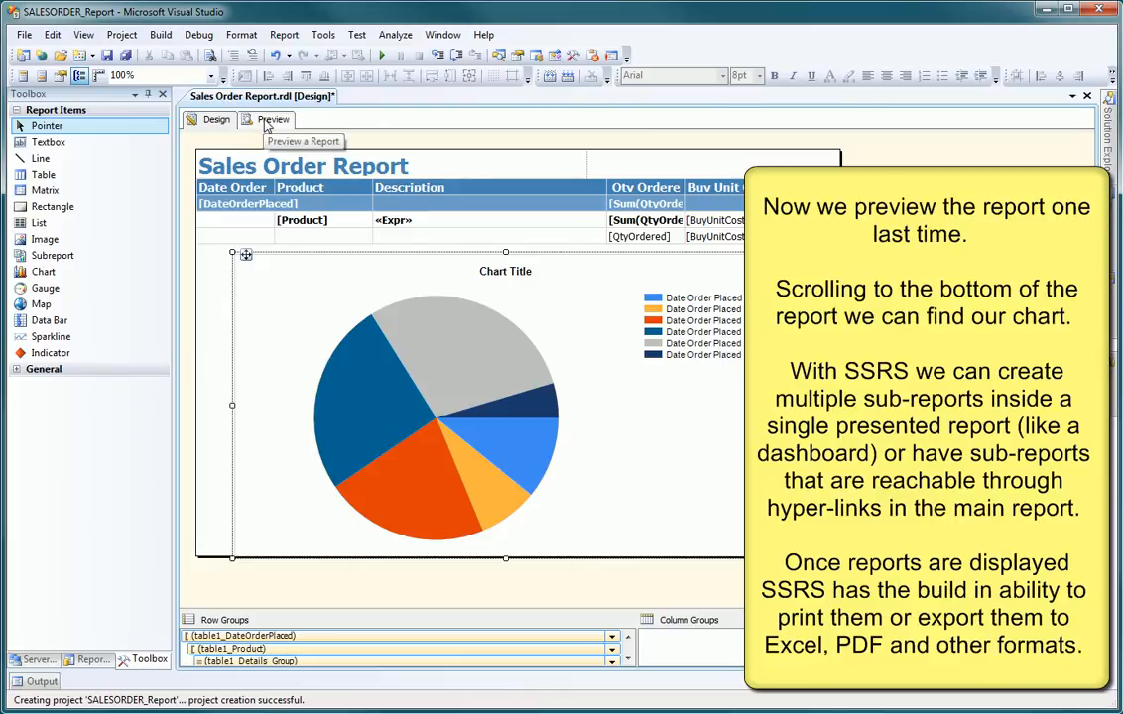
Step: Preview the report and jump to its last page showing the monthly pie chart
left_click(274, 119)
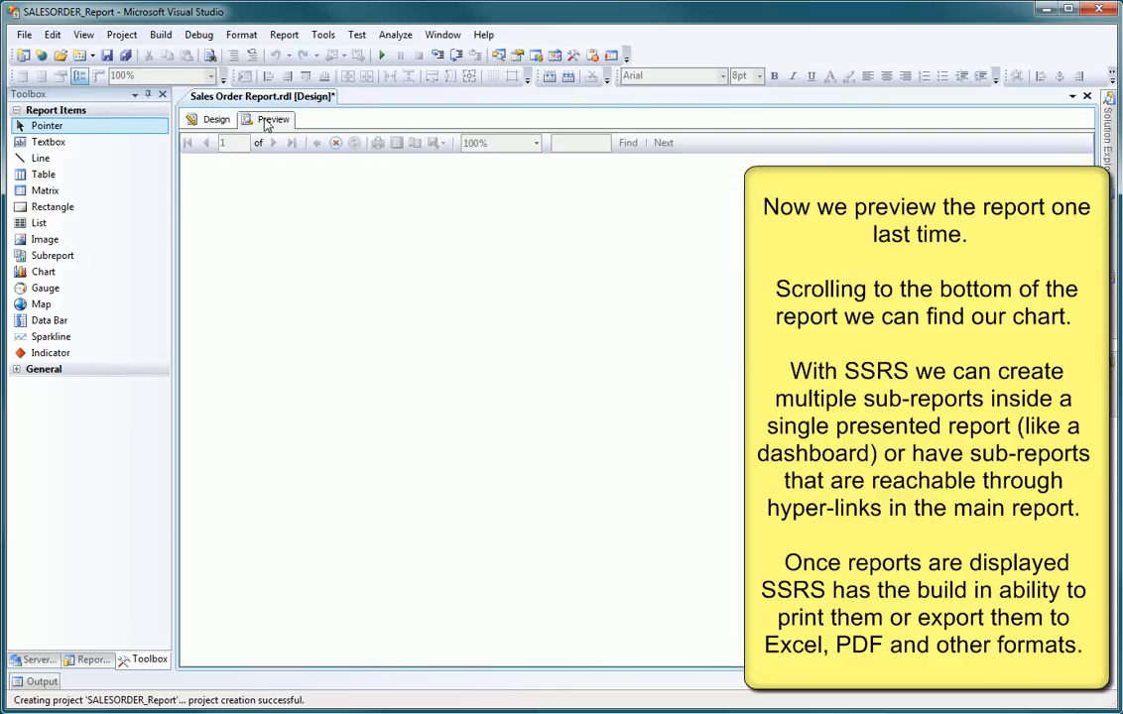
left_click(274, 119)
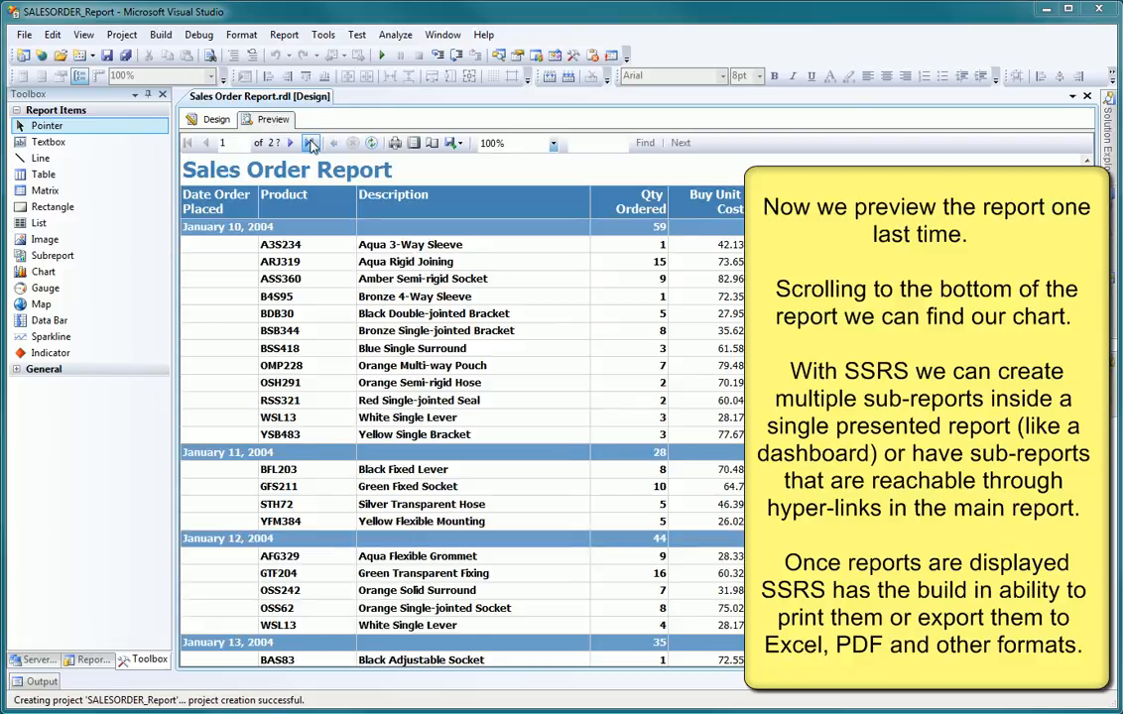
left_click(311, 143)
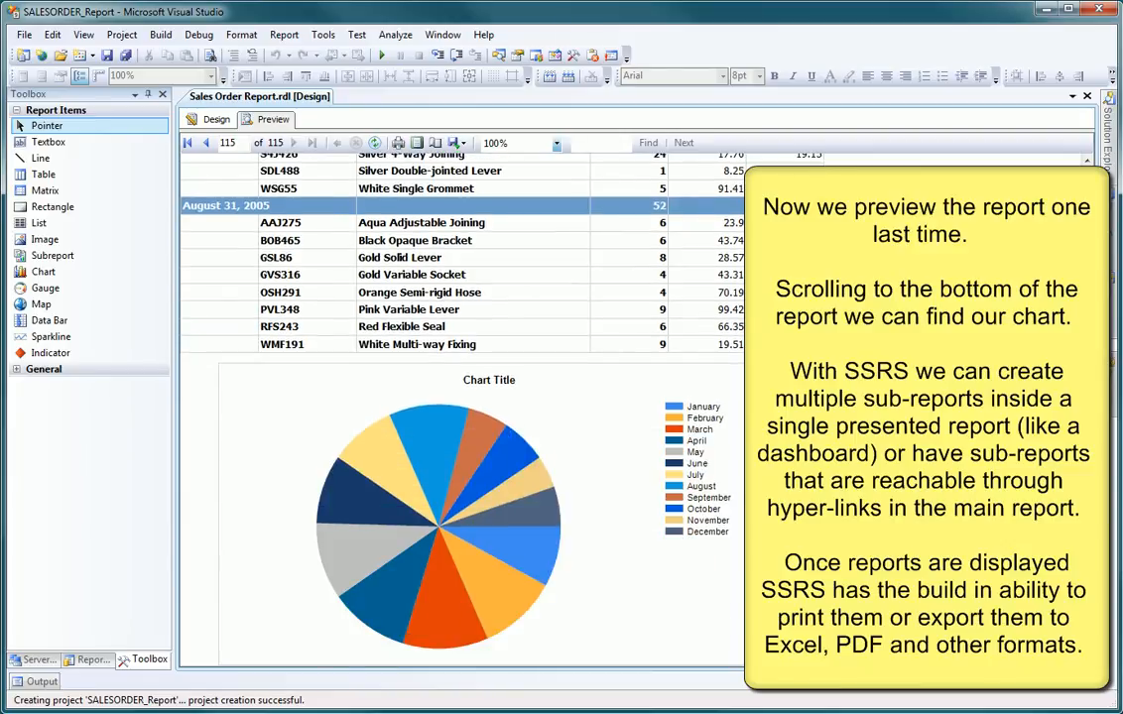
mouse_move(728, 417)
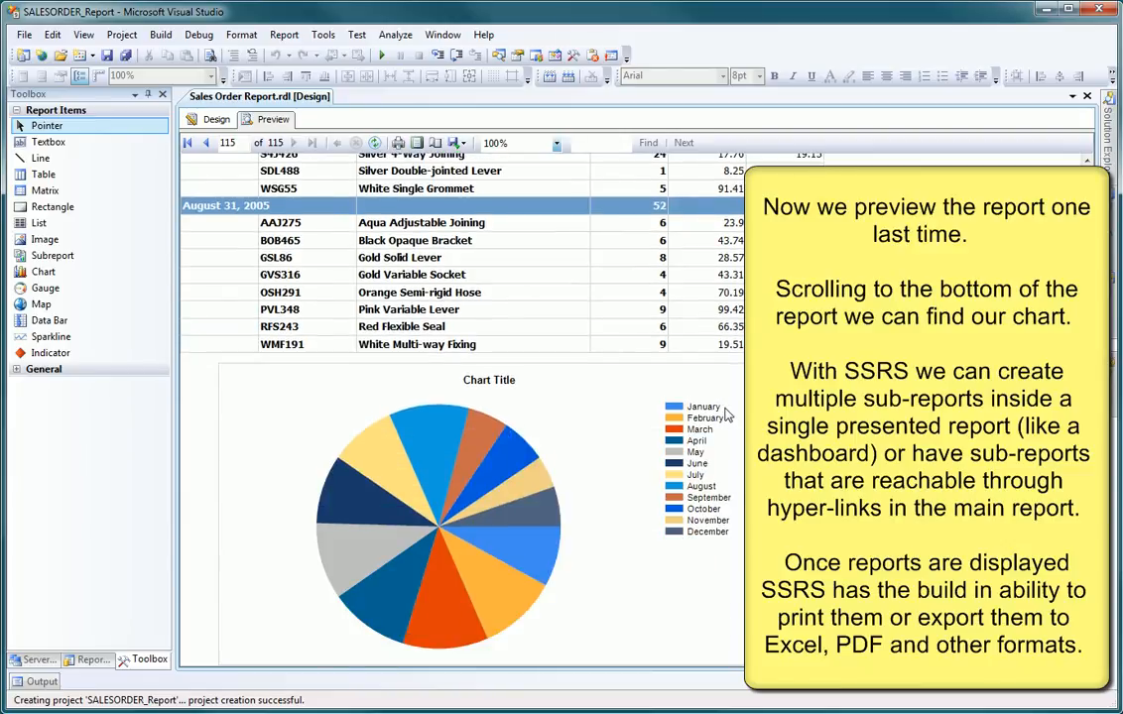